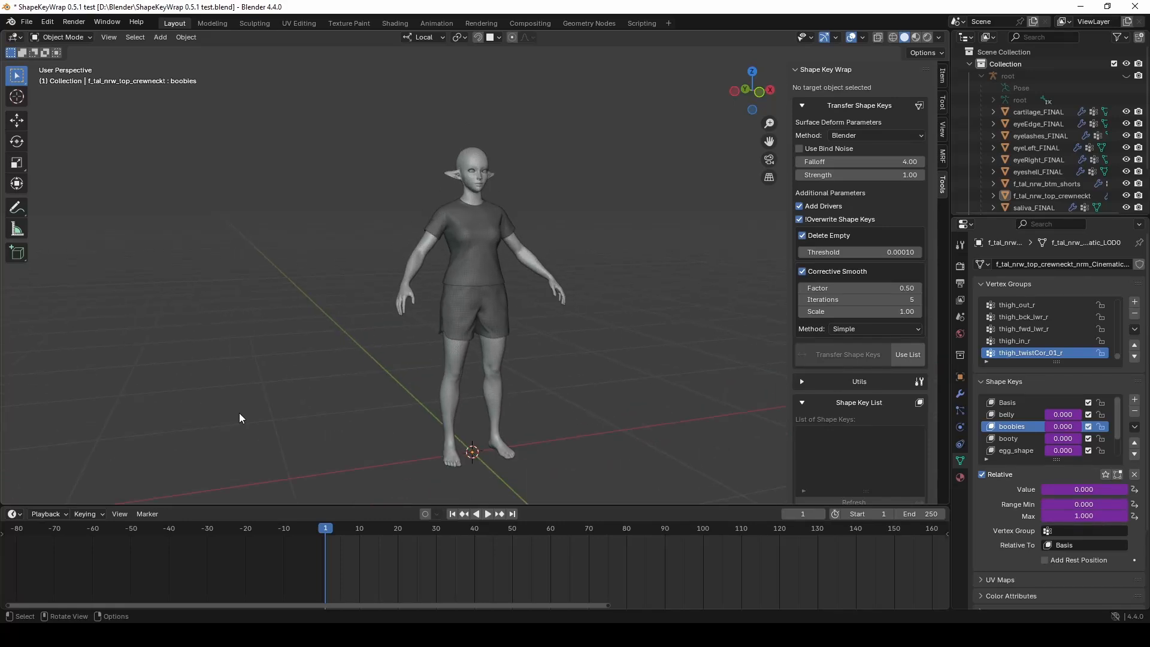
# Play back the body shape key animation with the t-shirt and shorts following along.
pyautogui.click(487, 514)
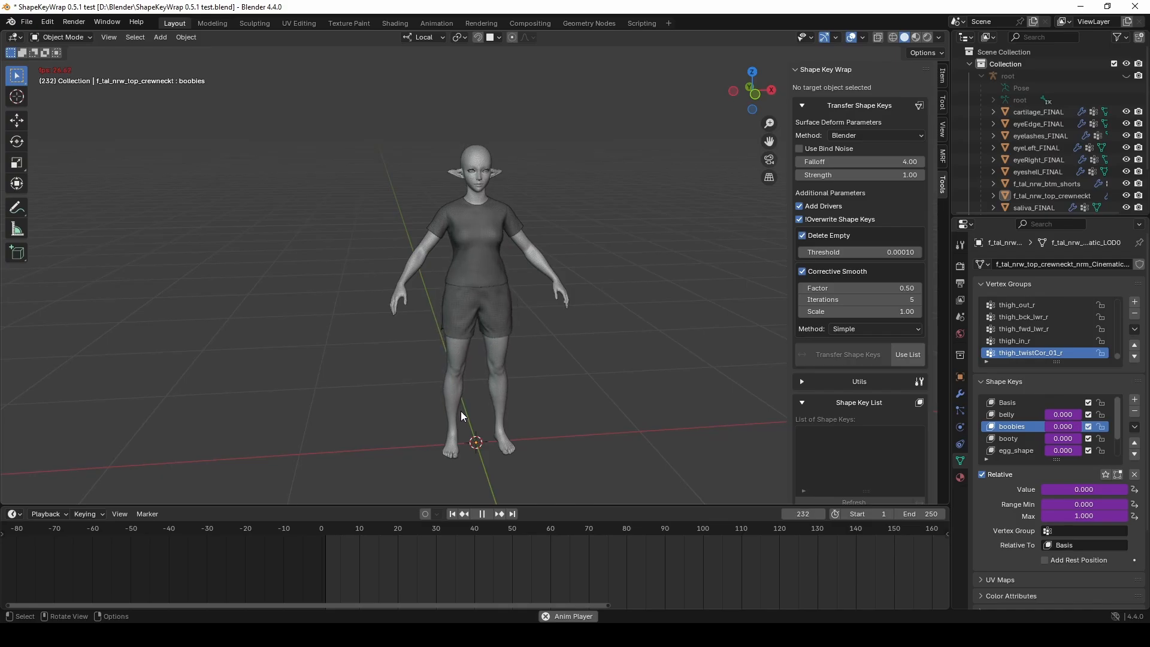
pyautogui.click(466, 527)
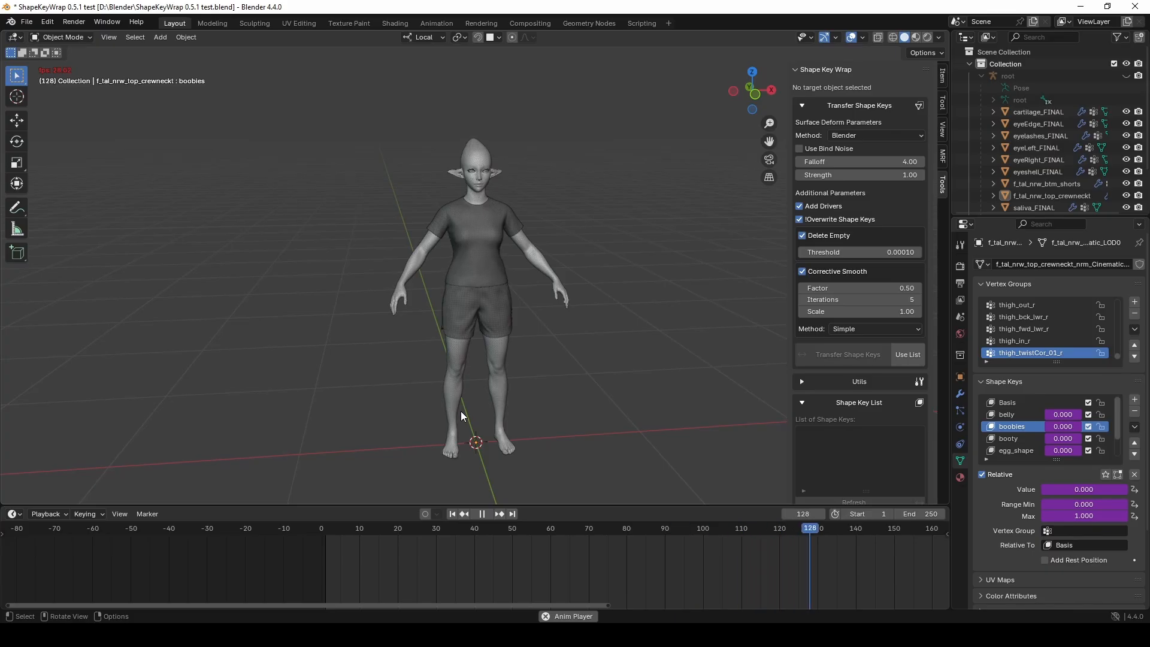
pyautogui.click(481, 514)
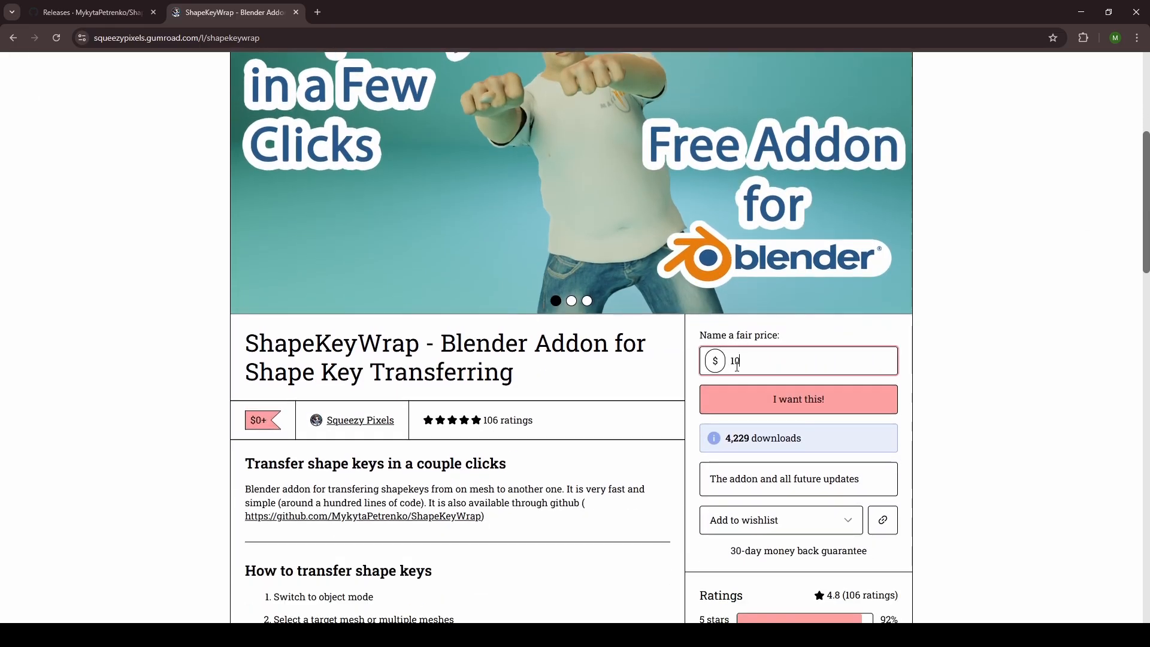
# Check out ShapeKeyWrap on Gumroad, then view the GitHub repository's releases list.
pyautogui.click(797, 399)
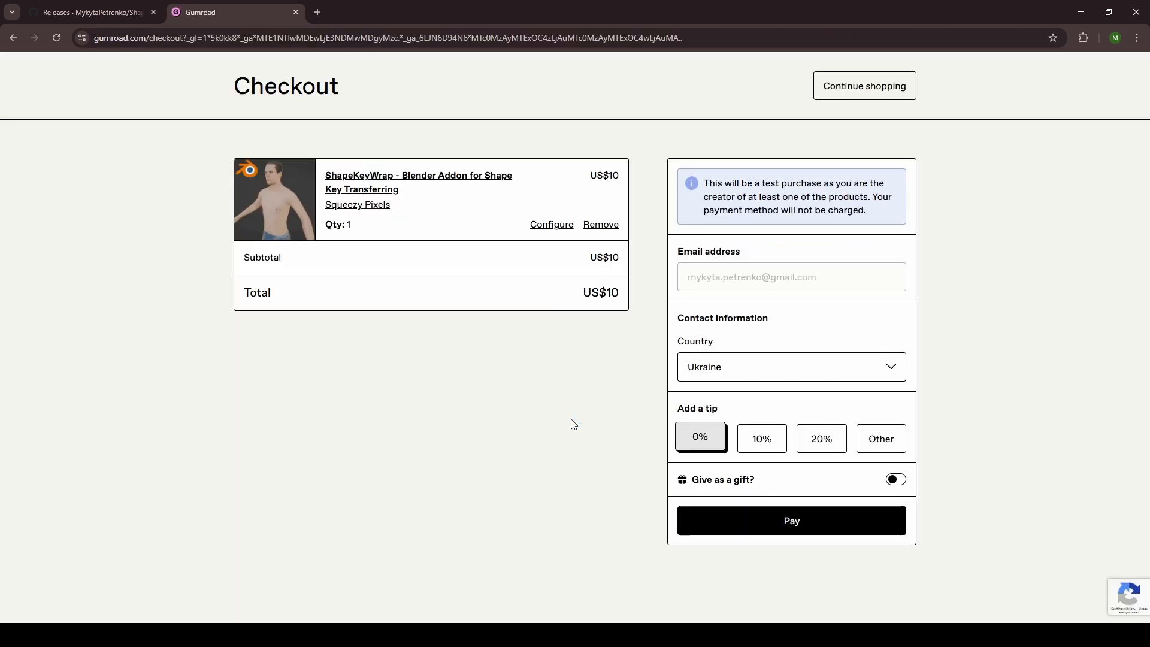
pyautogui.click(88, 12)
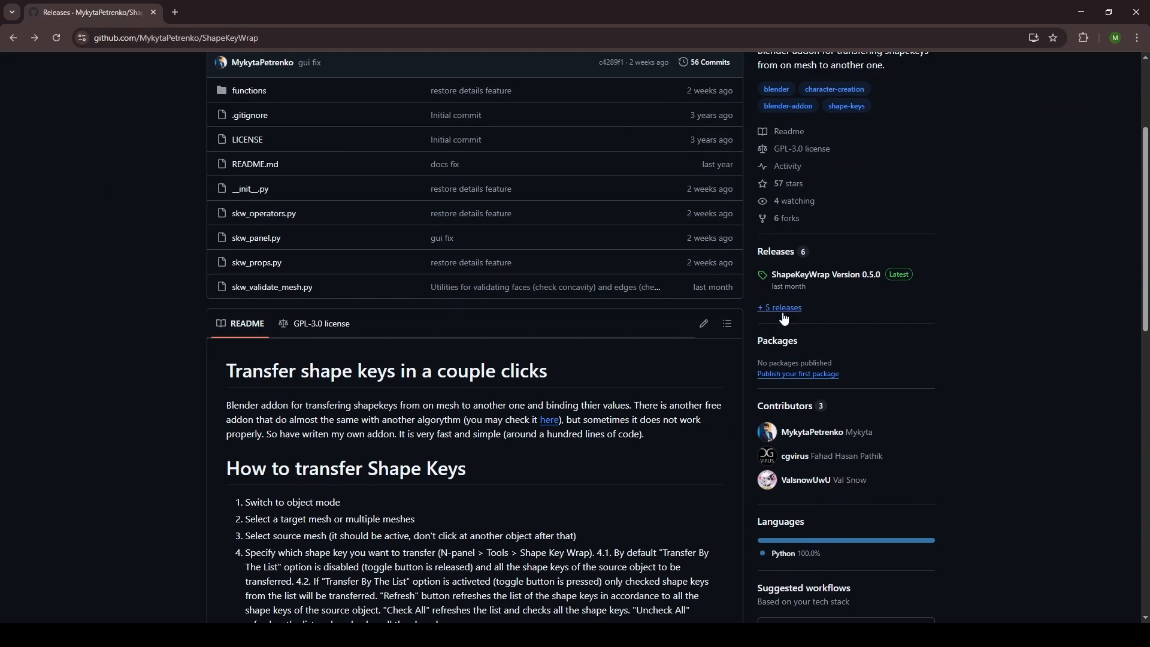
pyautogui.click(778, 310)
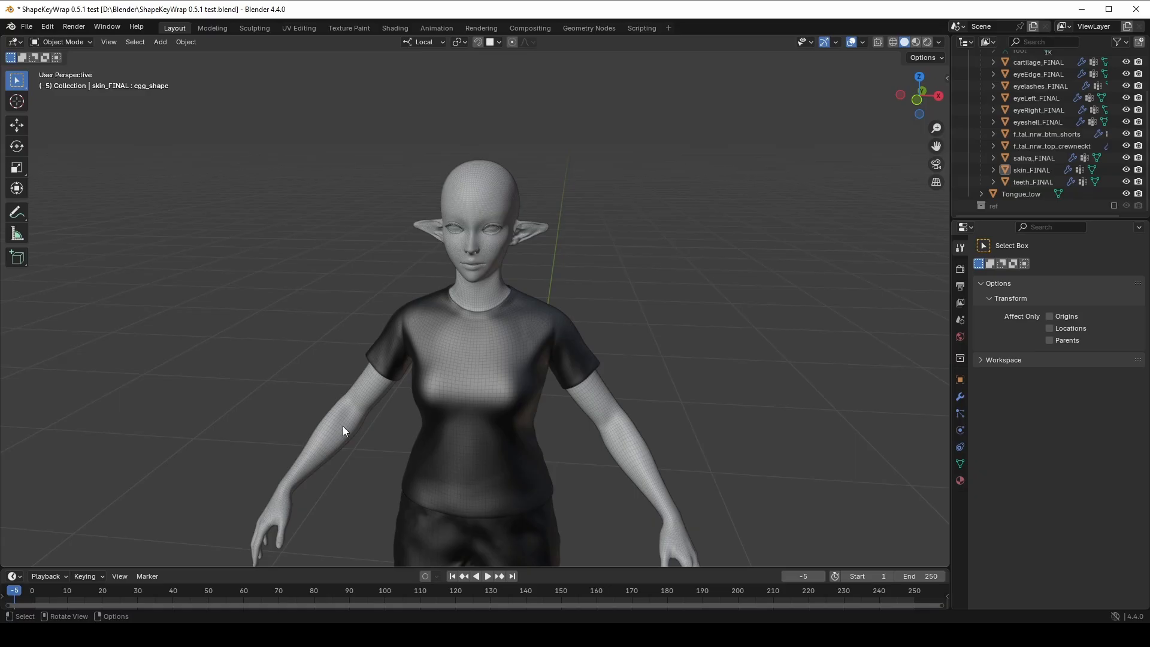
# Install ShapeKeyWrap-0-5-1.zip from blender-addon-packages through the Preferences add-ons list.
pyautogui.click(47, 27)
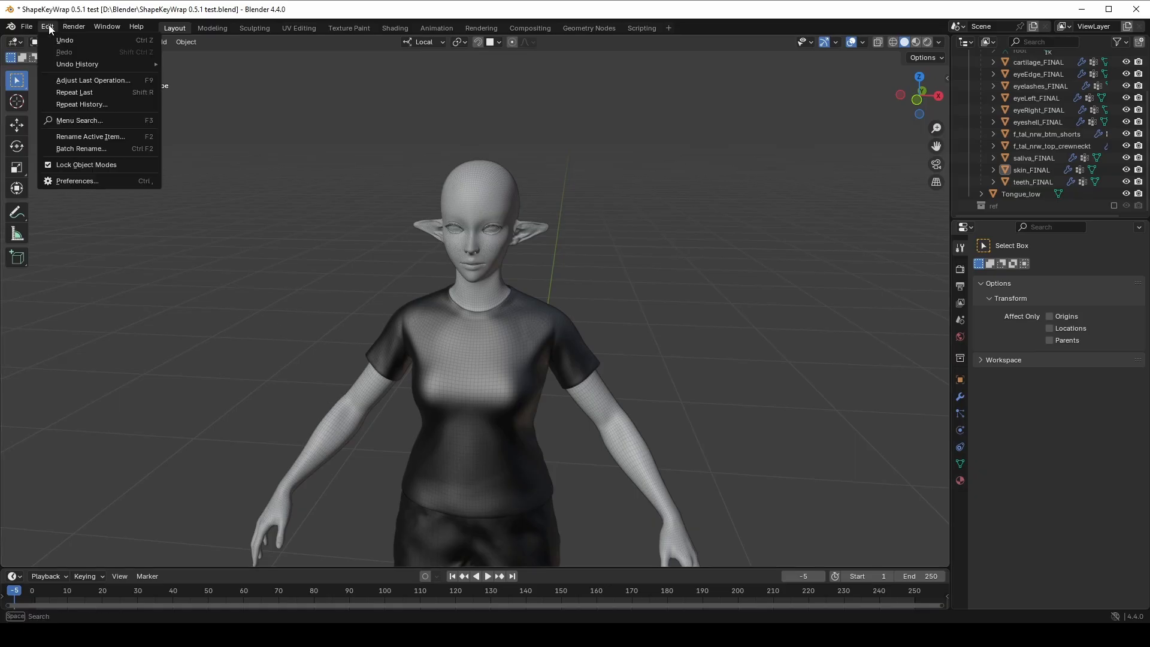
pyautogui.click(77, 181)
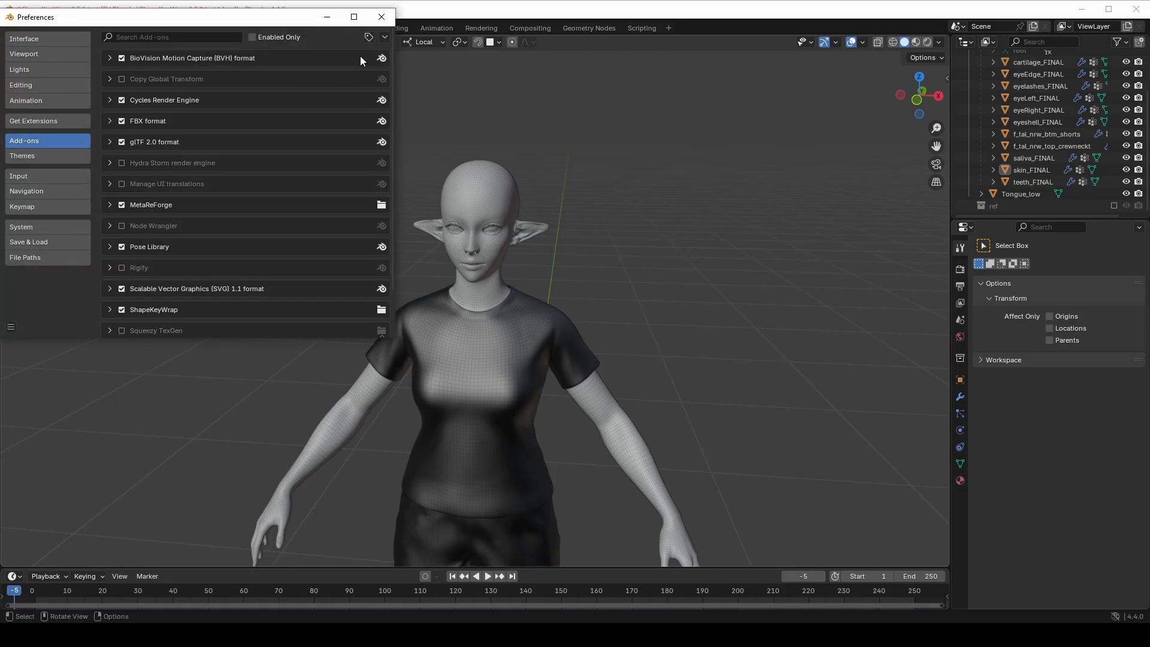
pyautogui.click(383, 36)
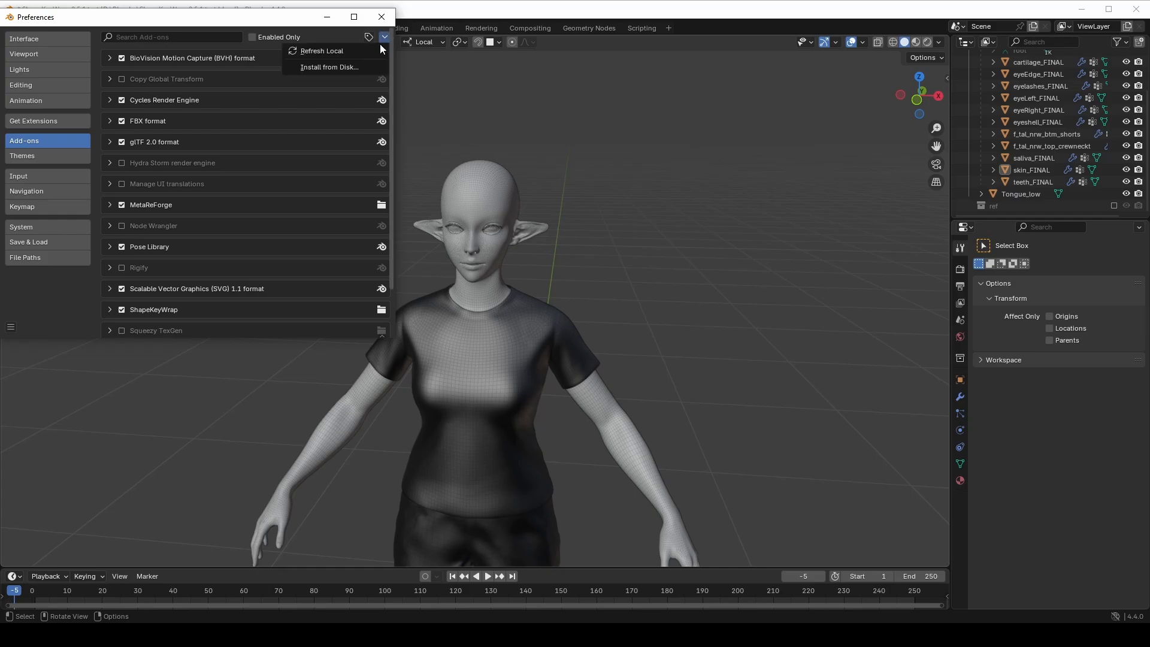
pyautogui.moveTo(360, 66)
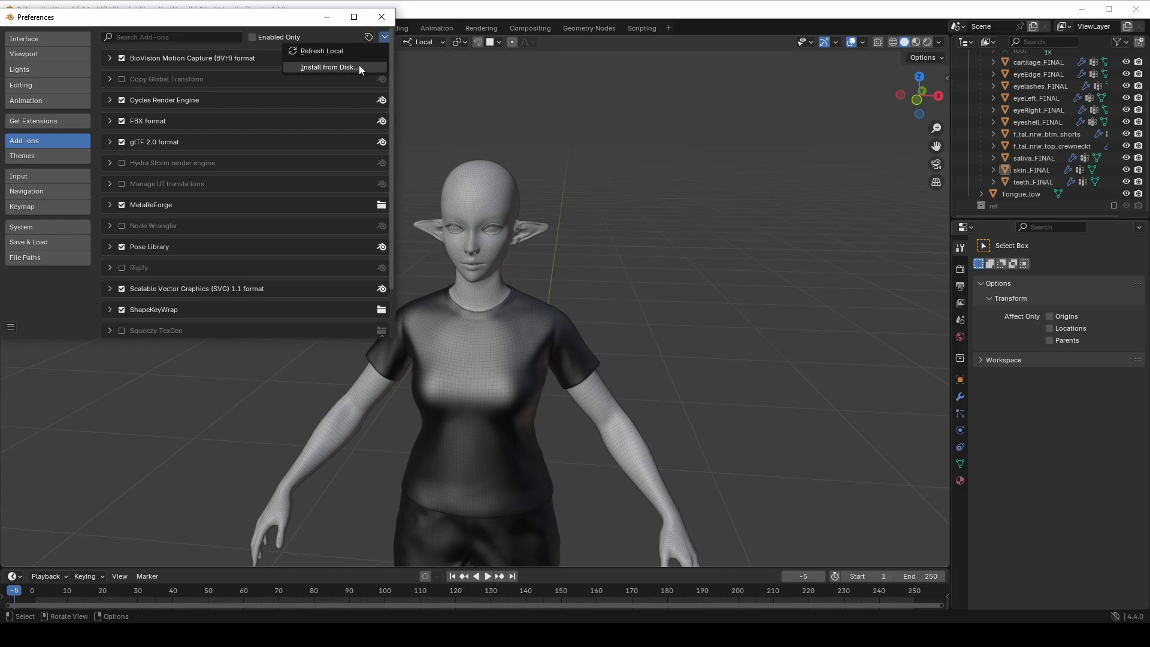
pyautogui.click(326, 66)
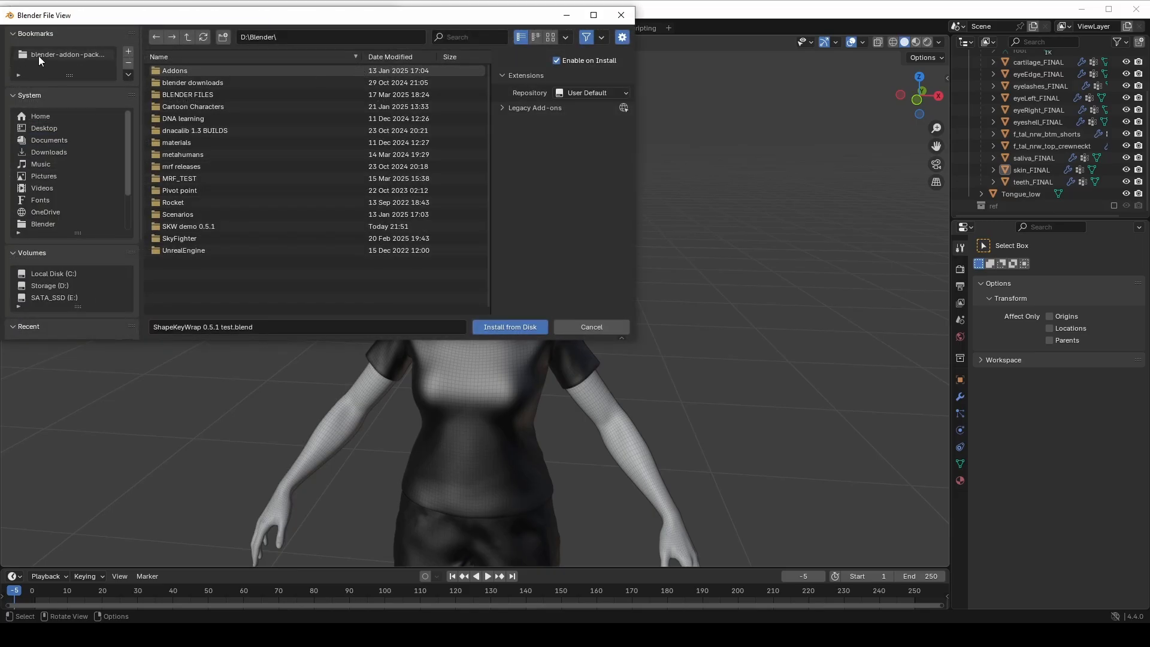
pyautogui.click(68, 54)
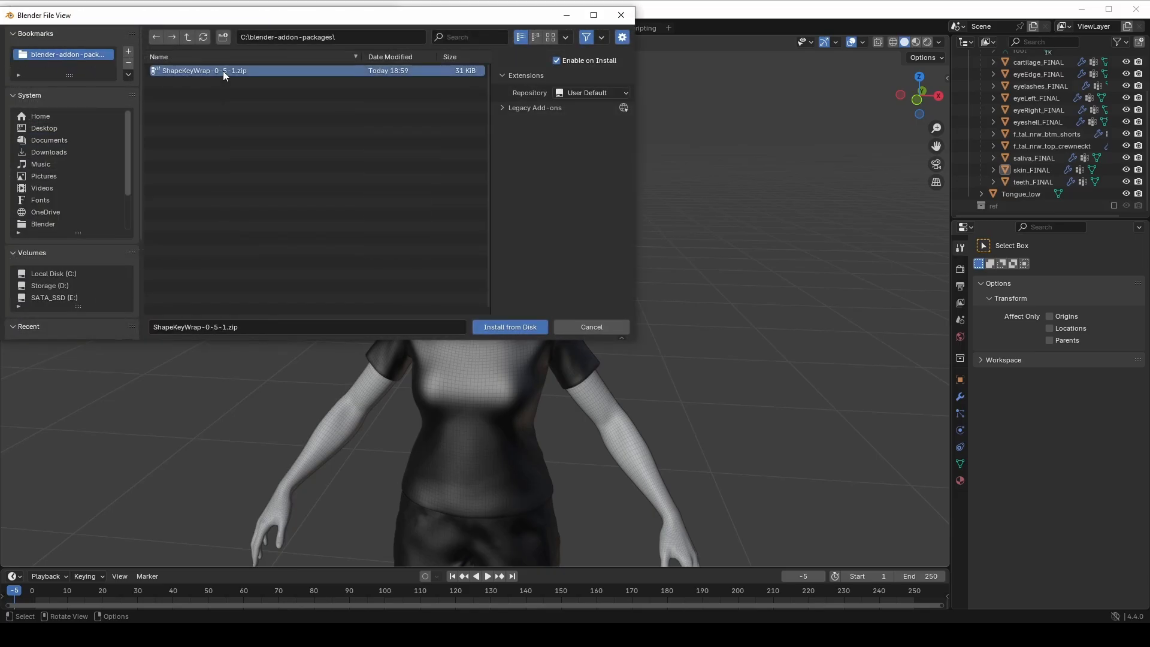
pyautogui.click(509, 326)
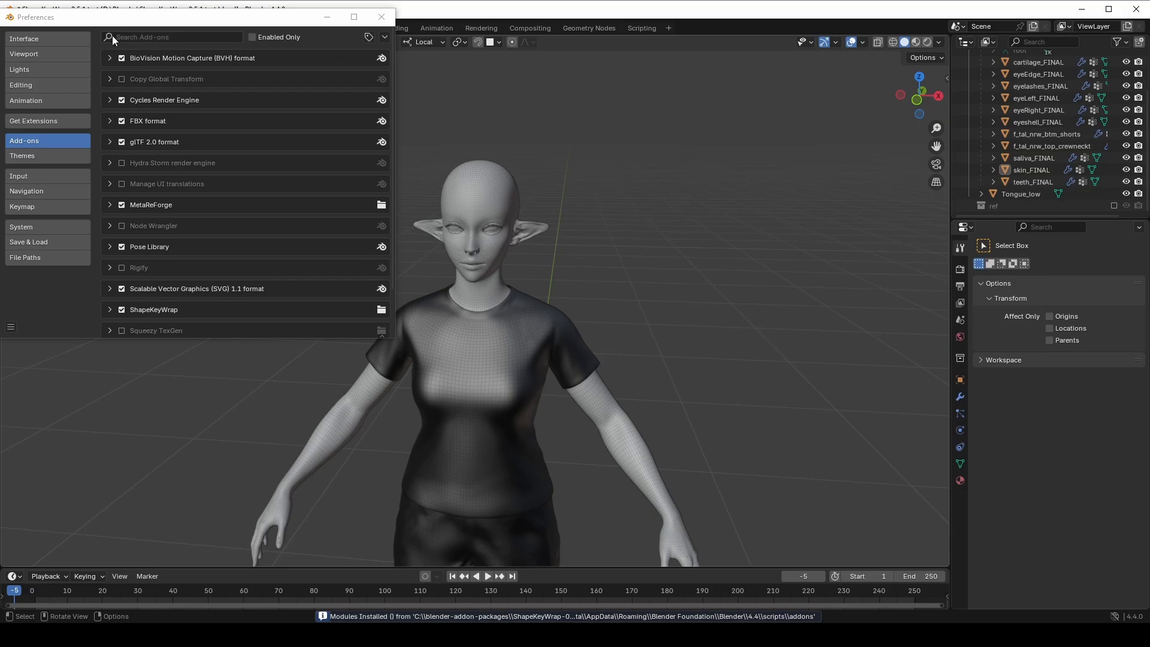
pyautogui.click(176, 36)
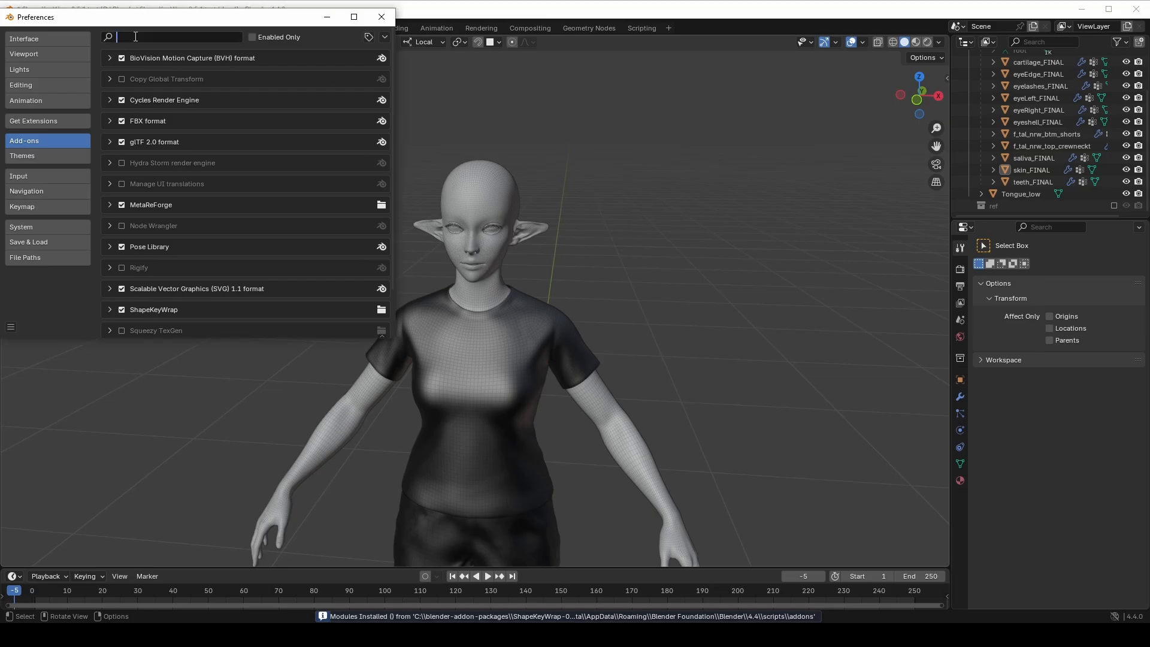
# Filter add-ons by 'sha', close Preferences, and collapse the Shape Key List panel.
pyautogui.write('sha')
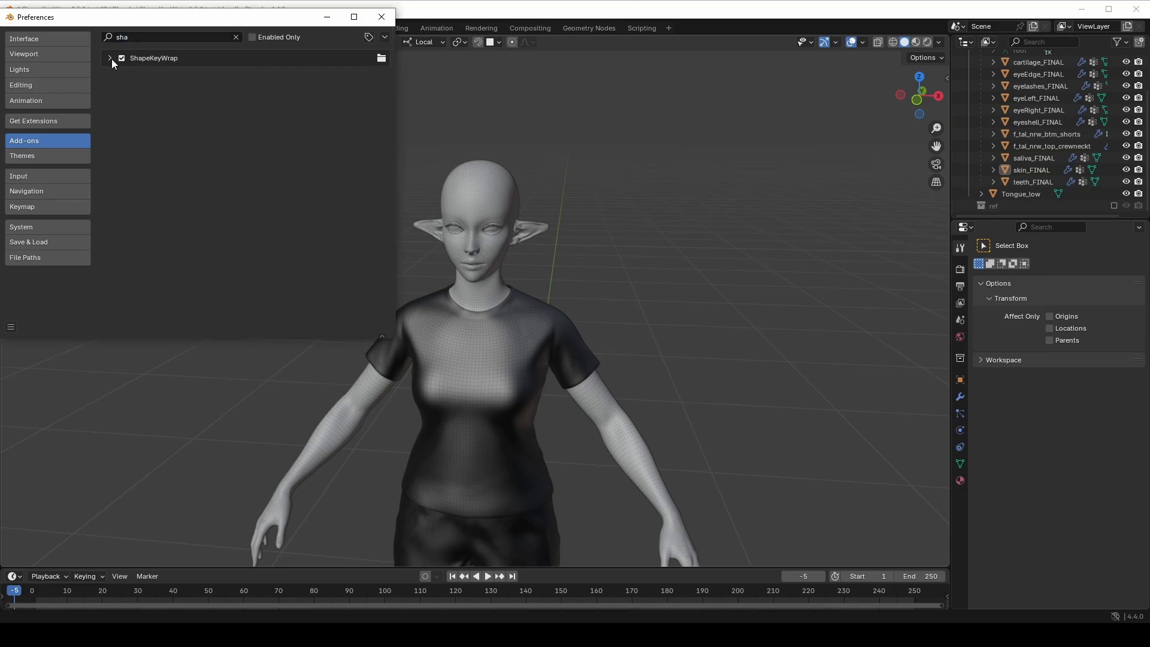
pyautogui.click(381, 17)
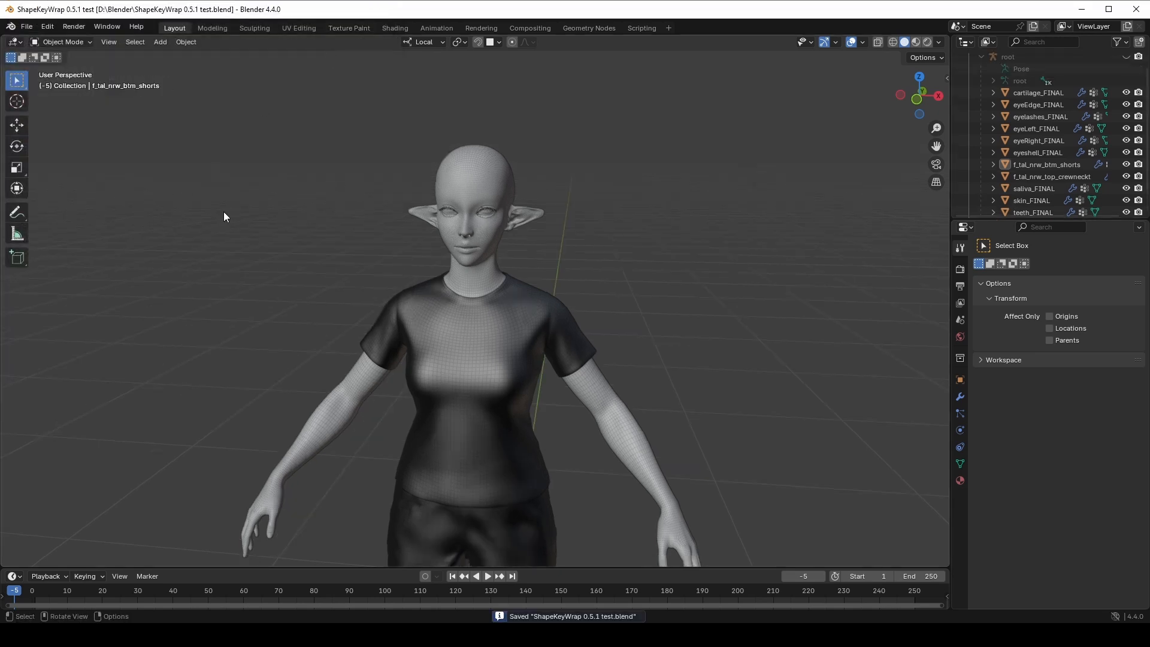
pyautogui.moveTo(799, 174)
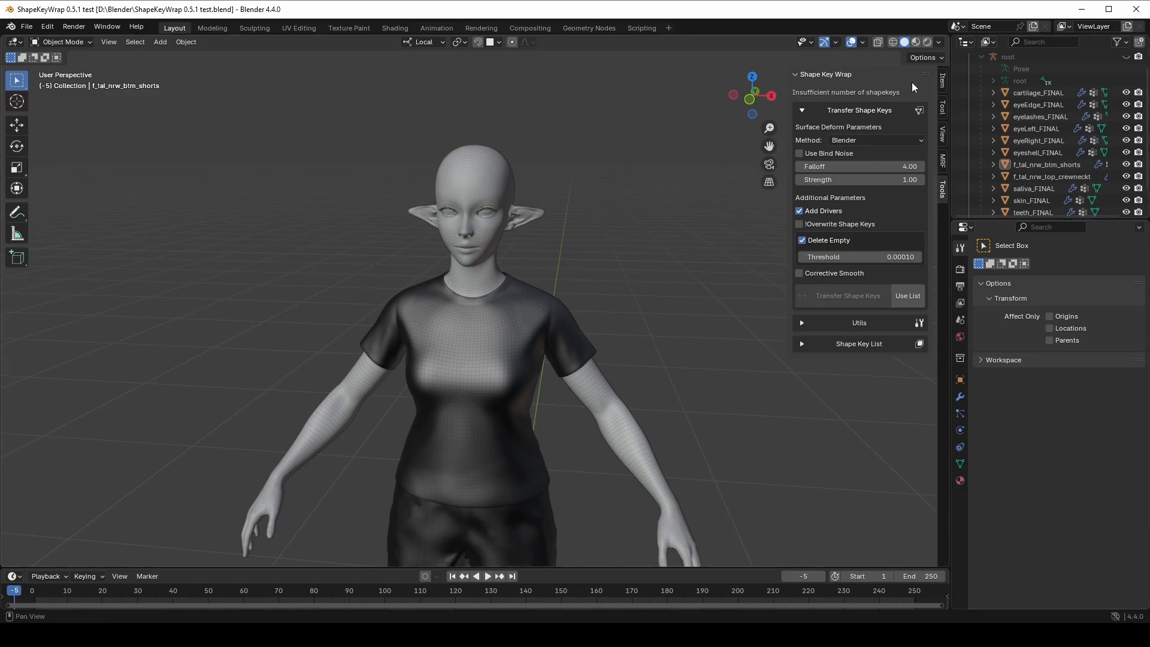
pyautogui.moveTo(925, 230)
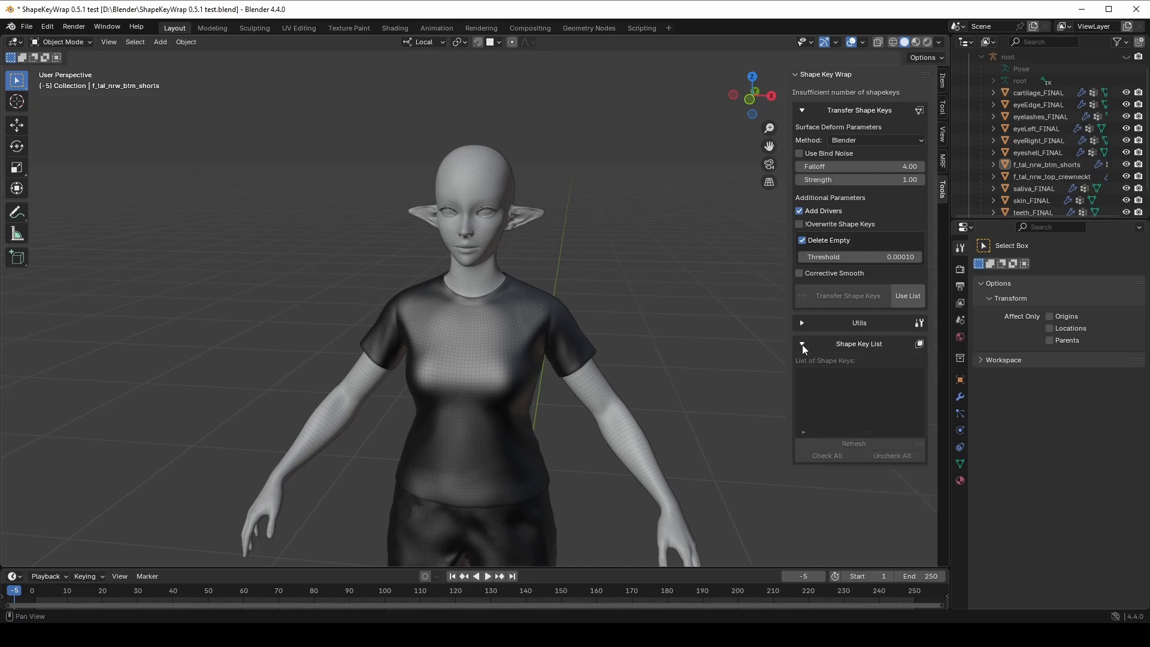
pyautogui.click(803, 344)
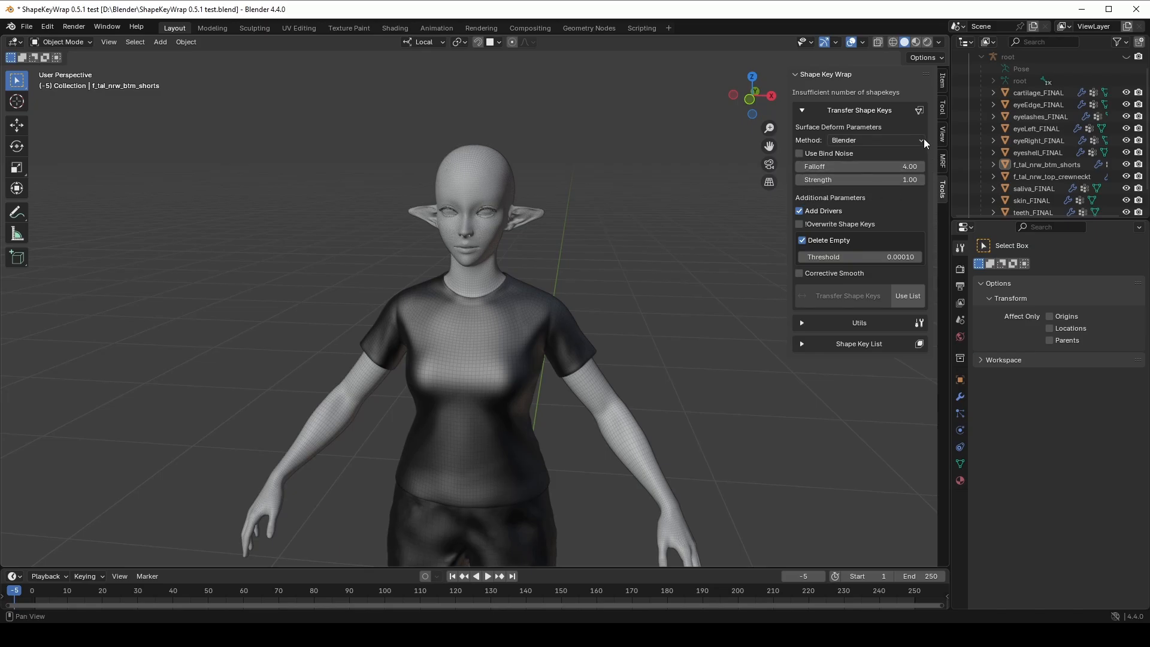
pyautogui.moveTo(892, 195)
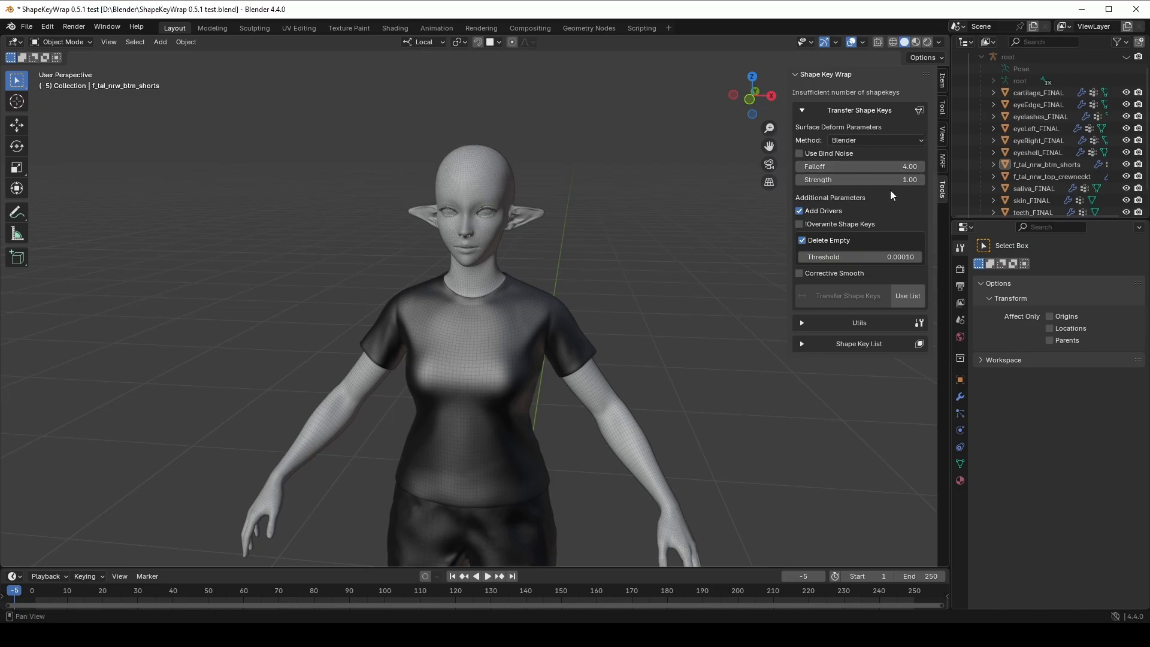
pyautogui.moveTo(928, 396)
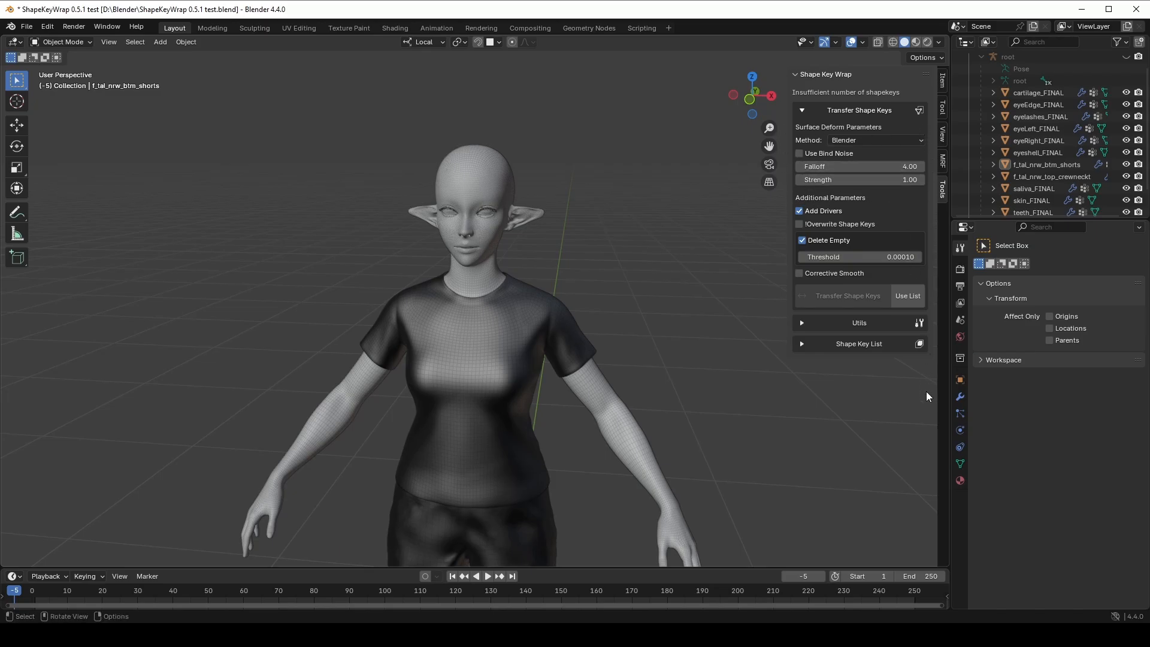
pyautogui.moveTo(758, 266)
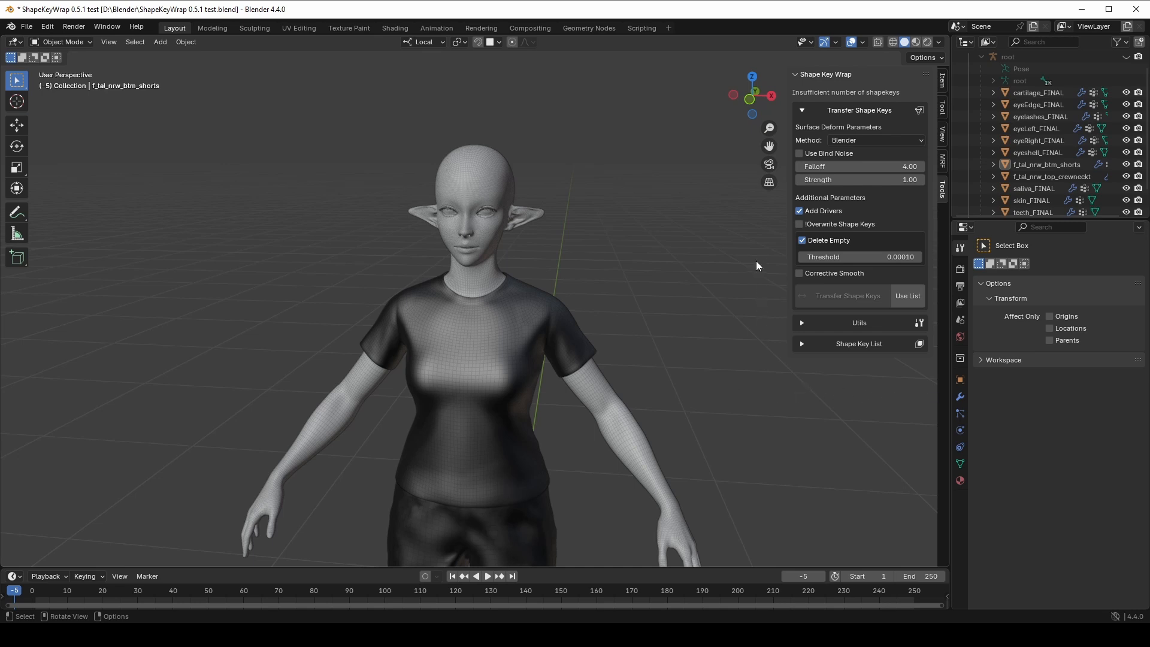
pyautogui.moveTo(941, 404)
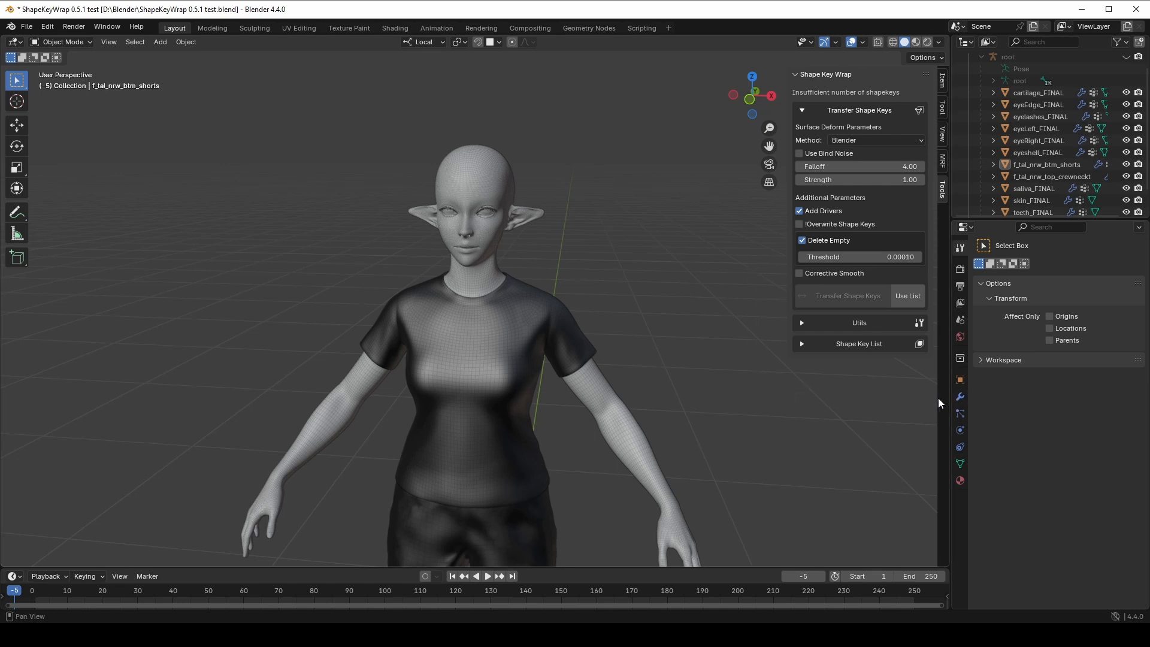
# Add a Surface Deform modifier to the shorts below the armature modifier.
pyautogui.click(958, 396)
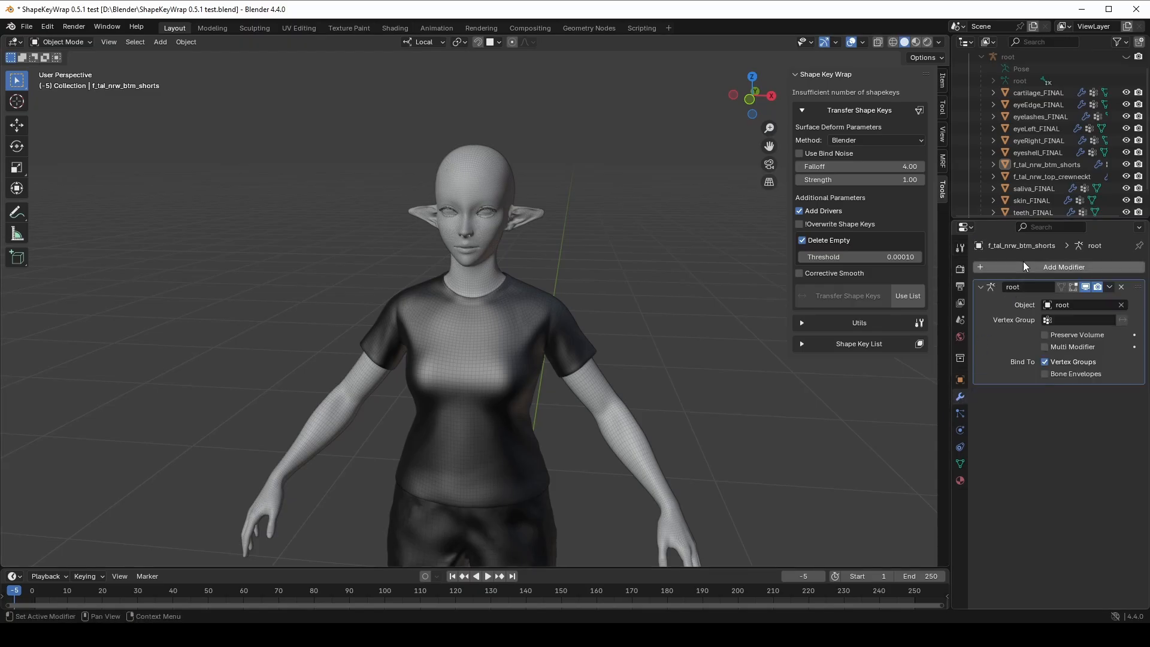
pyautogui.click(1063, 267)
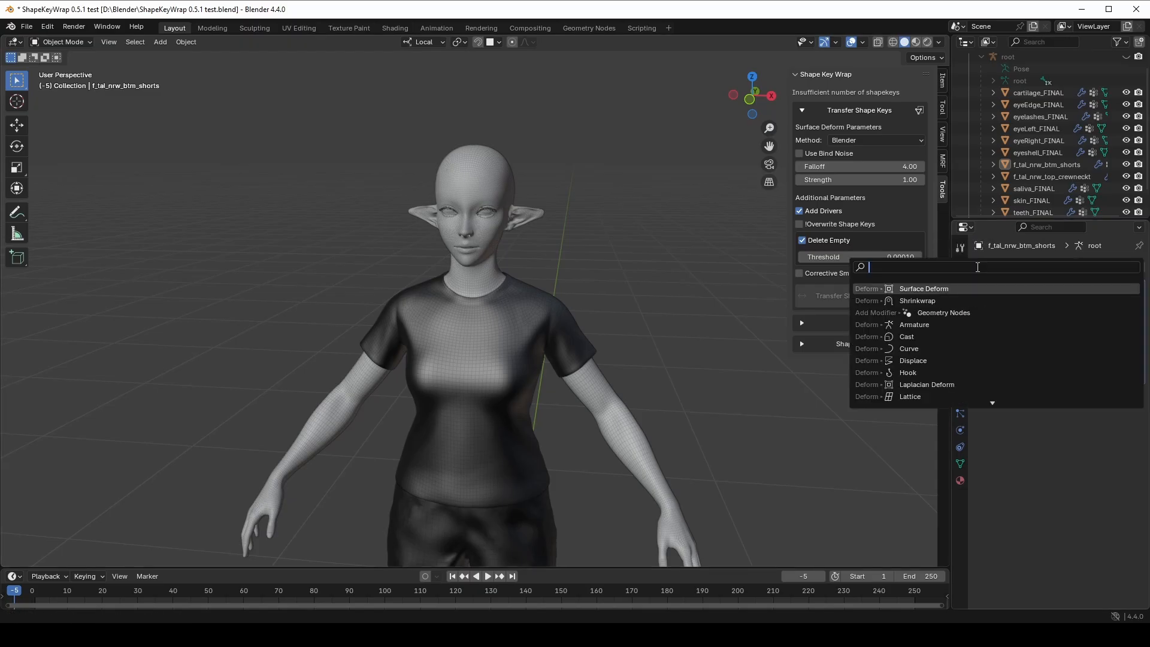
pyautogui.write('surfa')
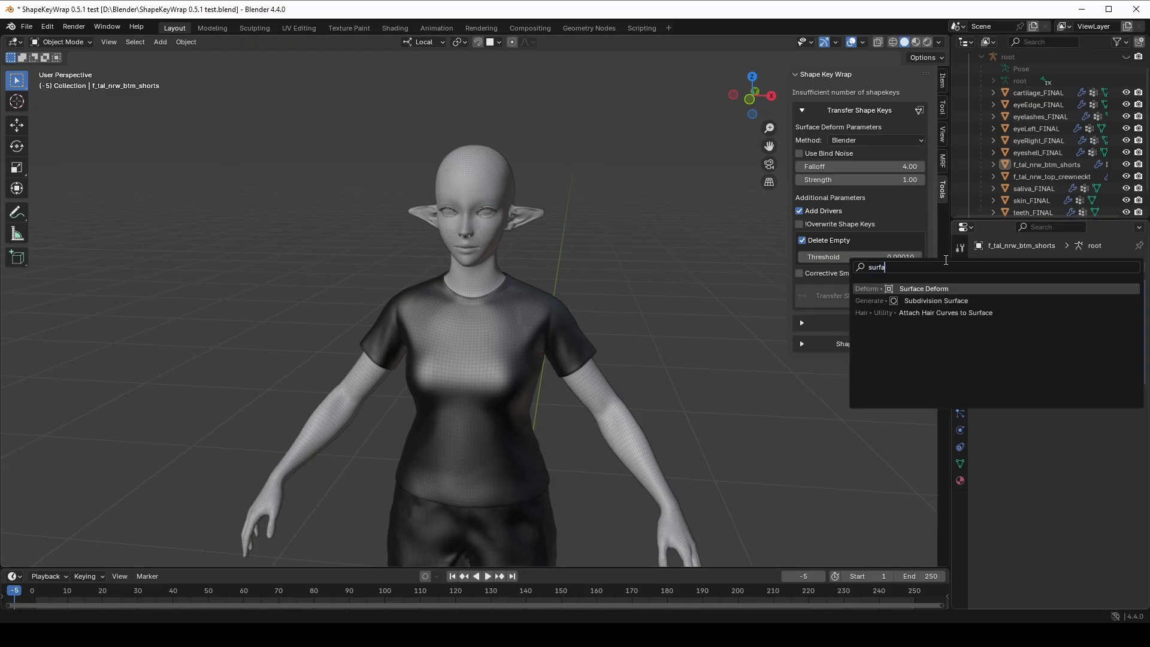
pyautogui.click(923, 288)
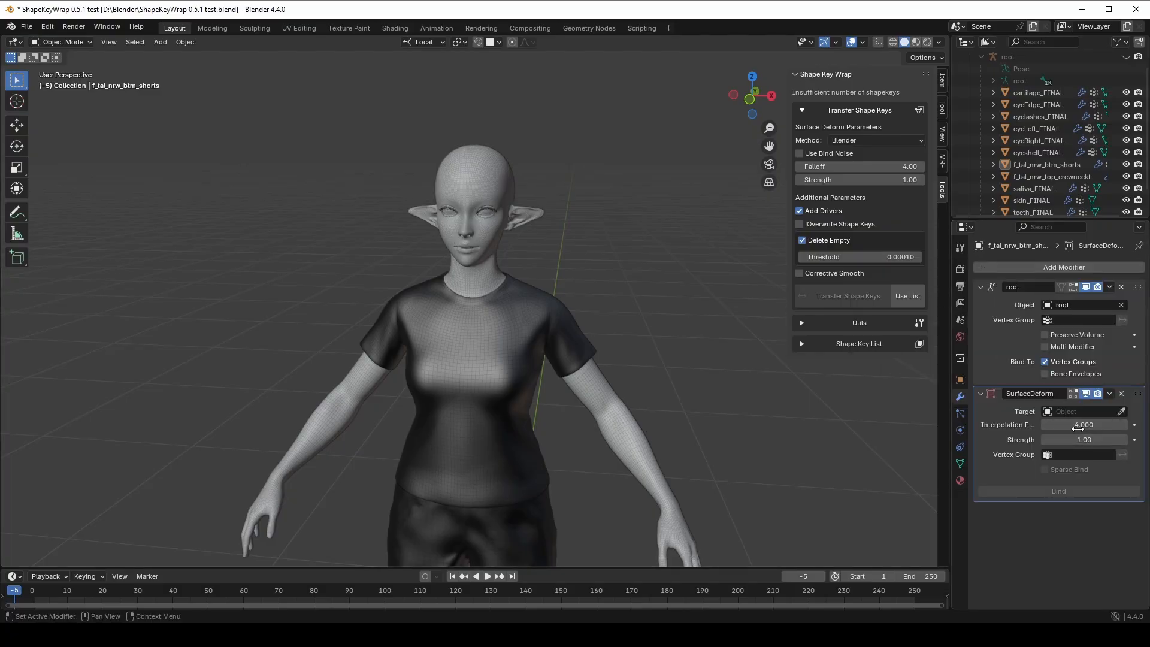
pyautogui.moveTo(1122, 397)
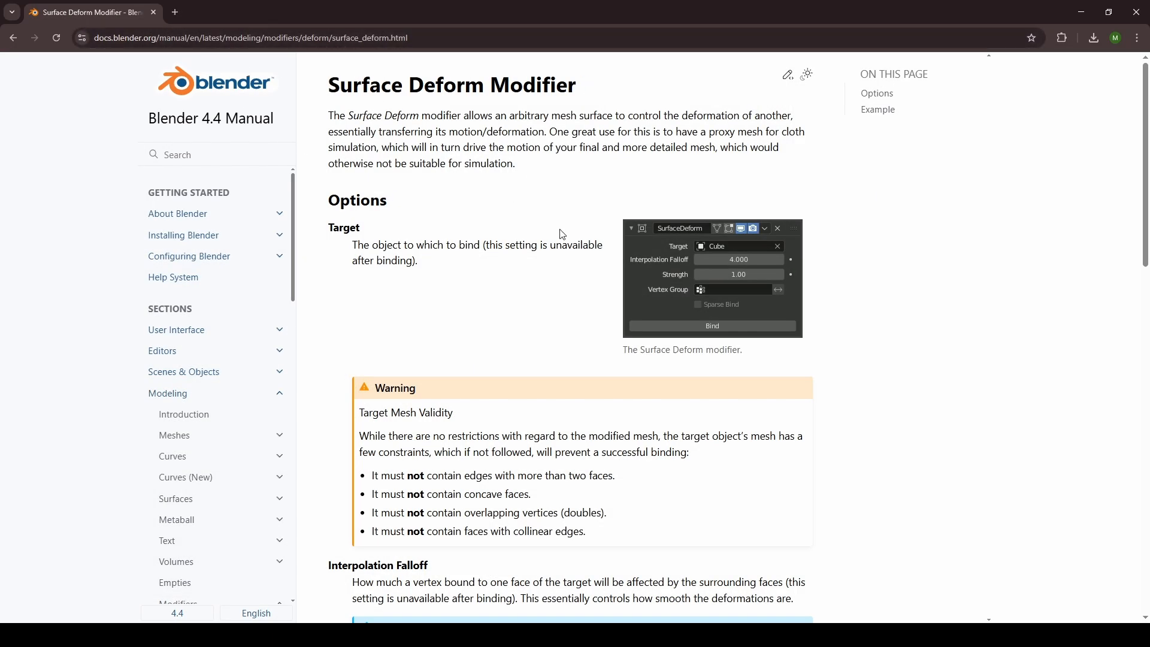
pyautogui.scroll(-3)
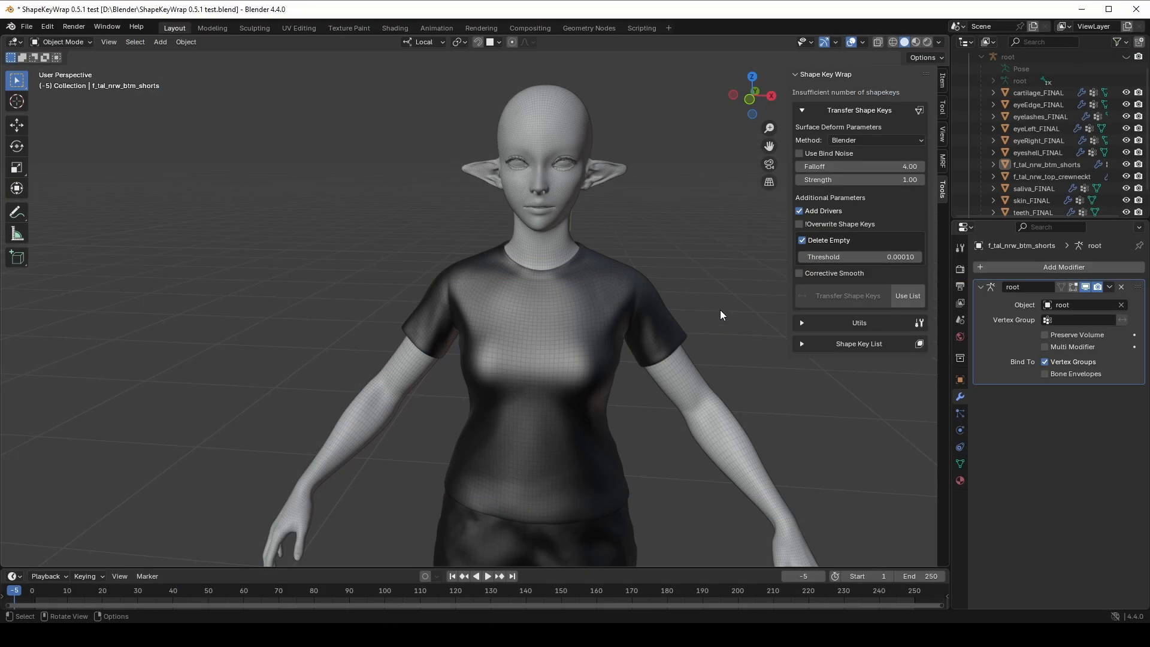
pyautogui.moveTo(884, 301)
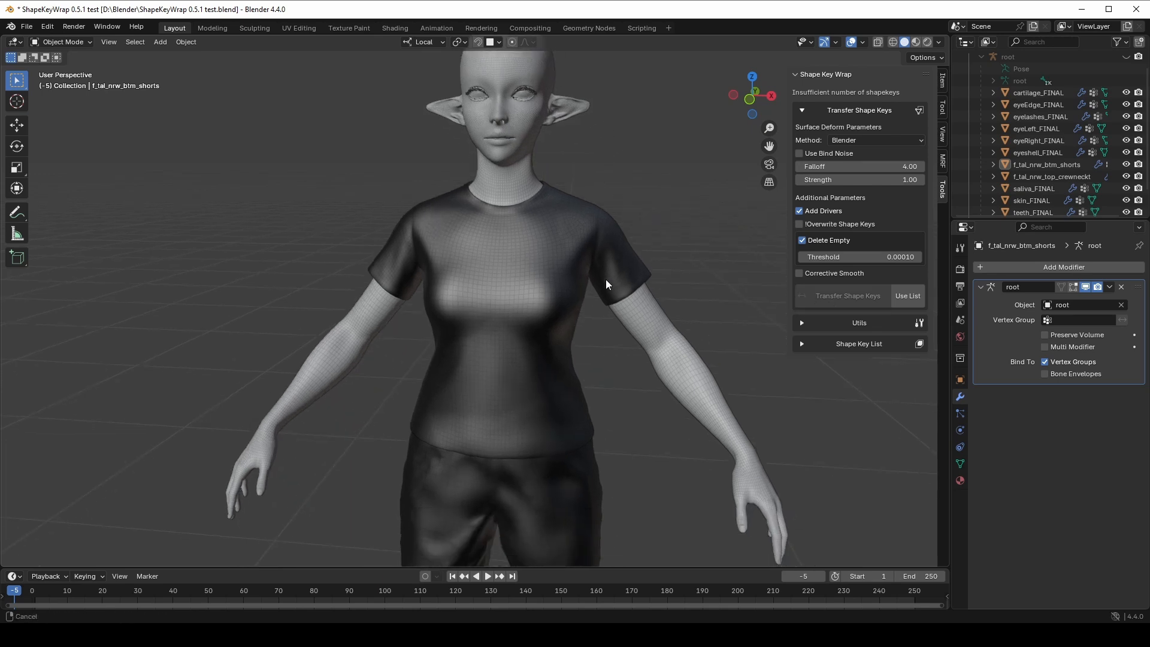
# Transfer skin_FINAL's shape keys onto the shorts and crewneck top, then test the belly key.
pyautogui.click(1031, 200)
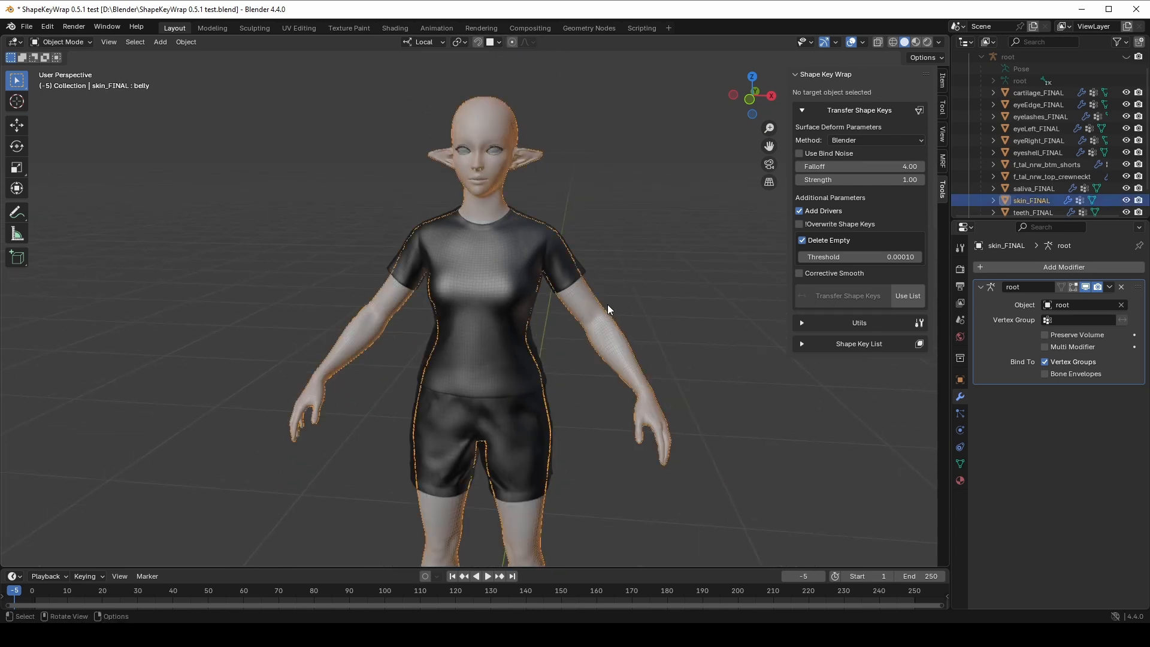
pyautogui.click(959, 464)
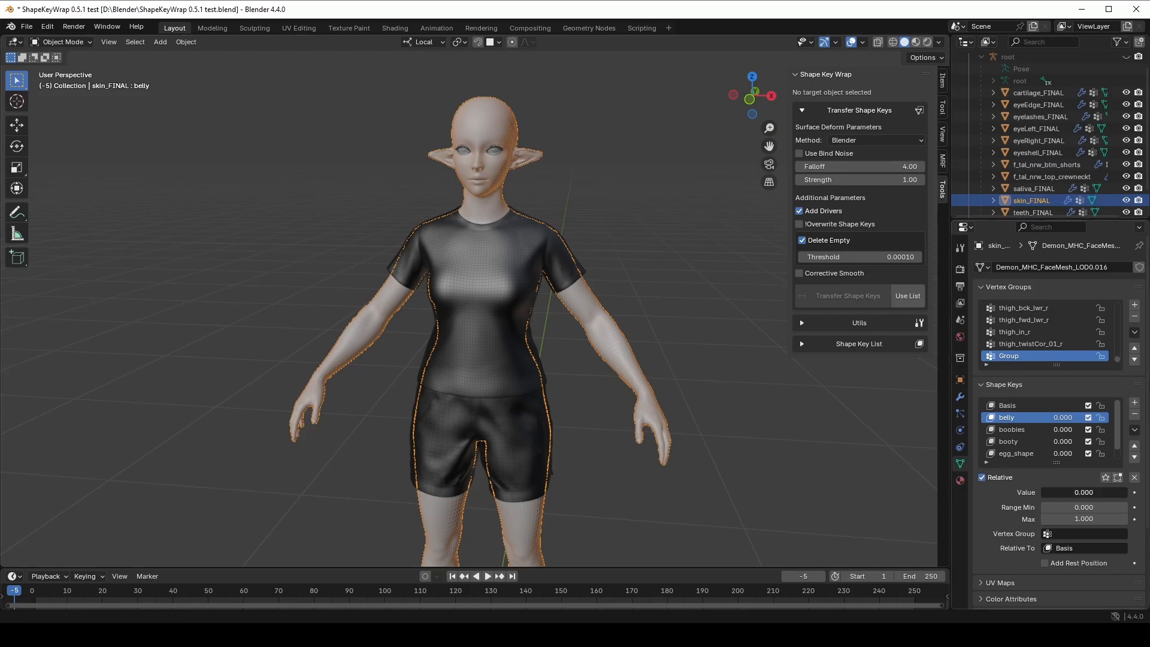
pyautogui.click(1046, 164)
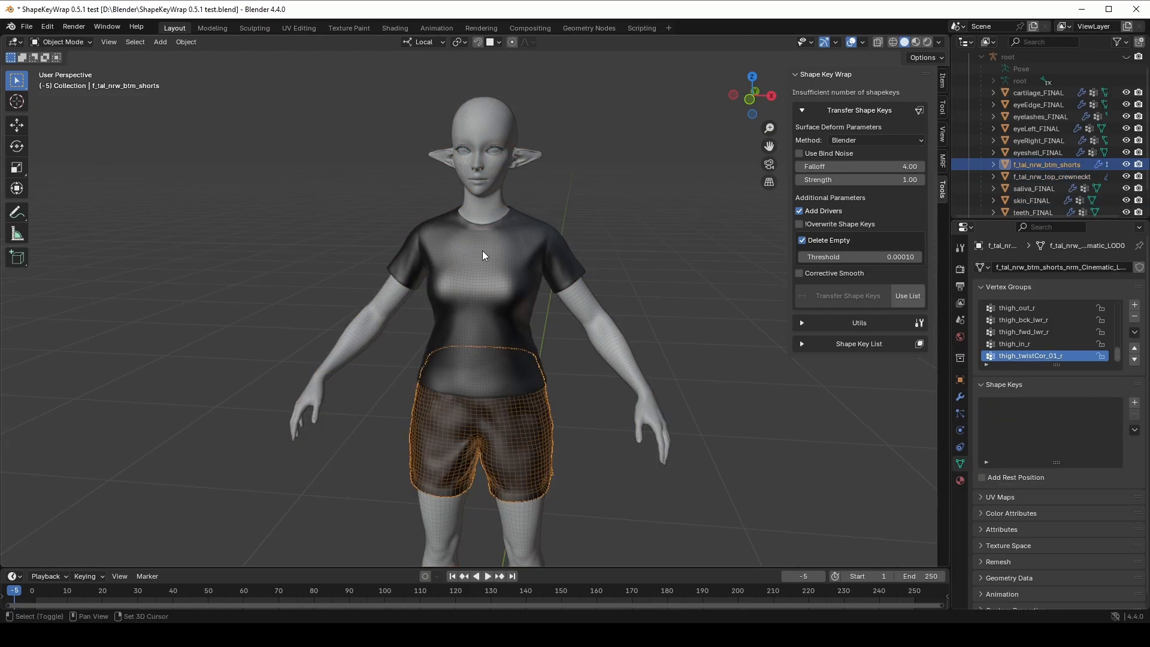
pyautogui.click(1050, 176)
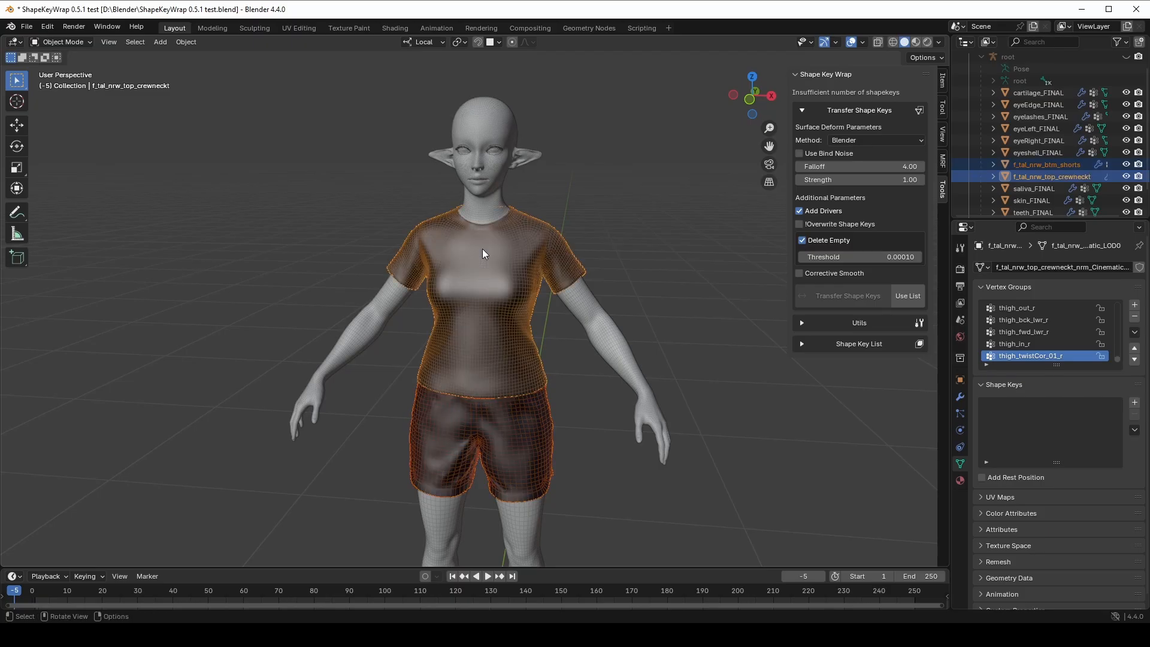
pyautogui.moveTo(521, 140)
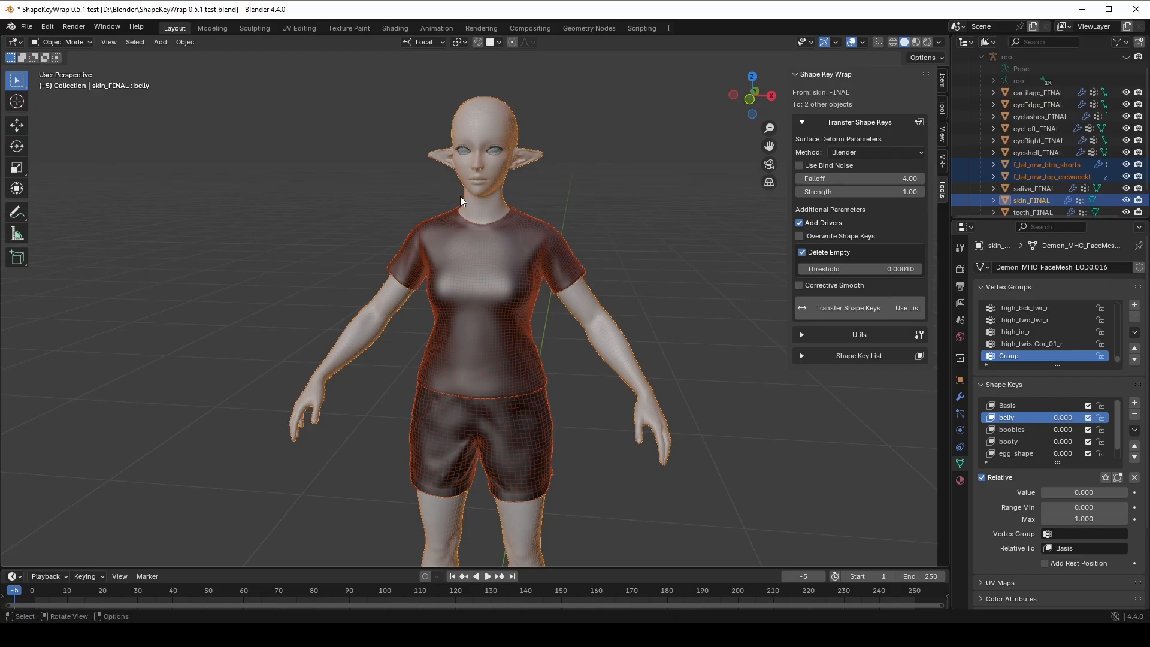
pyautogui.moveTo(514, 153)
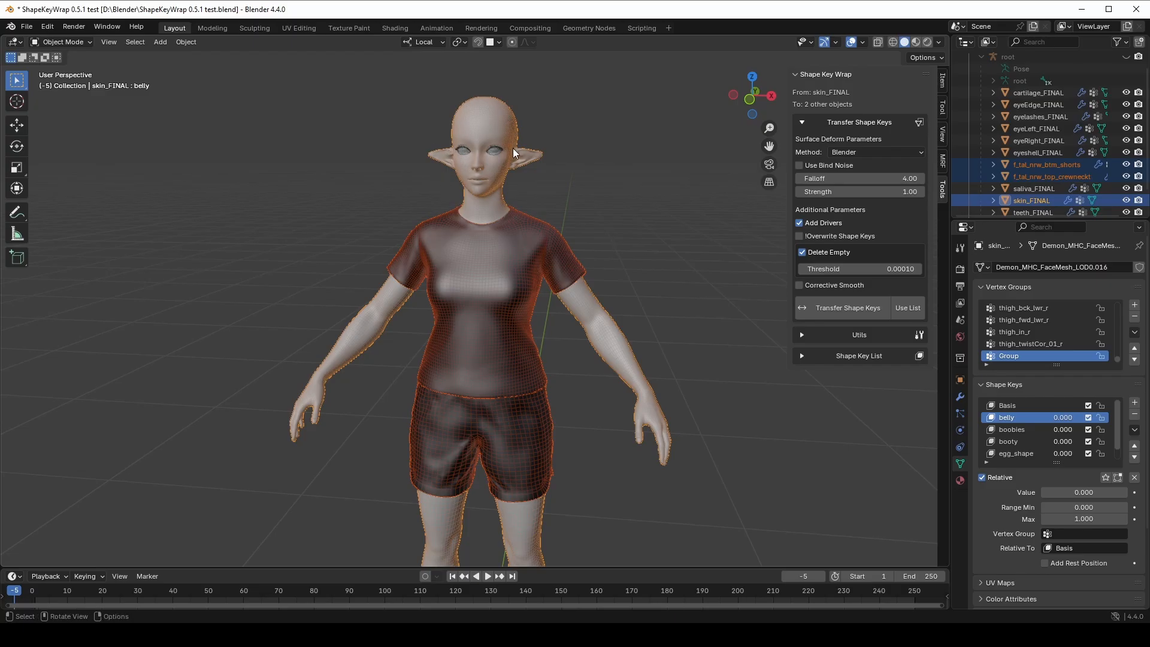
pyautogui.moveTo(526, 218)
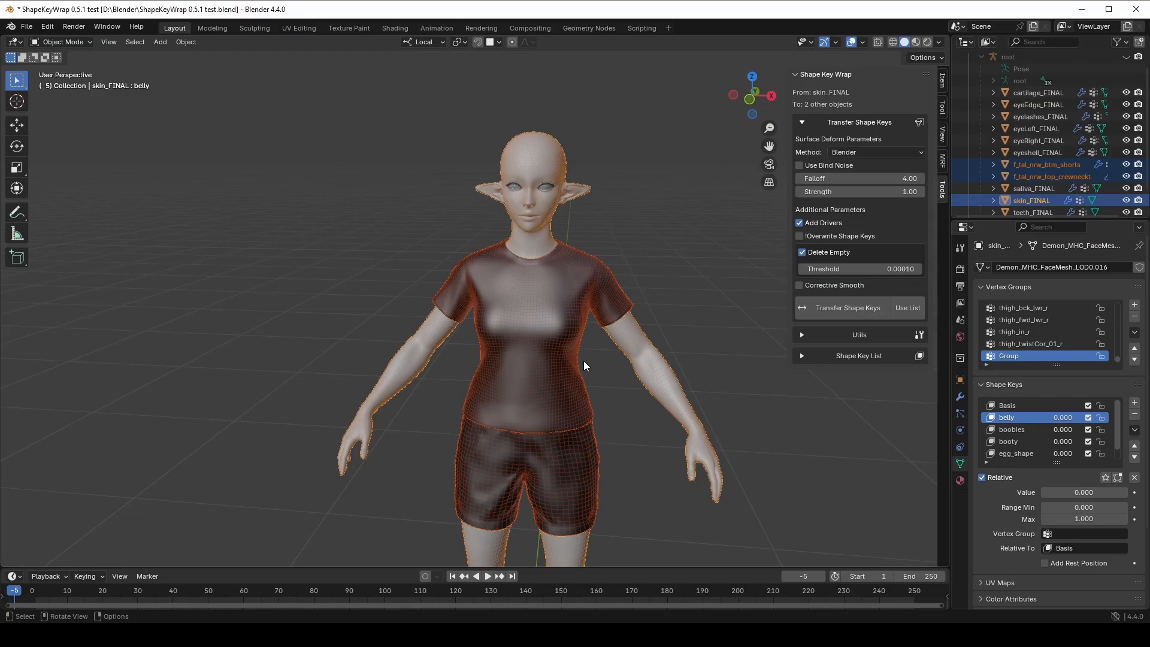
pyautogui.moveTo(775, 84)
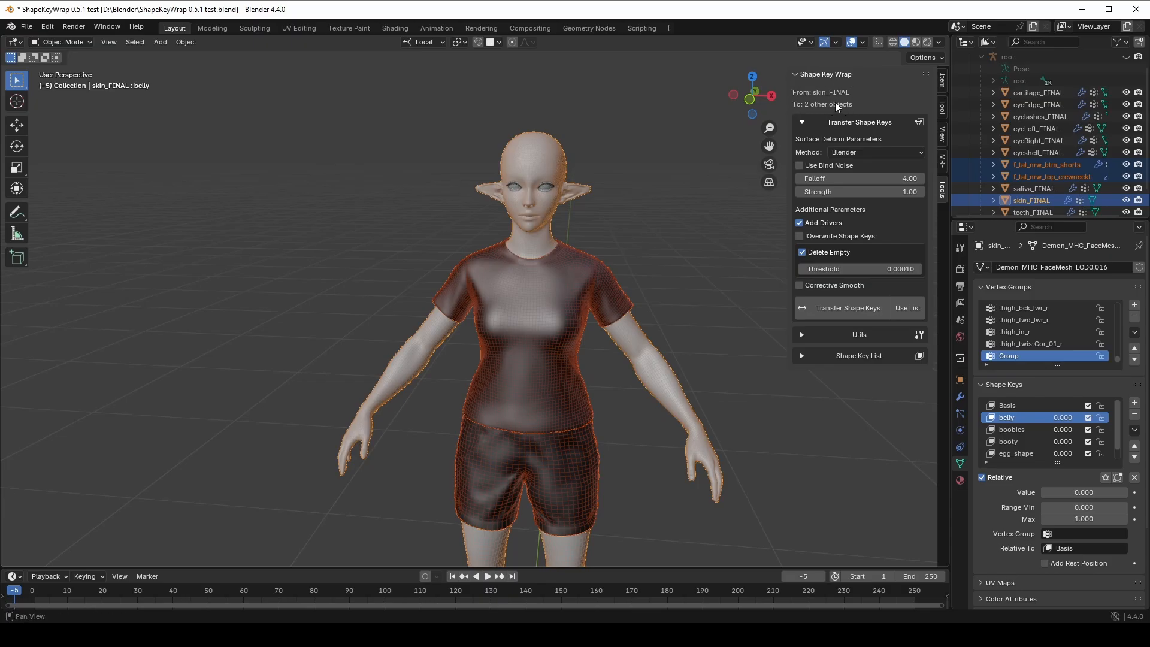
pyautogui.moveTo(847, 307)
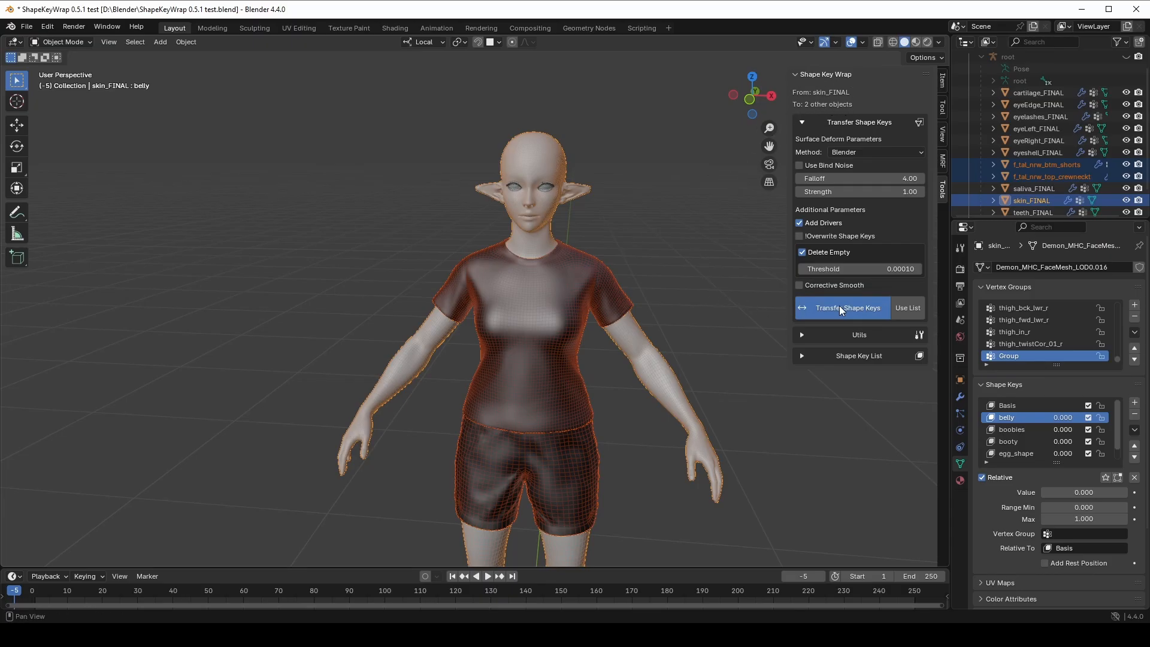
pyautogui.click(844, 308)
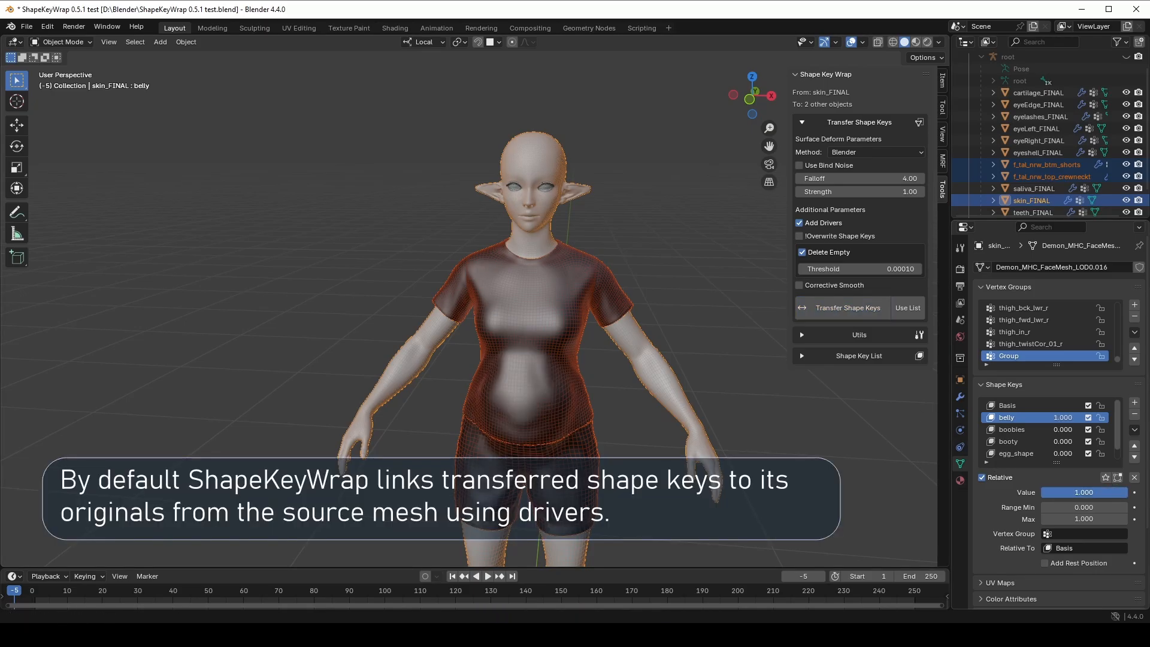
pyautogui.moveTo(1084, 492); pyautogui.dragTo(1059, 493)
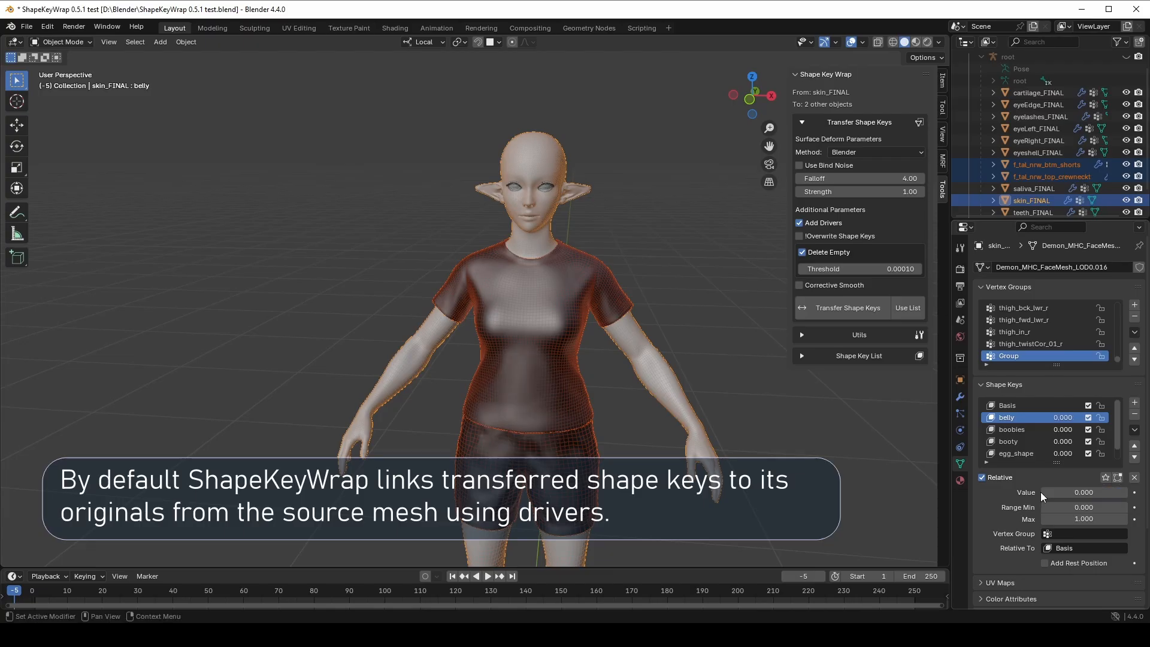
pyautogui.moveTo(523, 423)
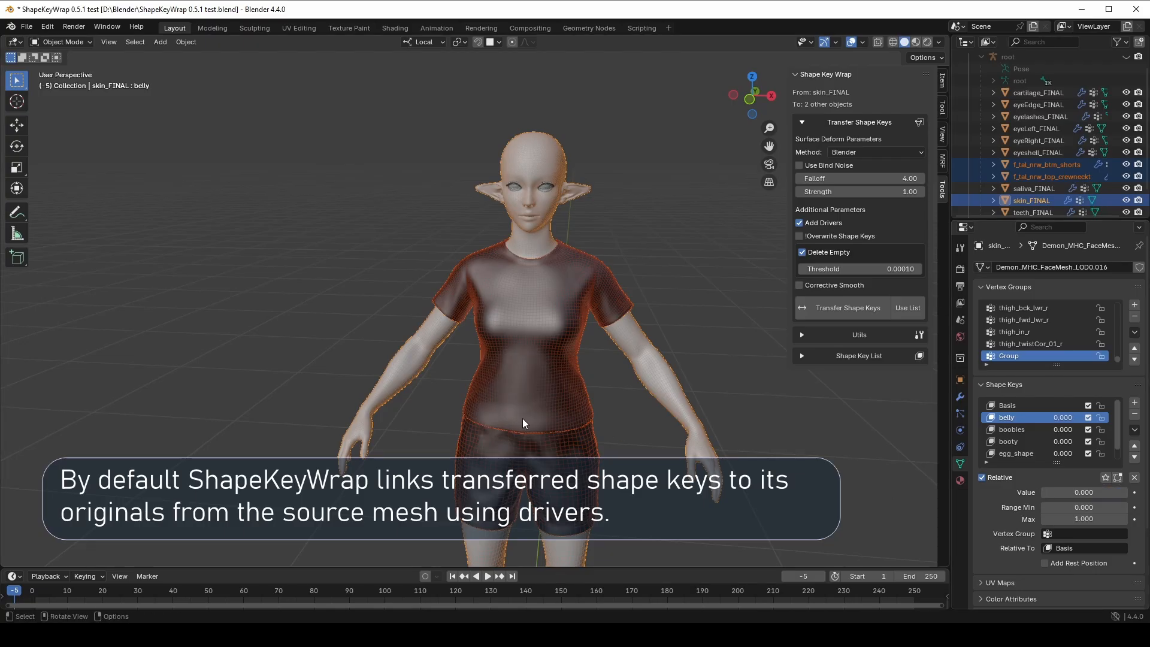
pyautogui.click(1052, 176)
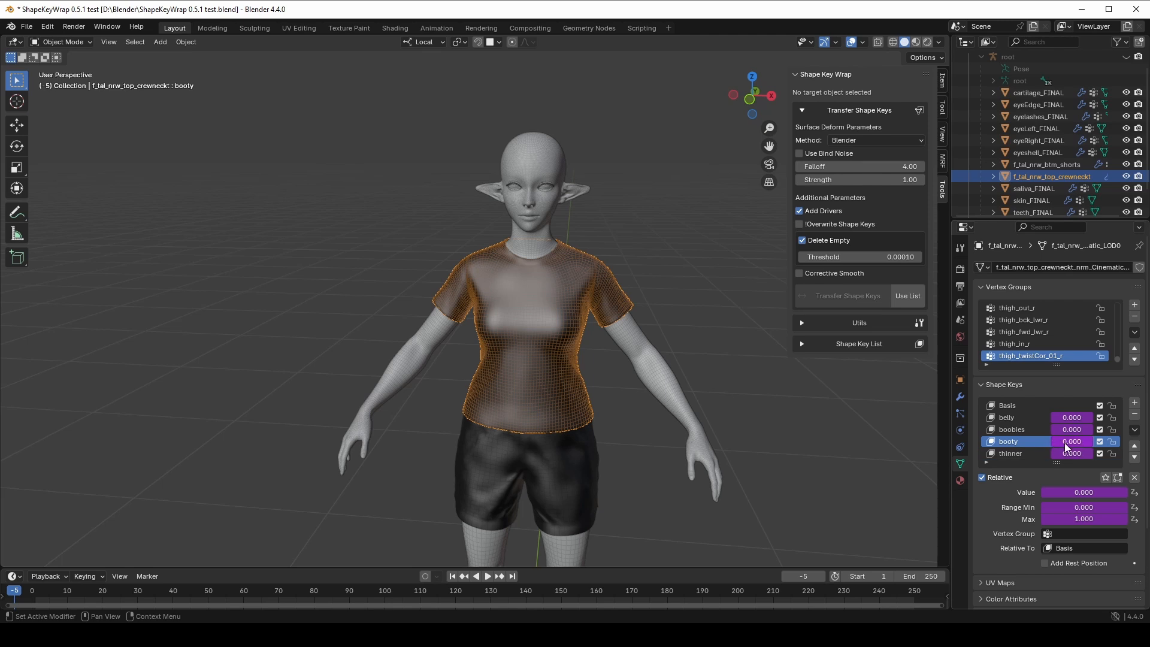
# Uncheck Add Drivers under Additional Parameters in the ShapeKeyWrap panel.
pyautogui.click(1071, 441)
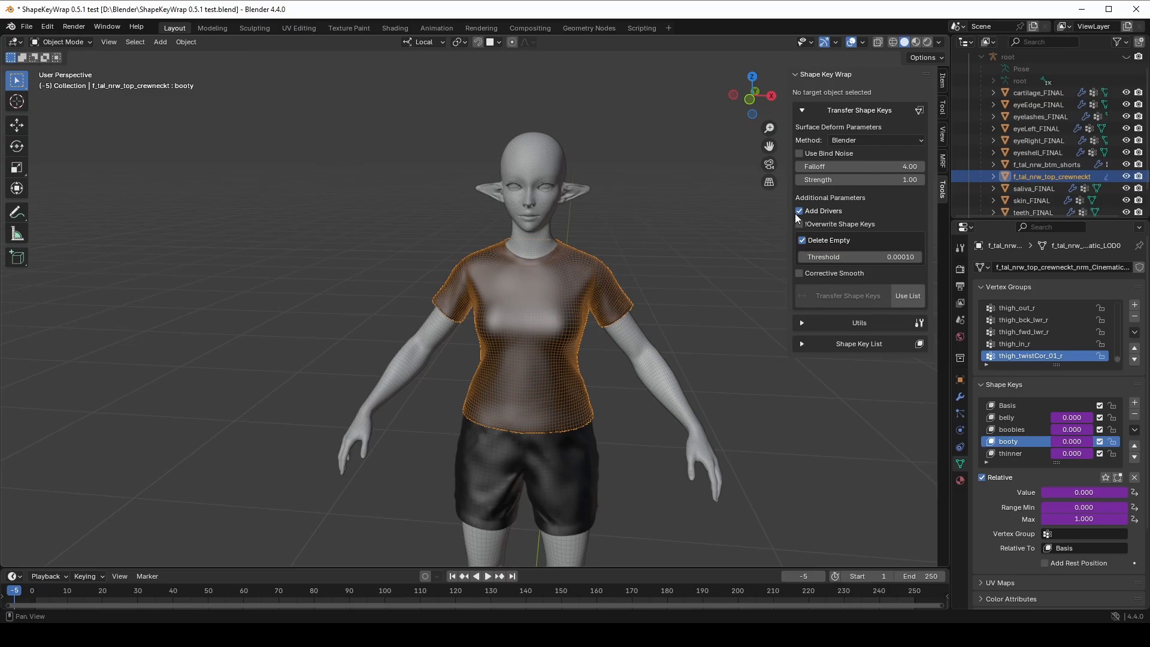
pyautogui.moveTo(799, 210)
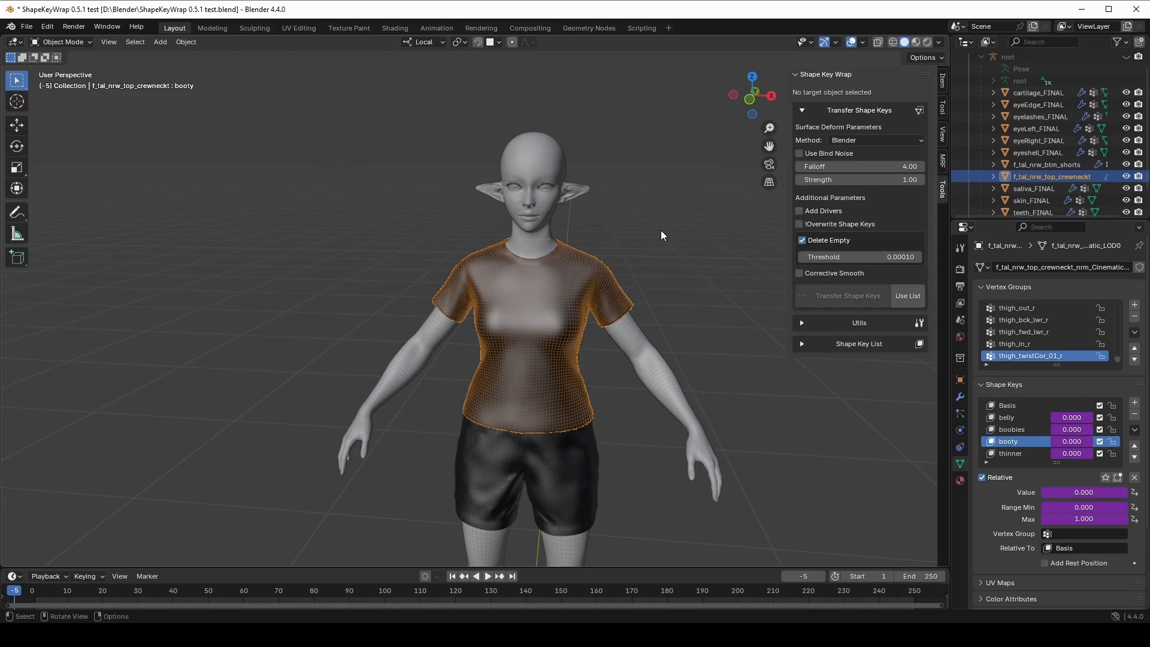
pyautogui.moveTo(646, 252)
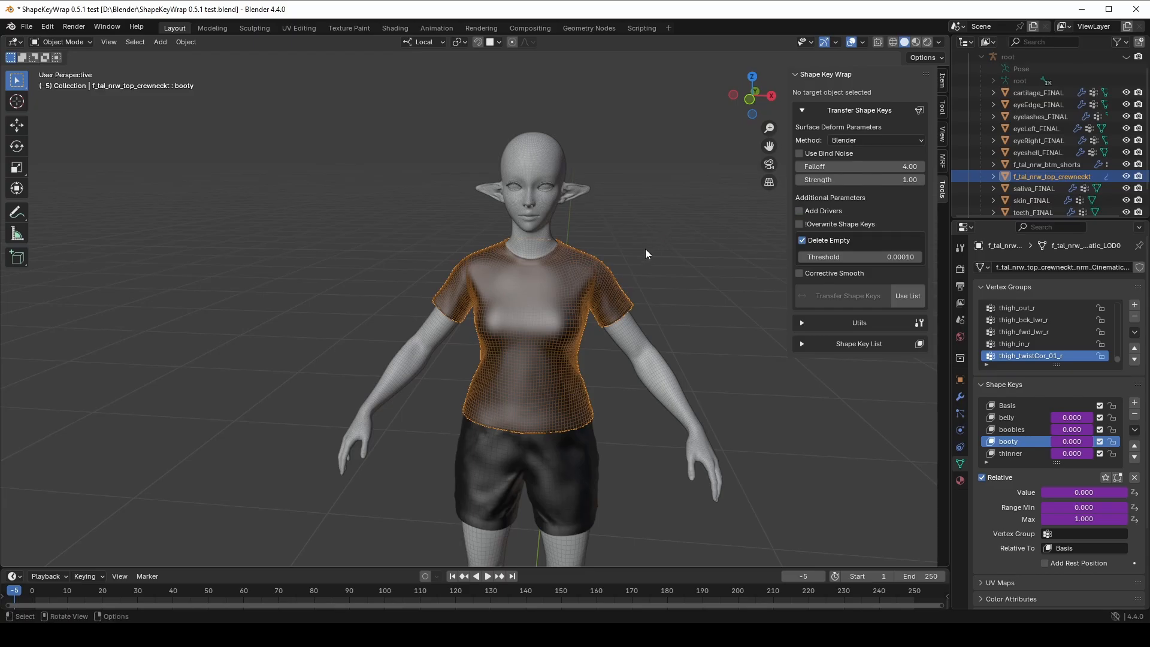
pyautogui.moveTo(761, 401)
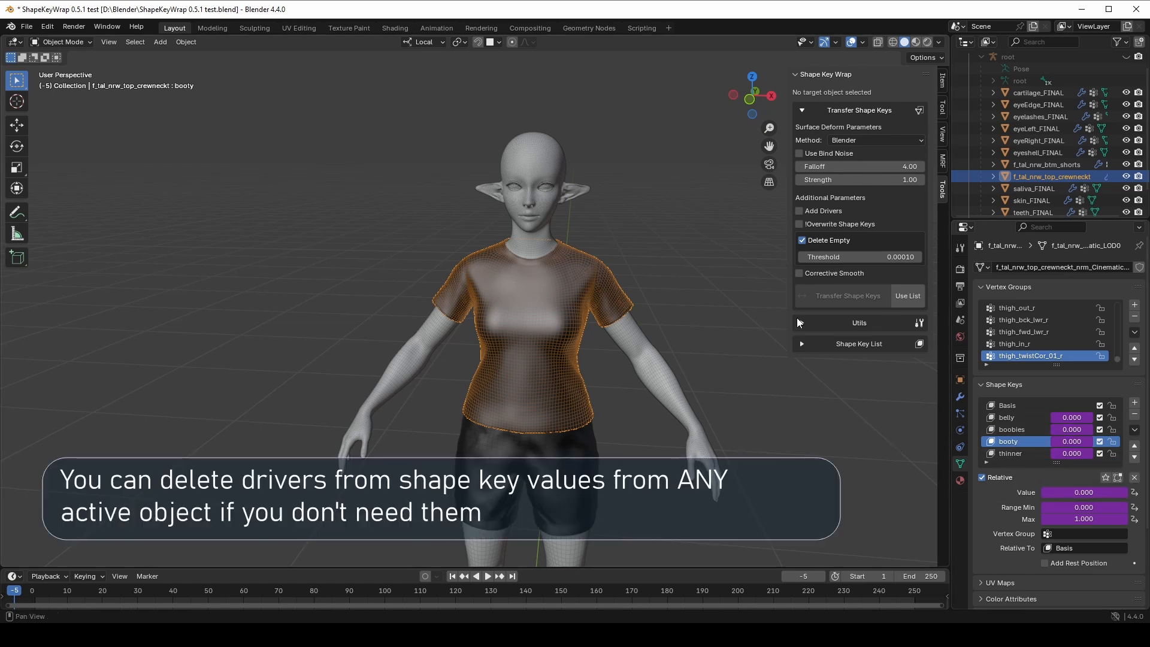
pyautogui.click(858, 323)
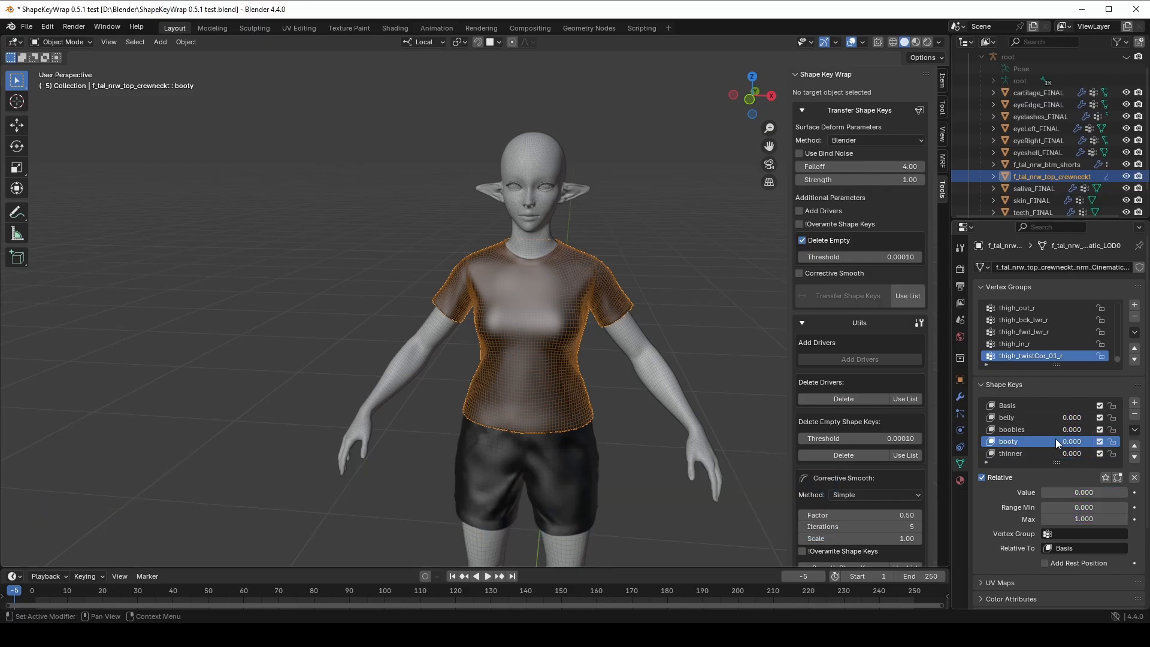
pyautogui.moveTo(1048, 438)
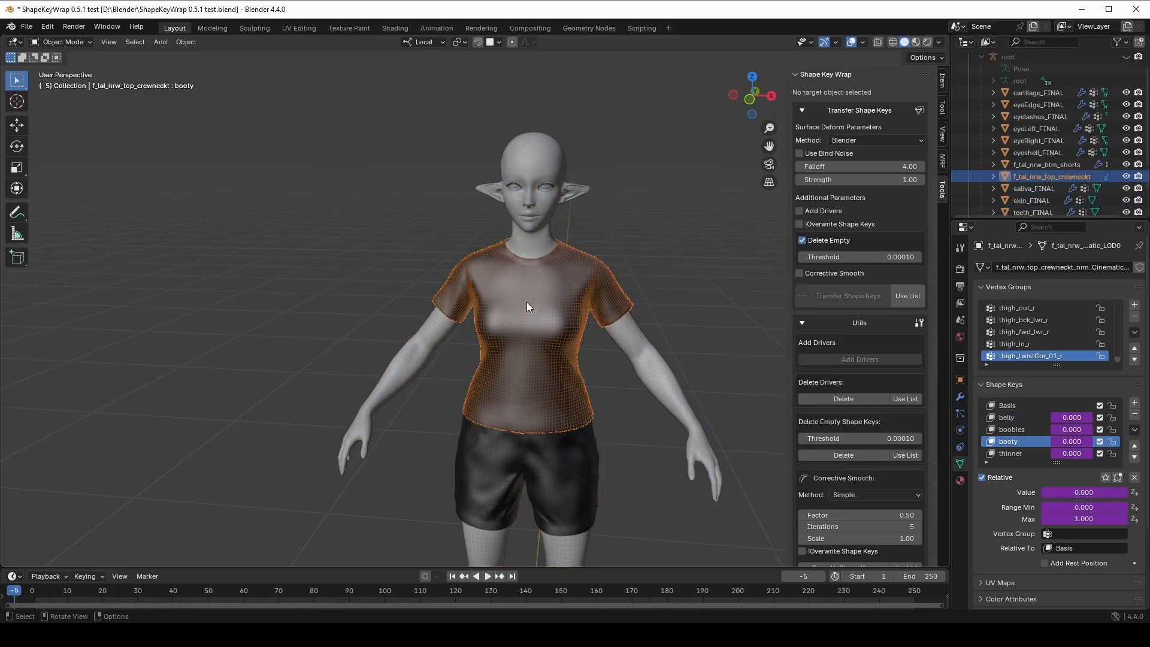
pyautogui.moveTo(671, 357)
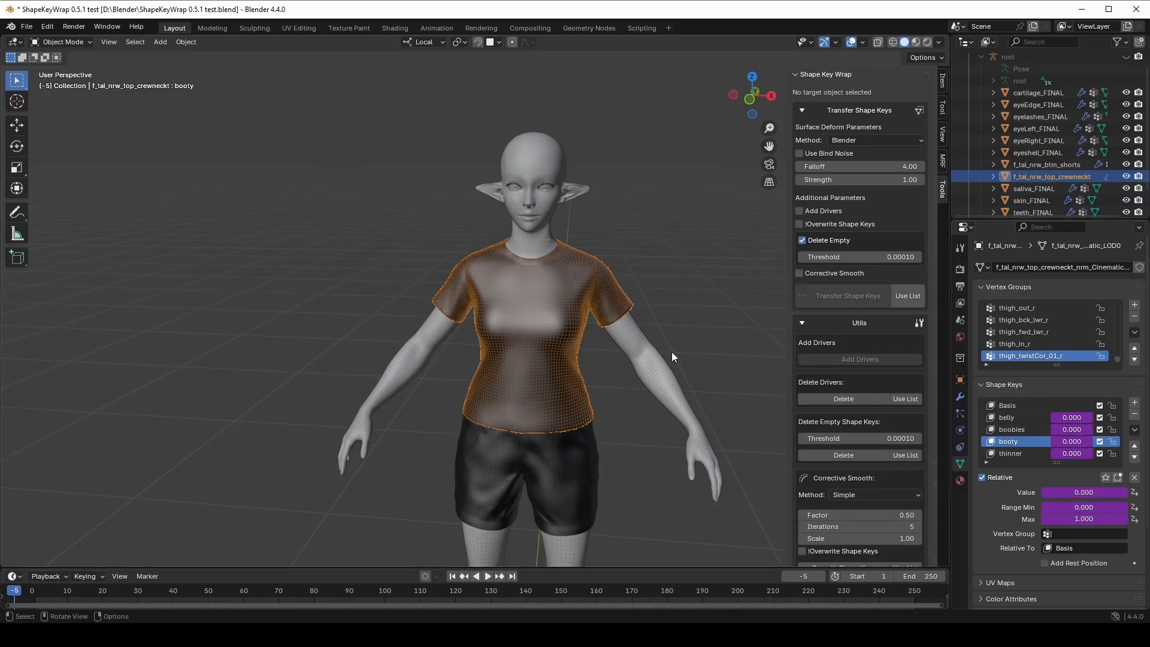
pyautogui.click(1033, 200)
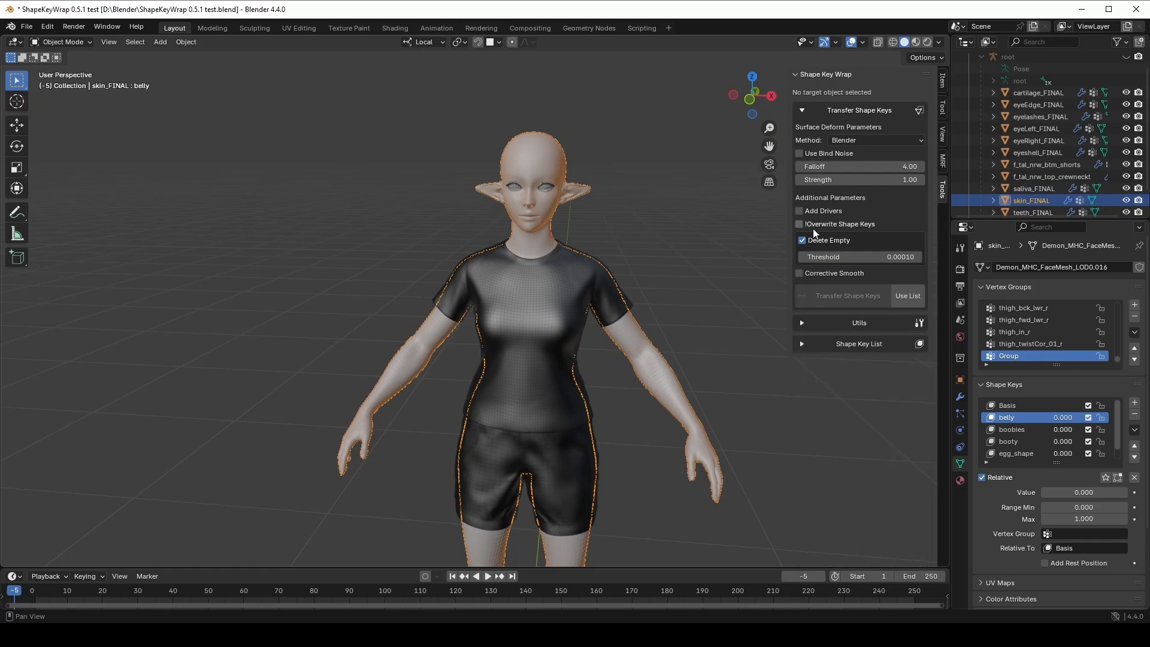
pyautogui.moveTo(821, 232)
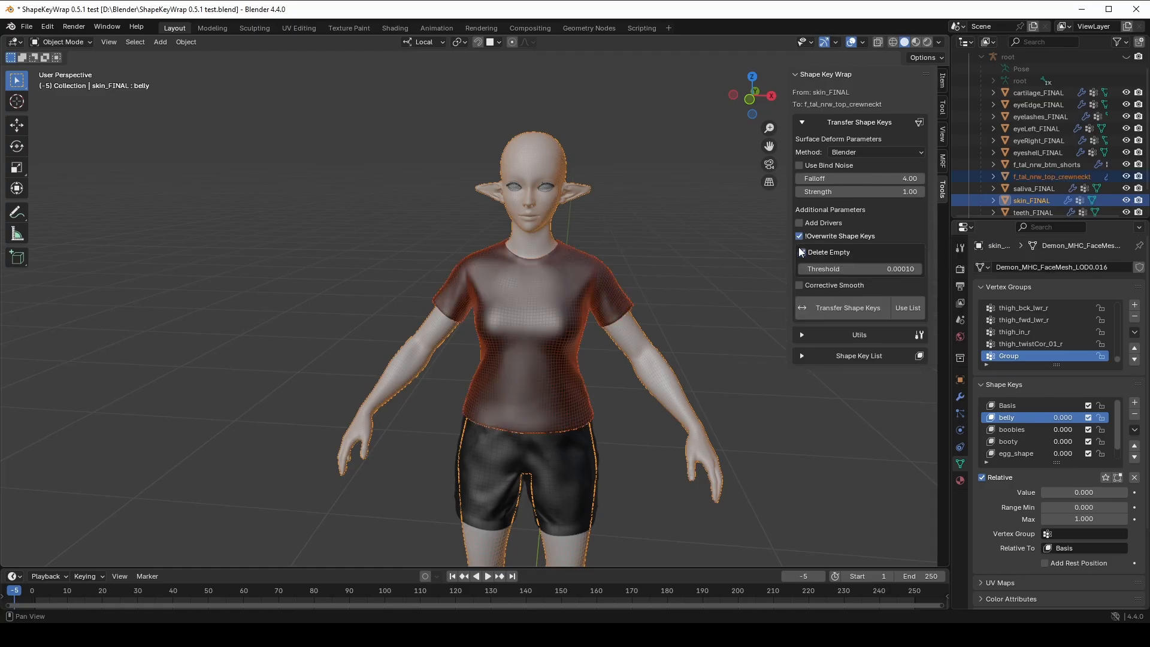
# Re-enable deleting empty shape keys and adding drivers in the transfer settings.
pyautogui.click(799, 251)
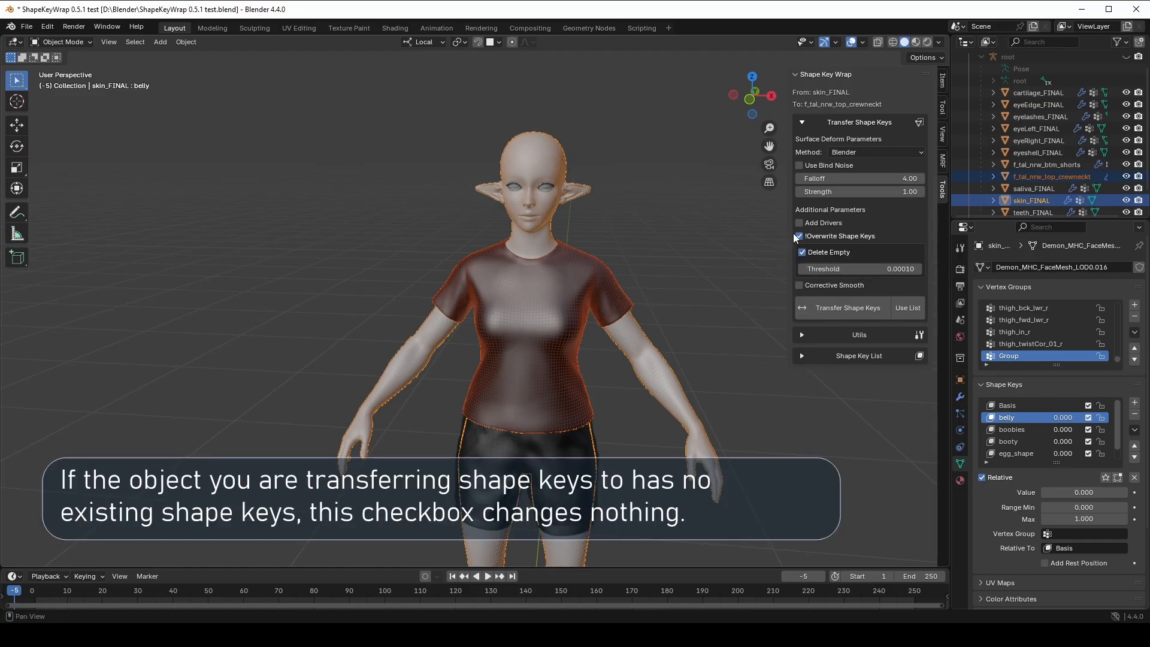
pyautogui.click(799, 223)
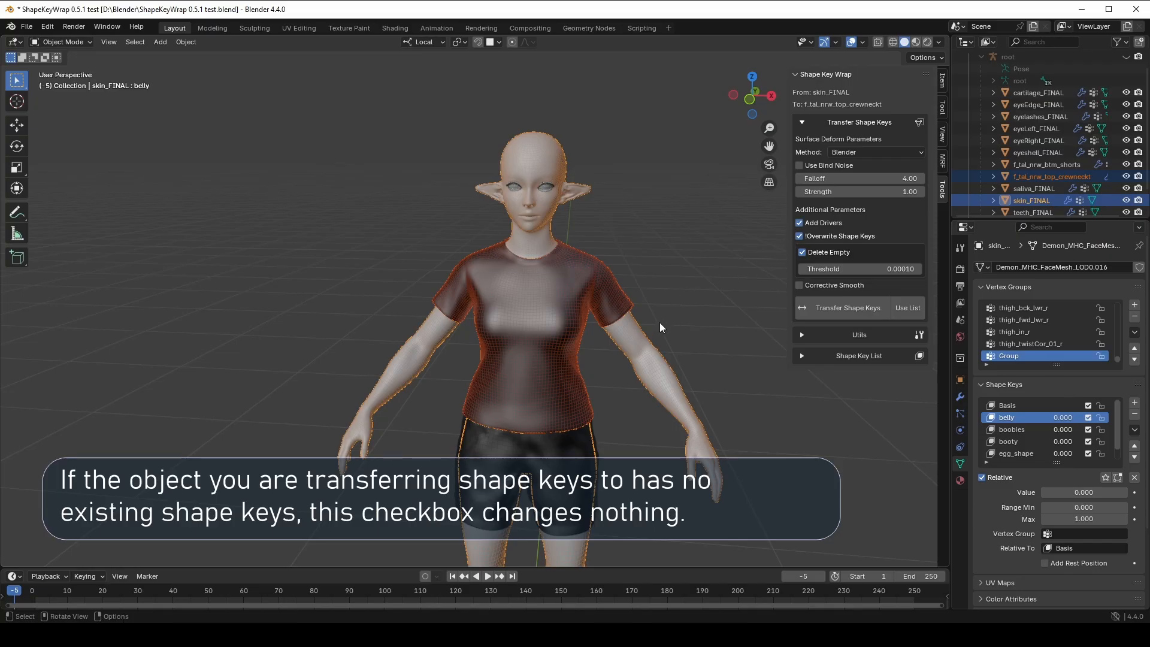
pyautogui.moveTo(587, 360)
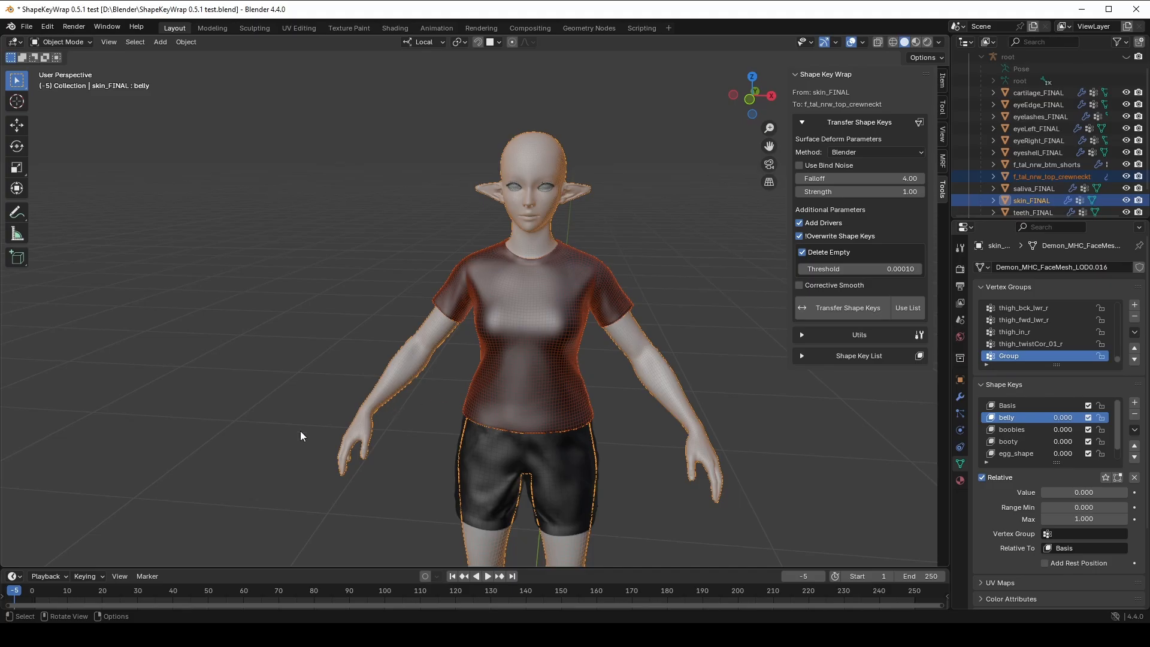
pyautogui.moveTo(318, 432)
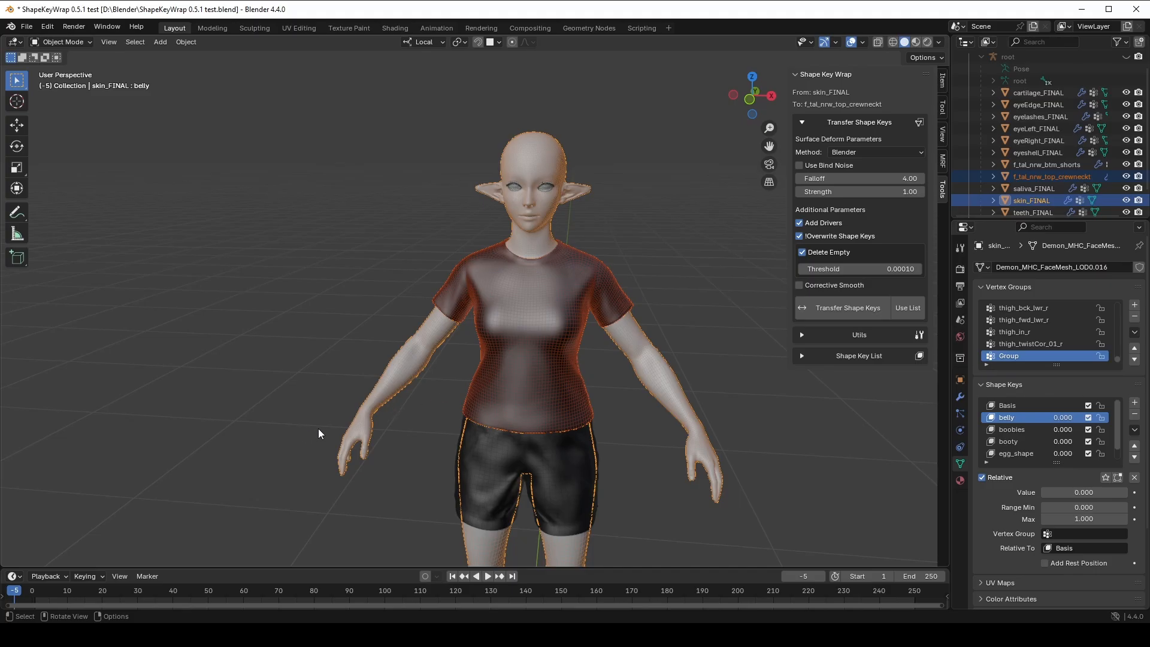
pyautogui.moveTo(323, 432)
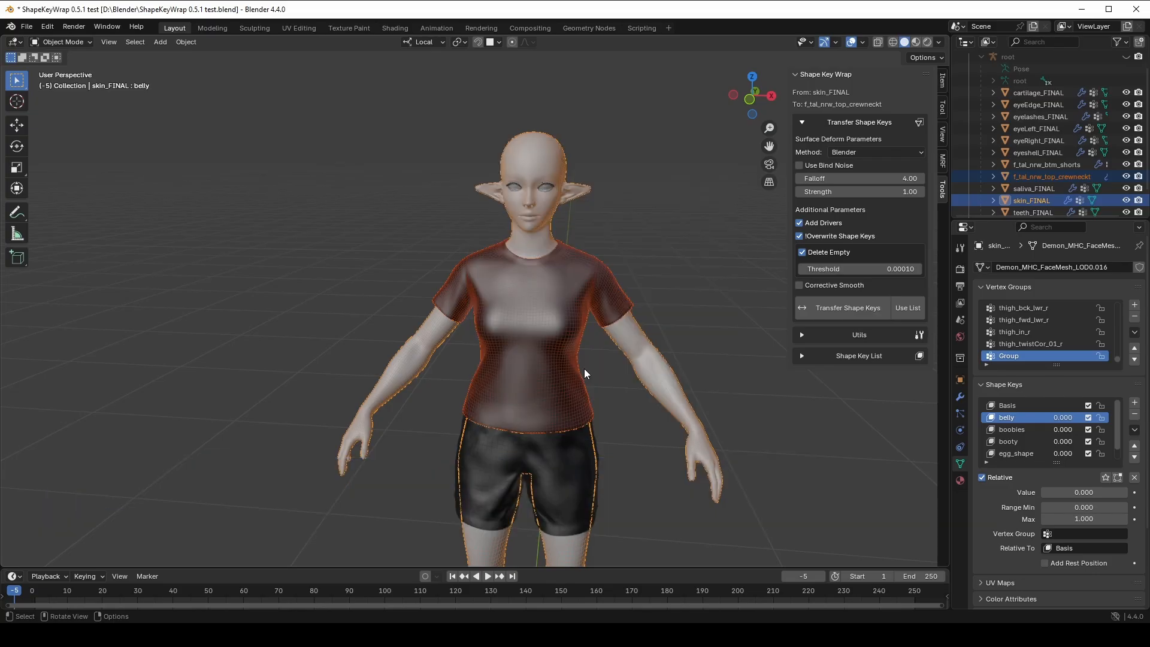
pyautogui.moveTo(589, 376)
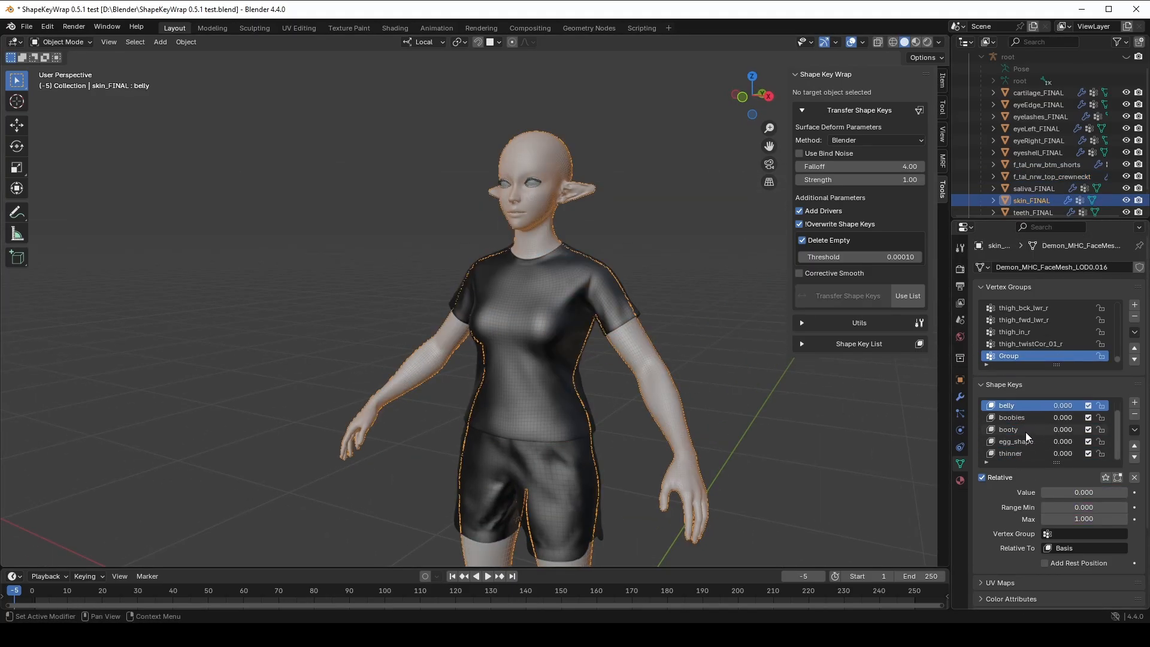
pyautogui.click(1016, 441)
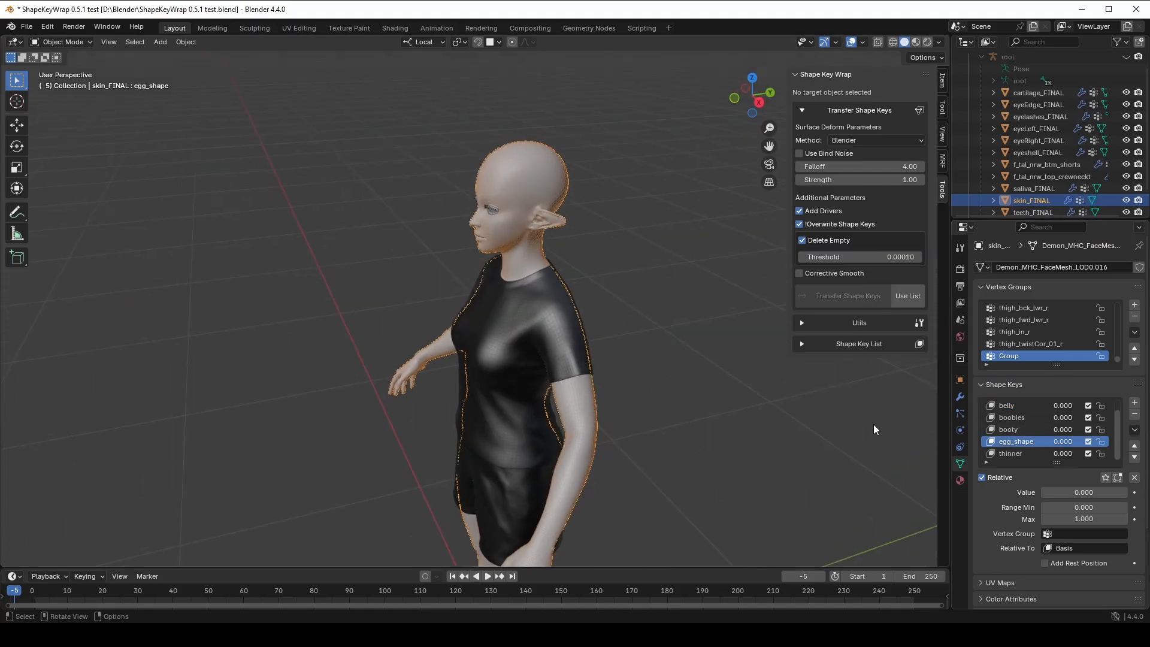
pyautogui.moveTo(810, 245)
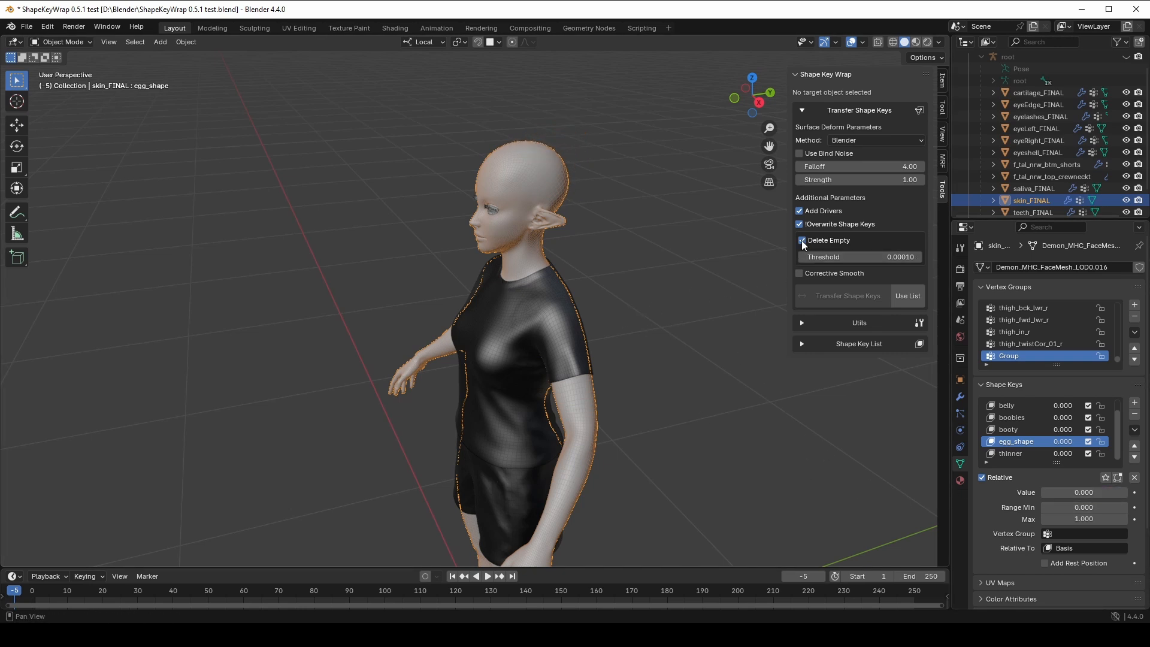
pyautogui.click(798, 240)
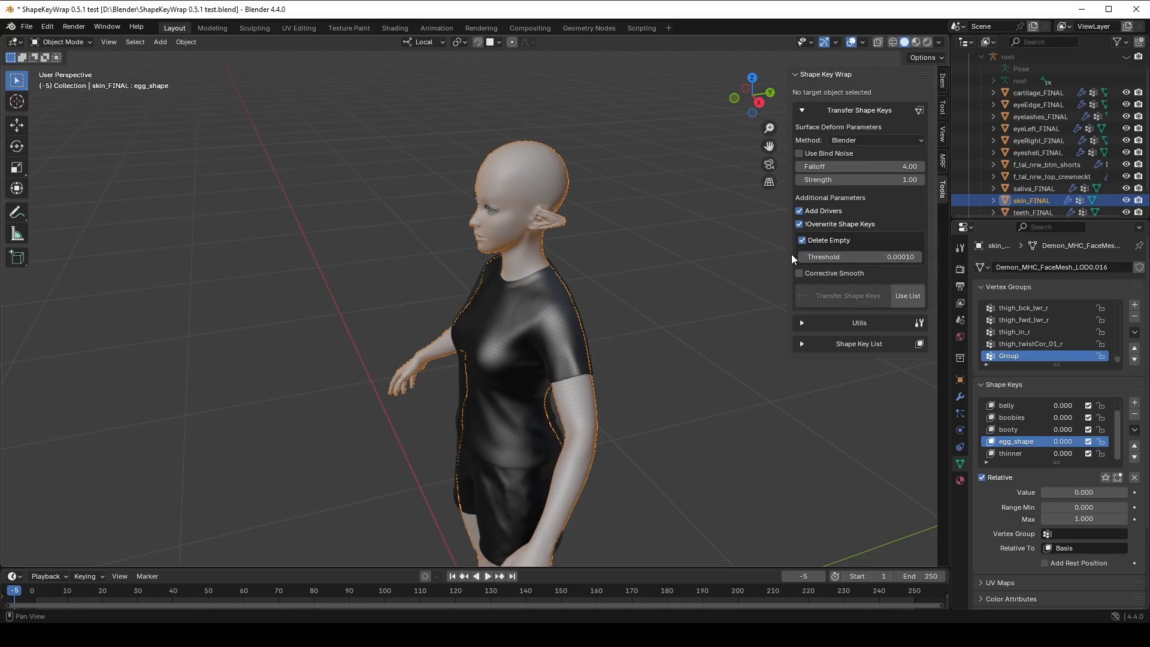
pyautogui.click(799, 240)
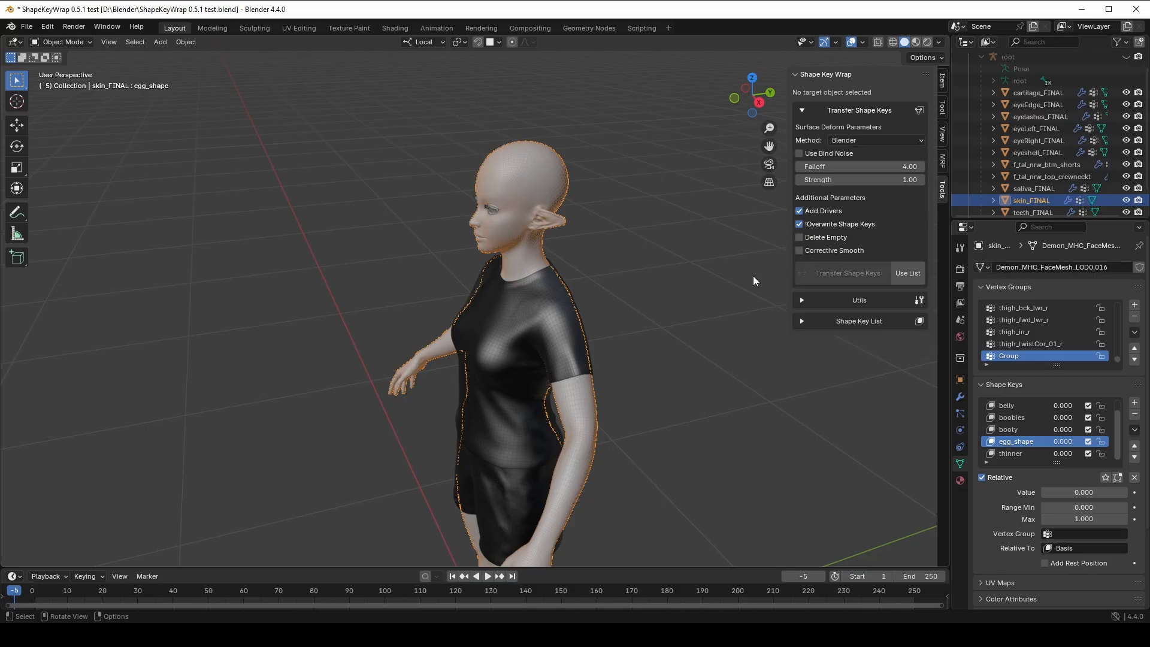
pyautogui.click(798, 239)
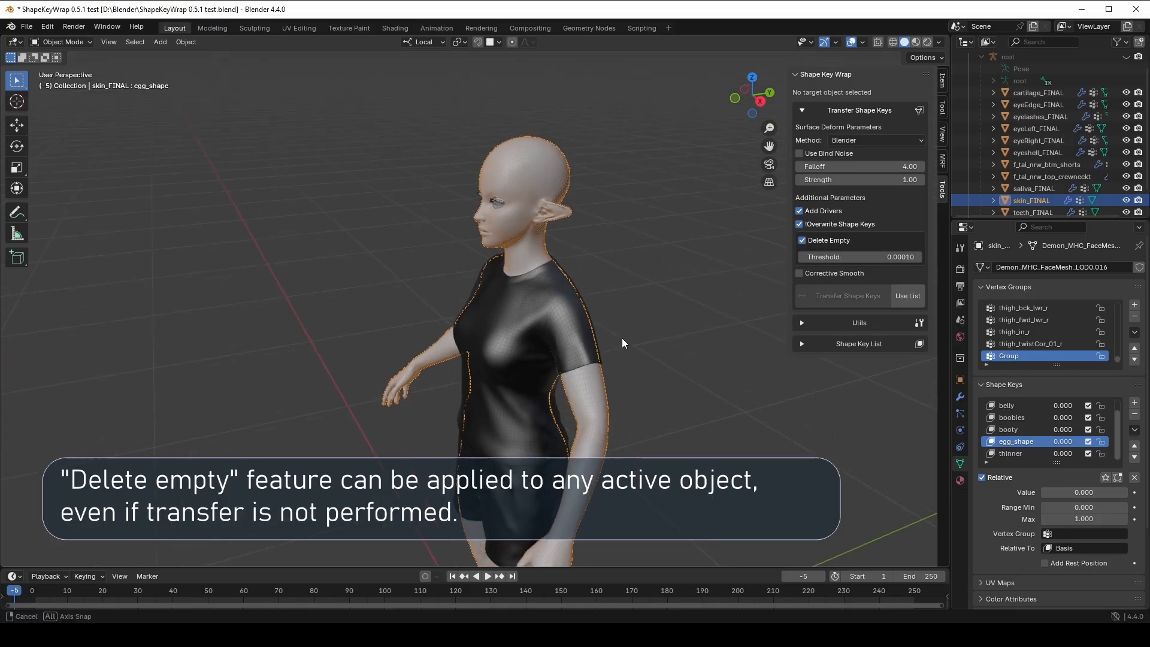
# Remove the body's empty Key shape keys with Utils' Delete Empty Shape Keys.
pyautogui.moveTo(624, 343); pyautogui.dragTo(632, 336)
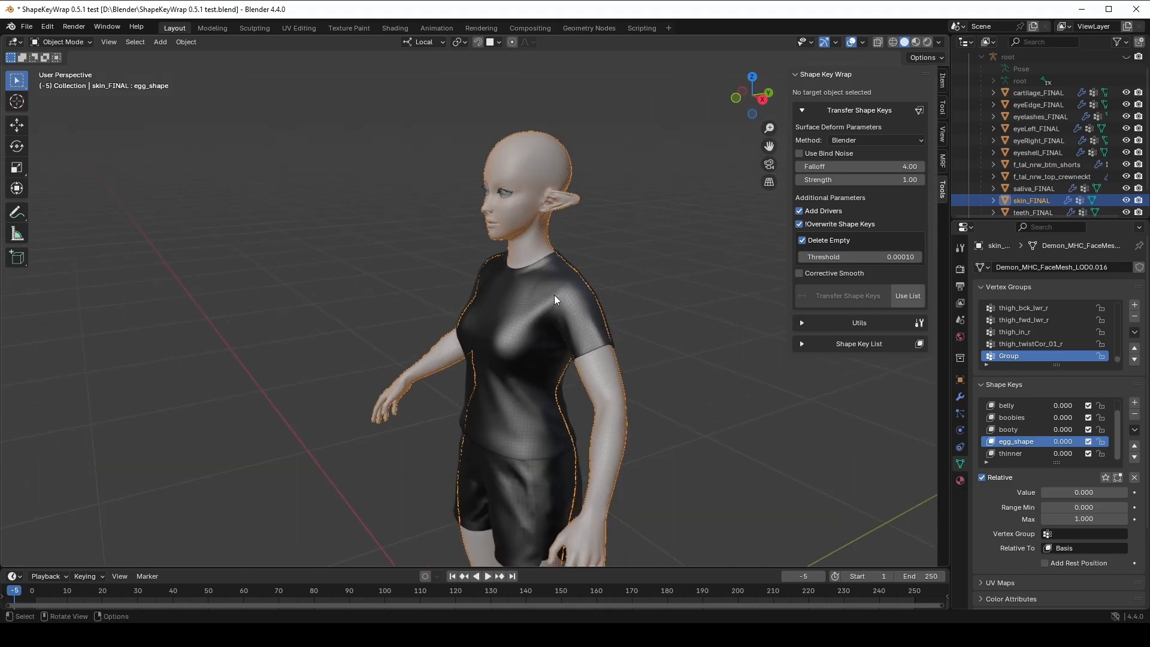
pyautogui.moveTo(630, 282)
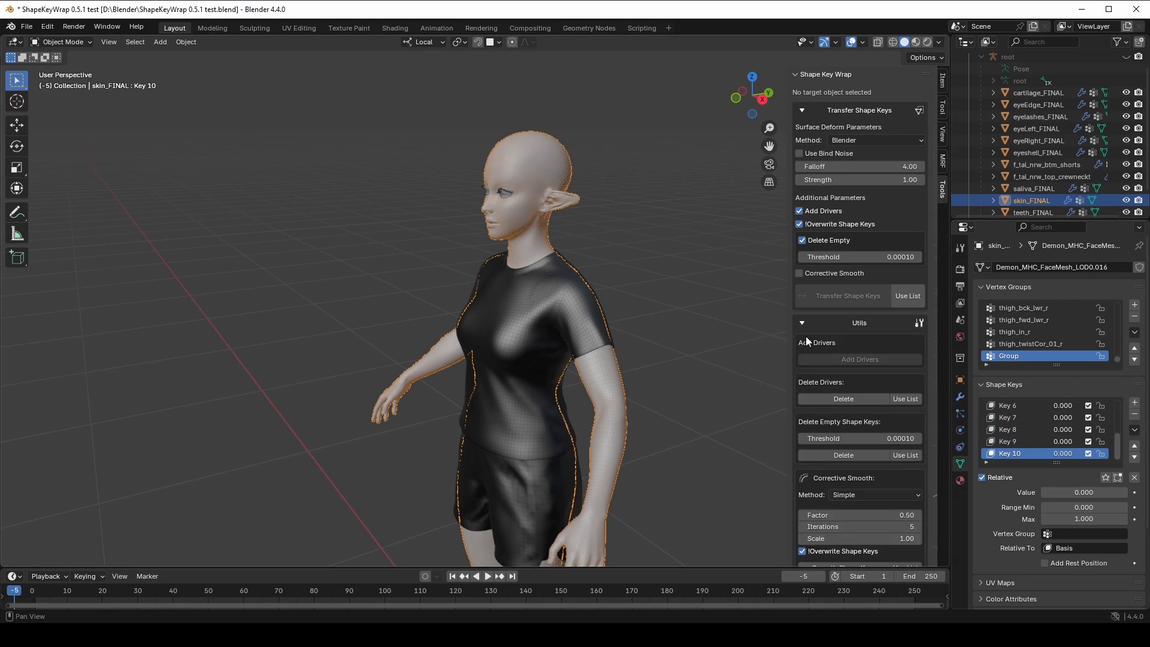
pyautogui.moveTo(831, 451)
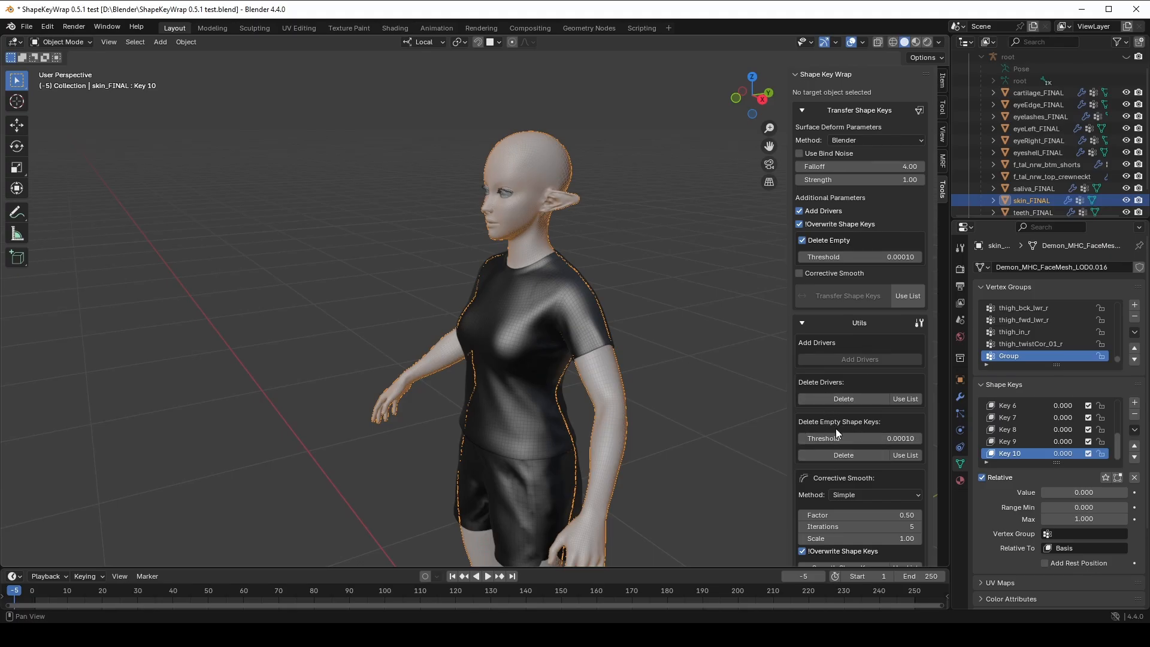
pyautogui.click(842, 455)
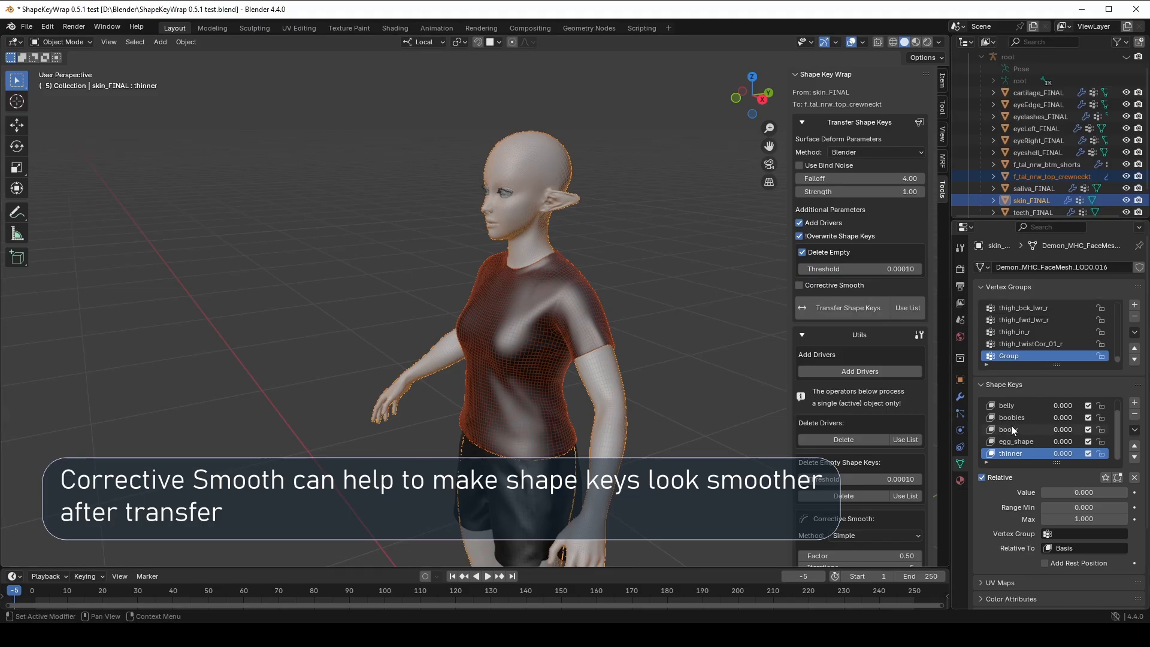
# Make boobies active, enable Corrective Smooth, and transfer the body's shape keys to the clothing.
pyautogui.click(1012, 417)
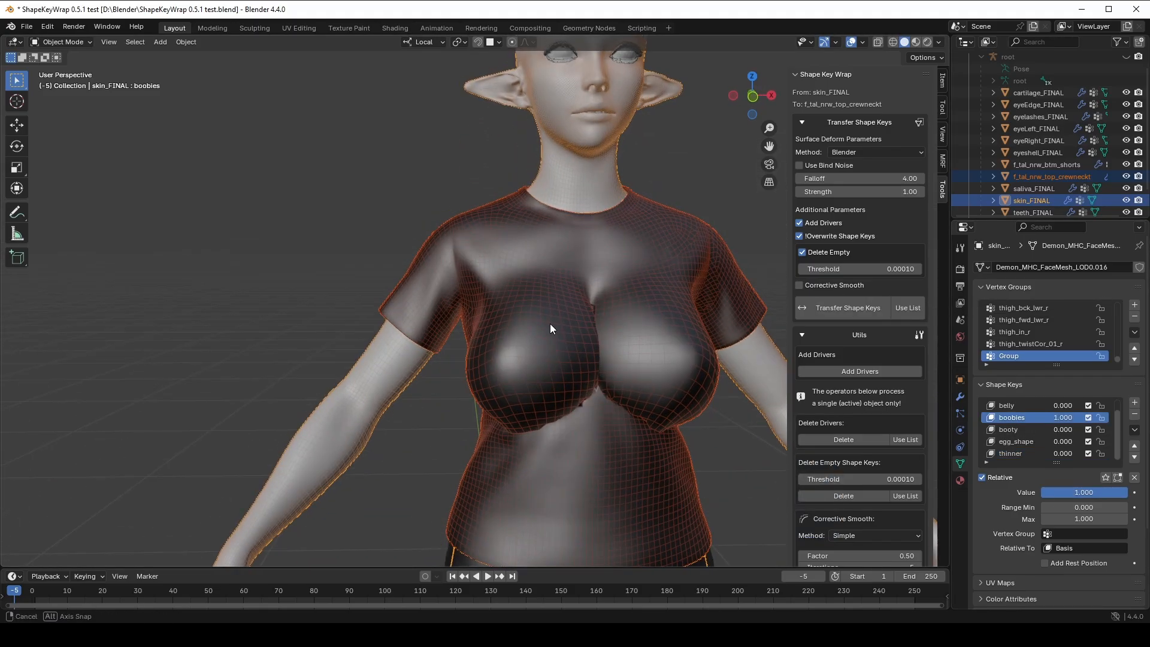
pyautogui.click(798, 287)
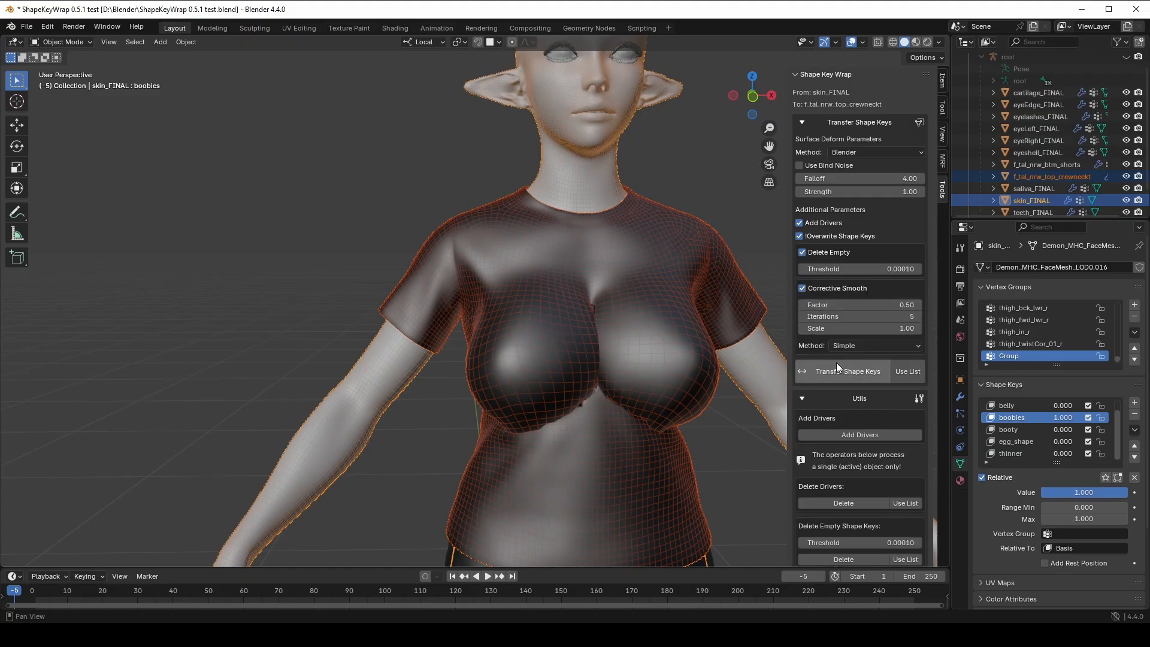
pyautogui.click(843, 559)
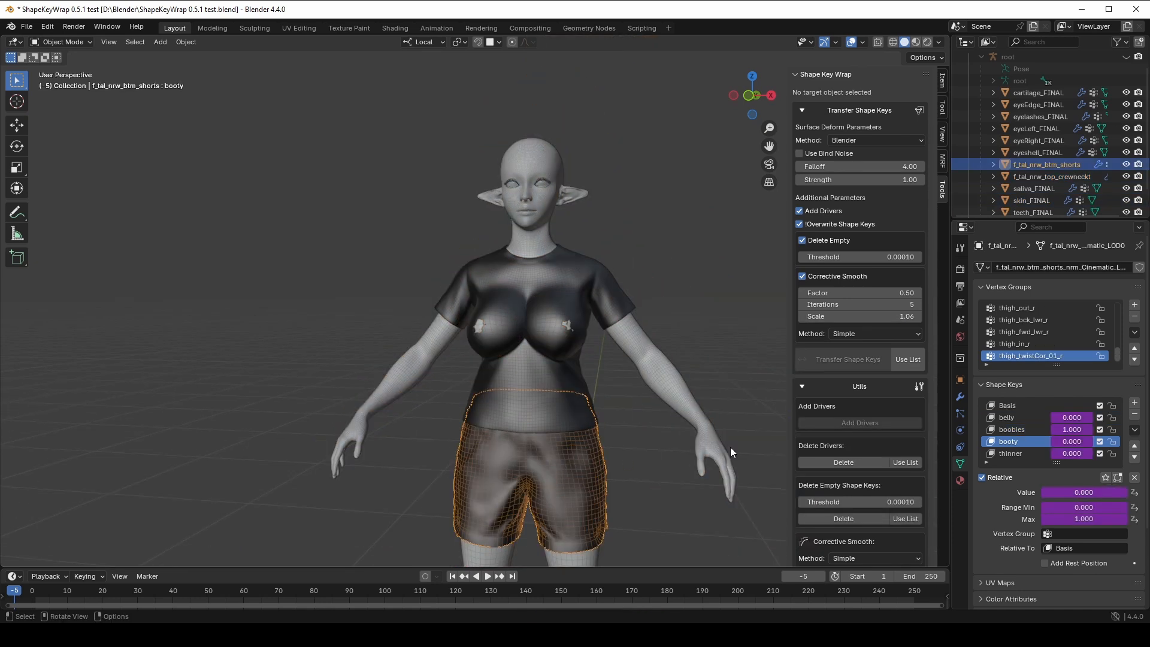
pyautogui.scroll(-3)
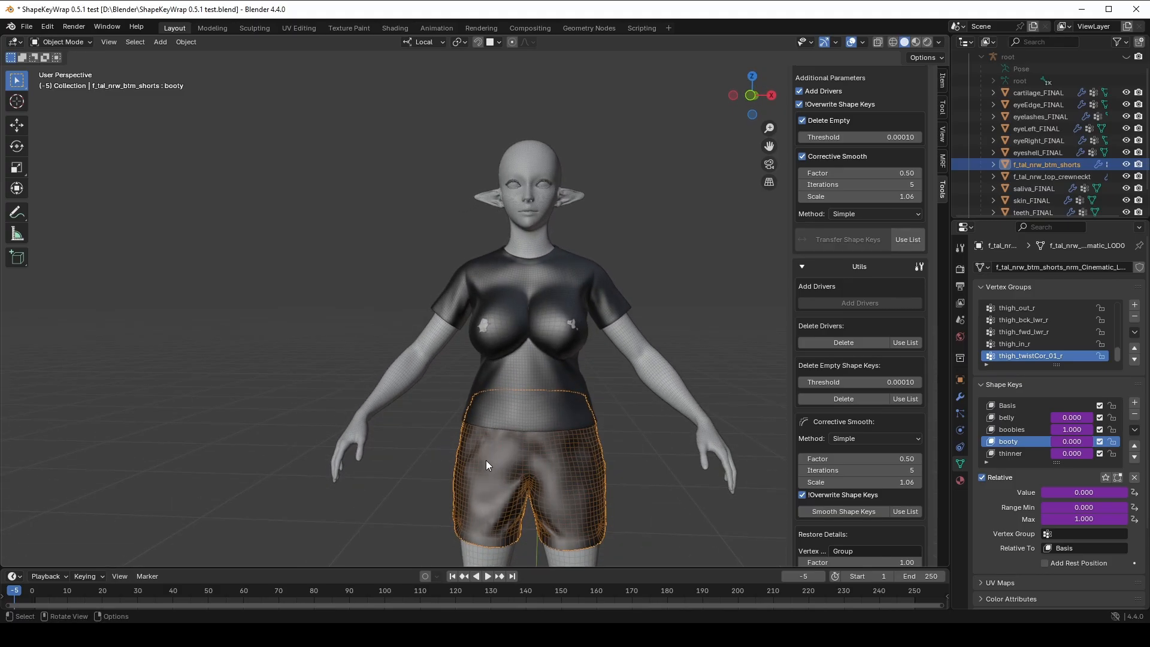
# Save the file with shape key transfer switched to use a chosen key list.
pyautogui.press('ctrl+s')
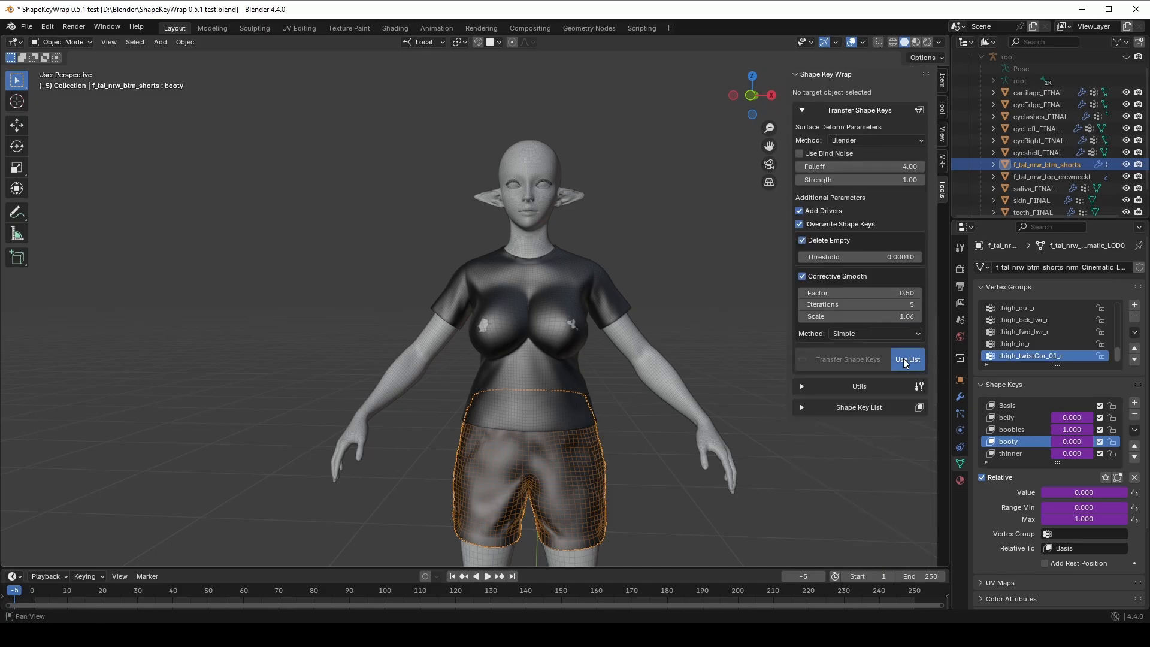
pyautogui.moveTo(800, 411)
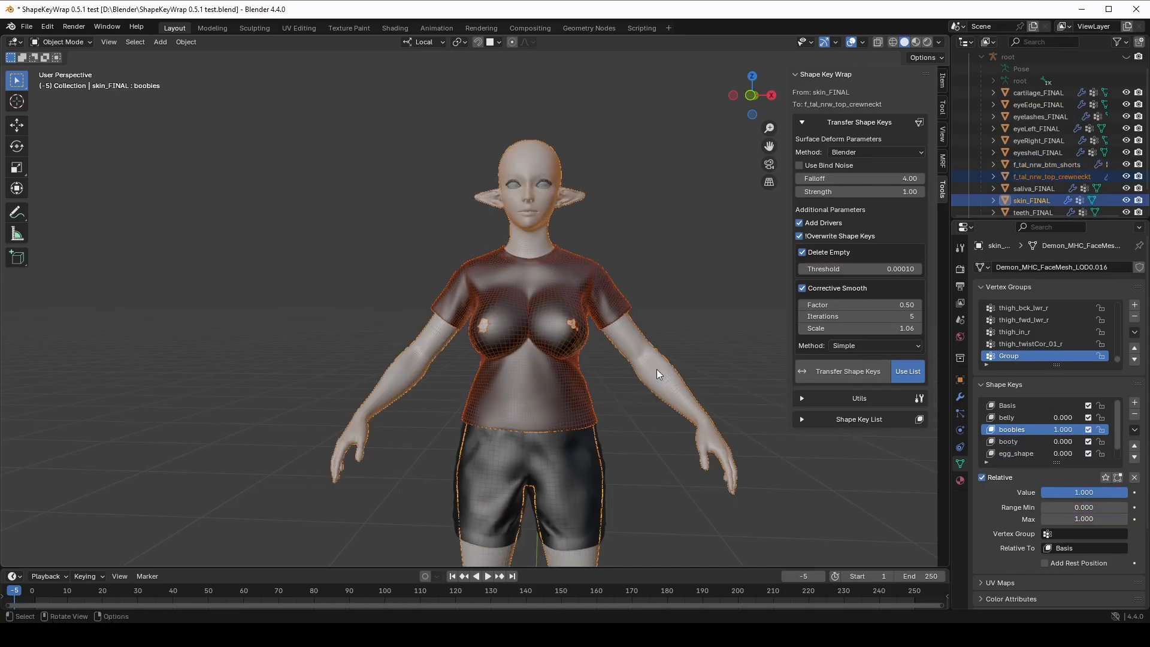
pyautogui.moveTo(656, 376)
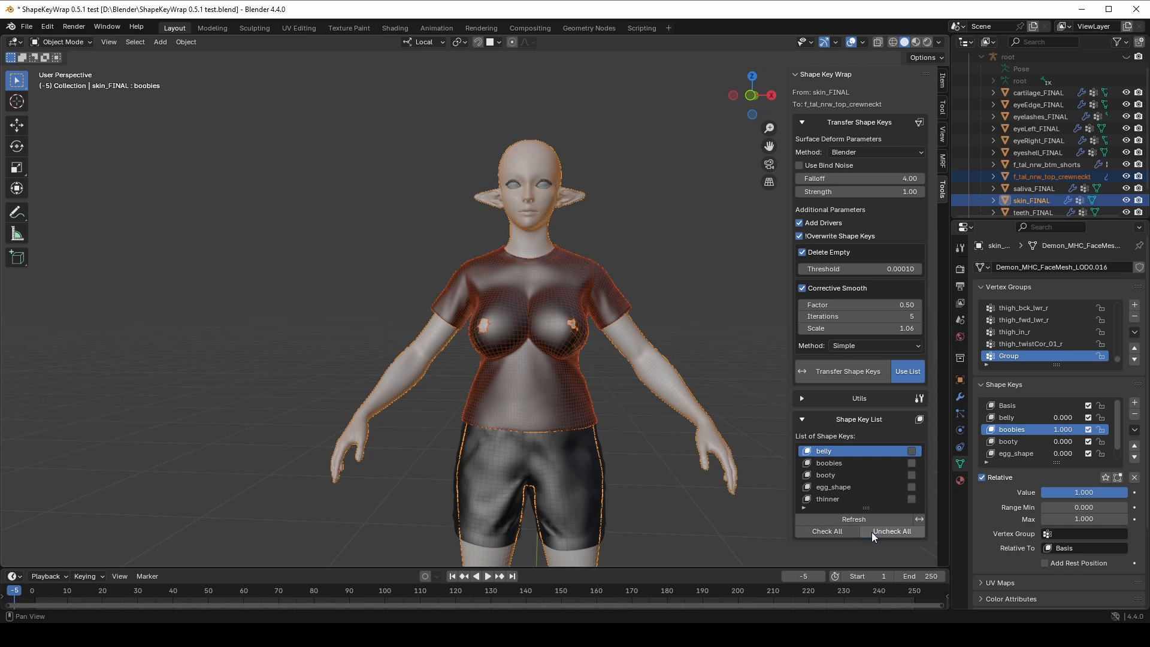
# Limit the transfer list to boobies only, excluding belly, booty, egg_shape and thinner.
pyautogui.click(826, 531)
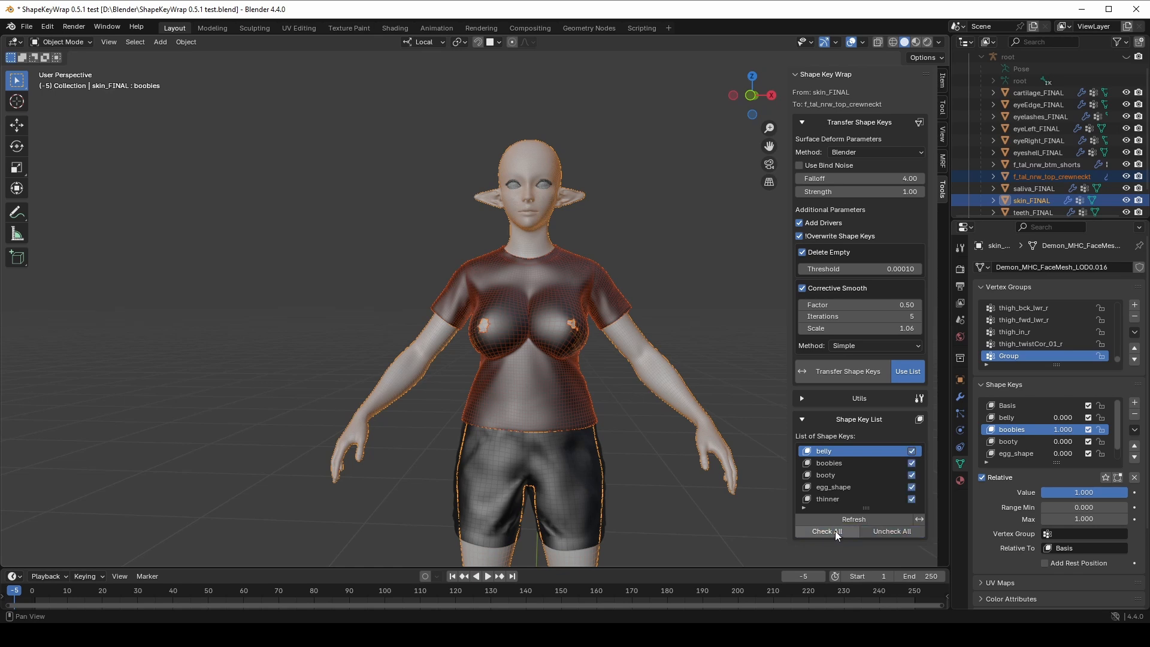
pyautogui.click(891, 531)
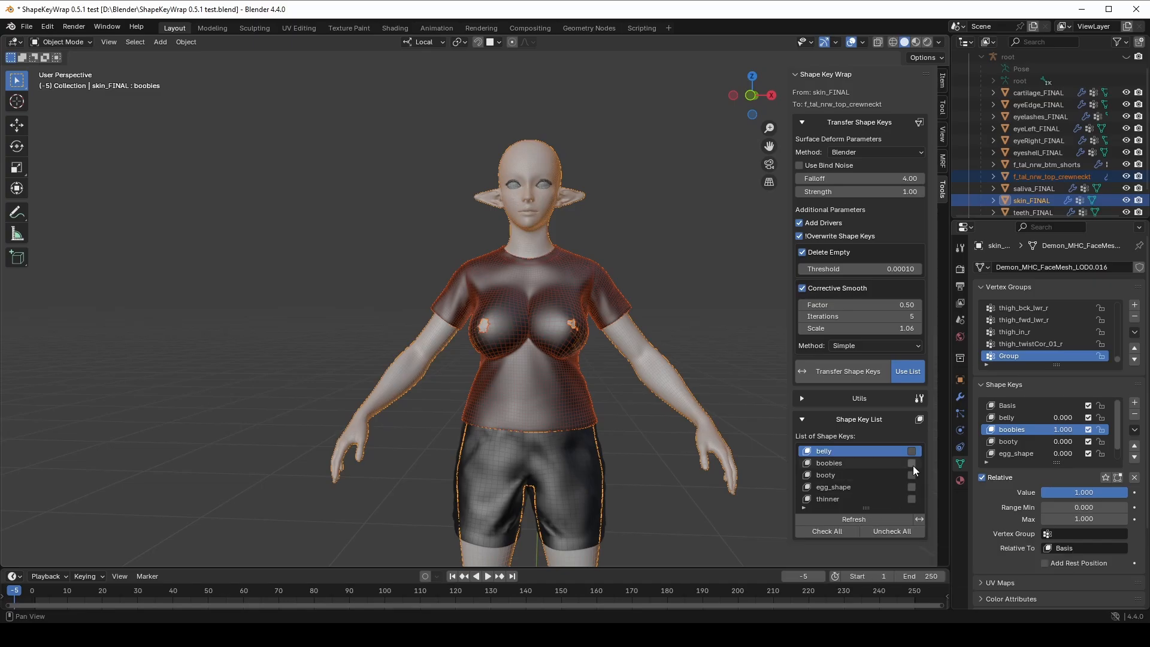
pyautogui.click(912, 463)
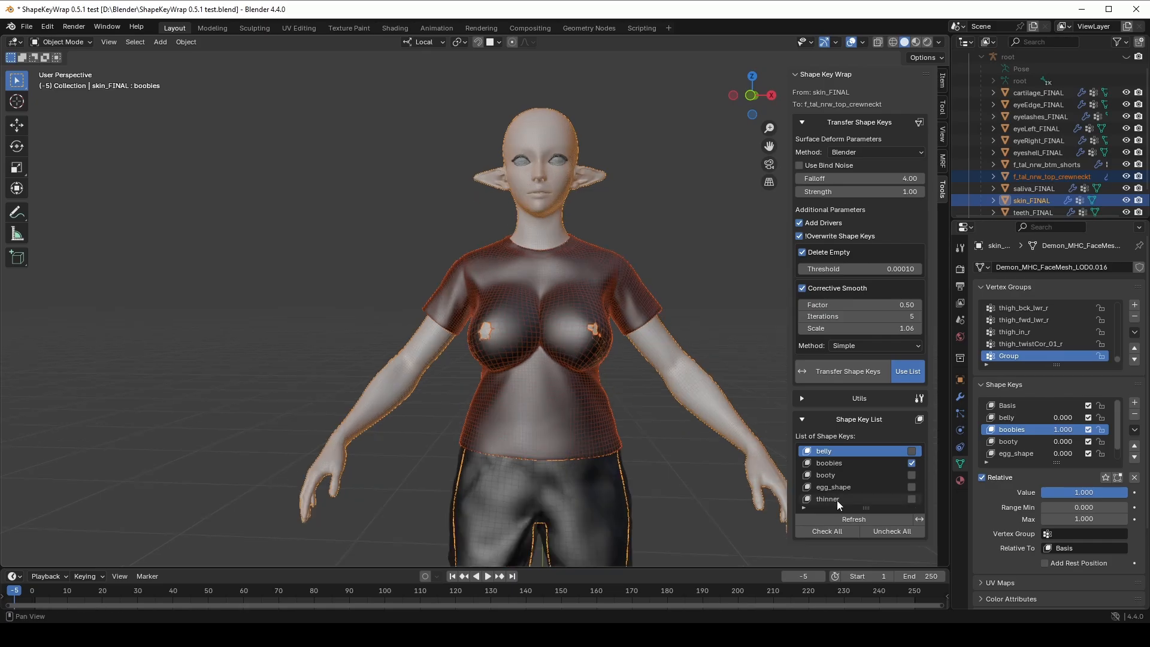
pyautogui.moveTo(890, 459)
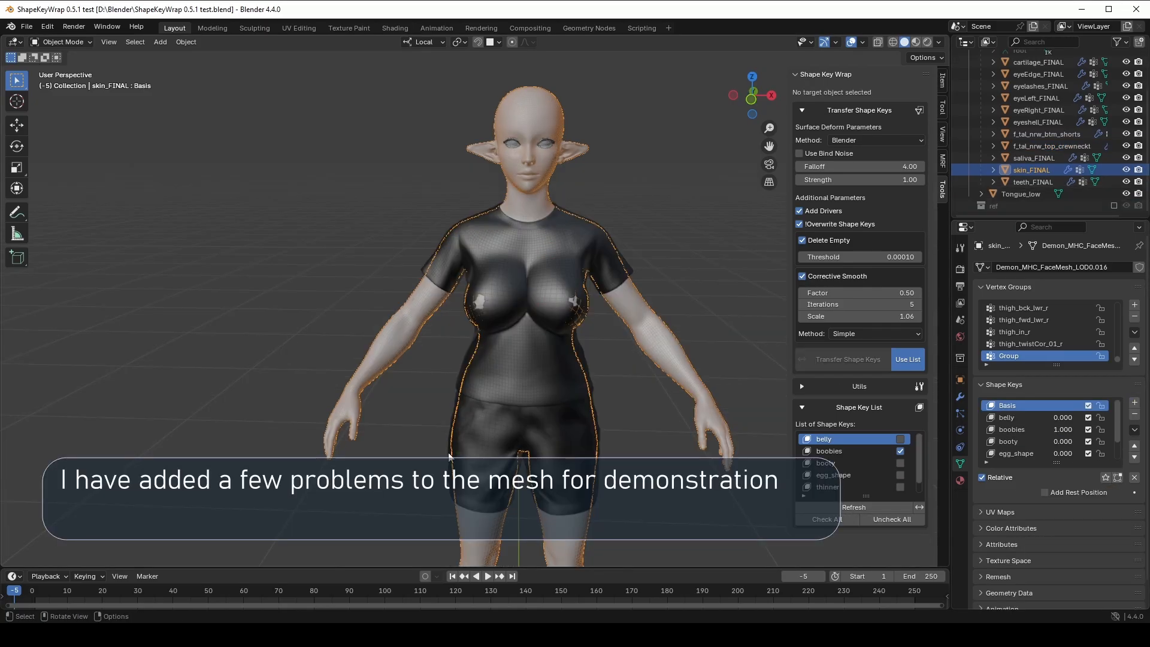
pyautogui.moveTo(529, 371)
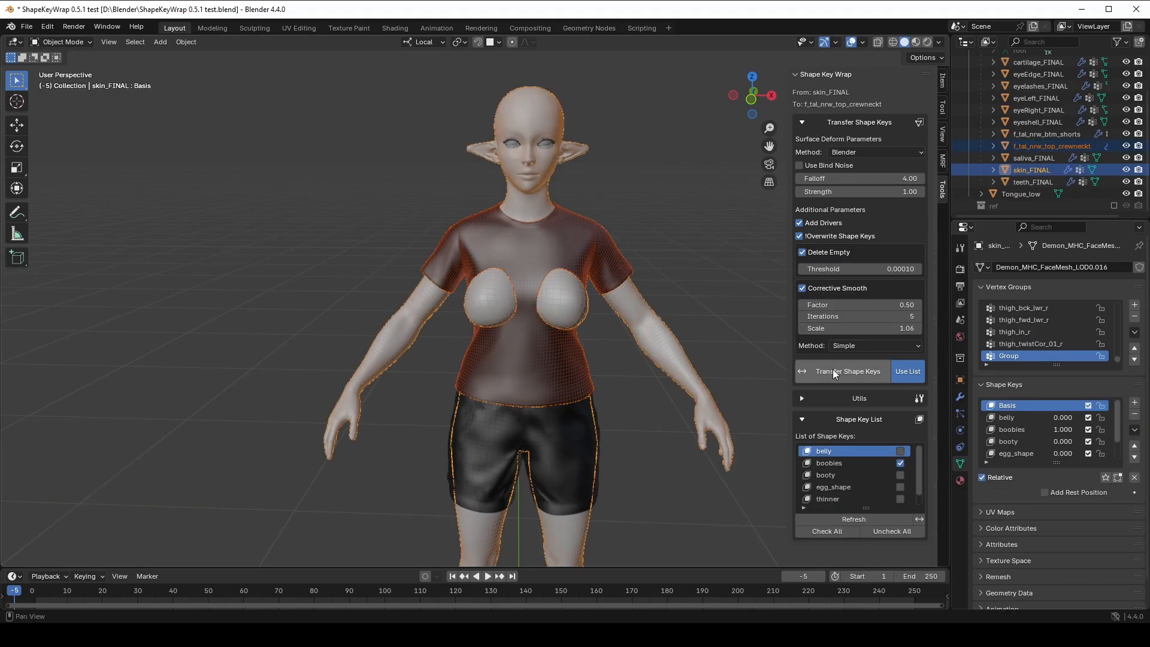
# Transfer the boobies shape key to the shirt, producing the surface deform bind error.
pyautogui.click(847, 371)
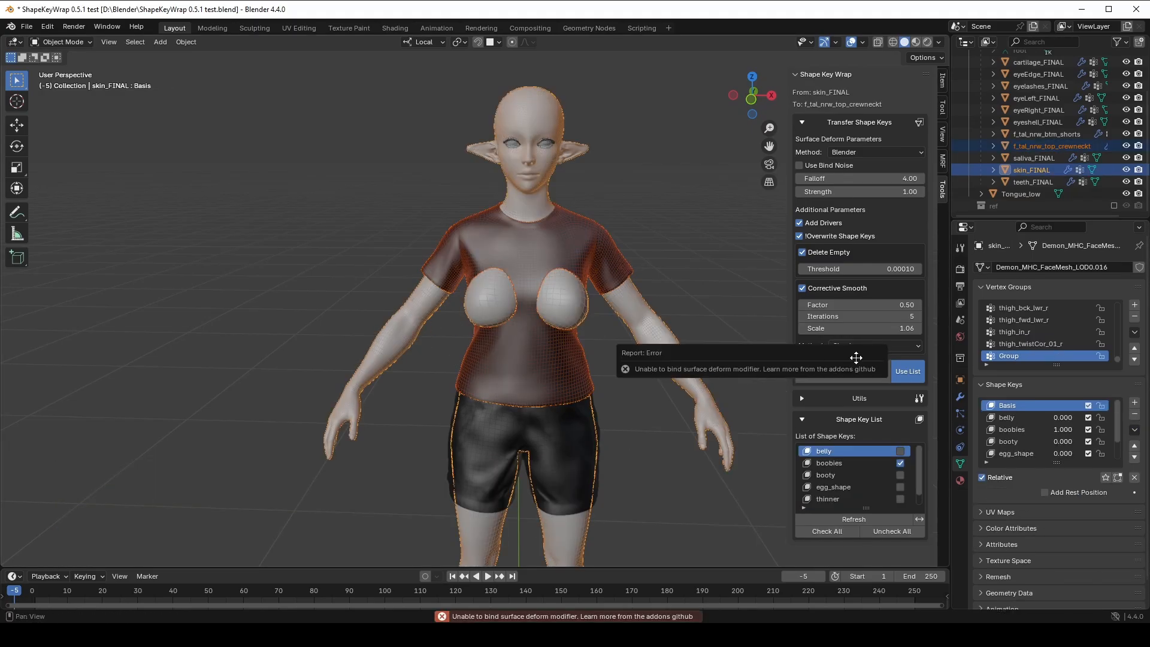
pyautogui.moveTo(653, 376)
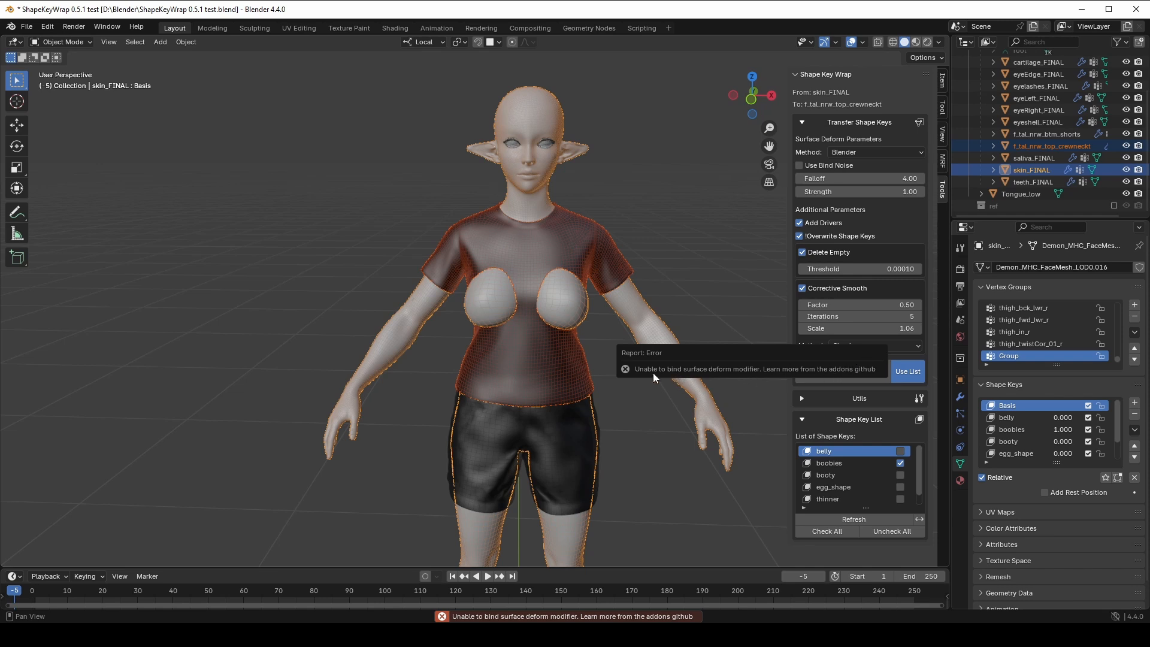
pyautogui.moveTo(734, 369)
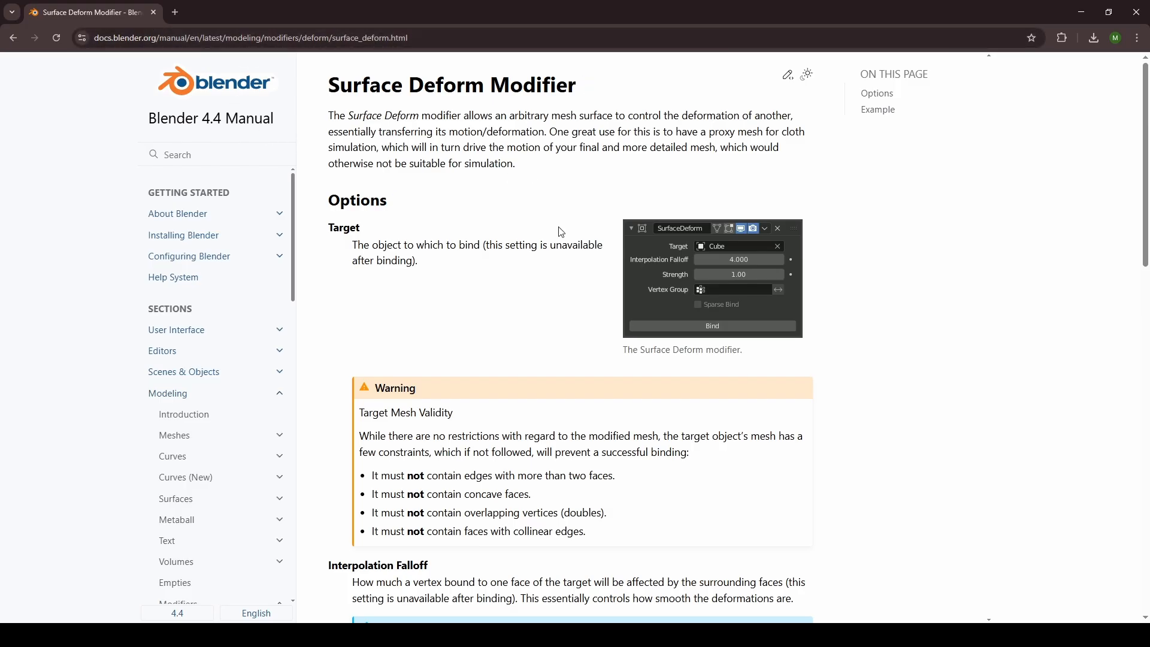
# Highlight the four target mesh binding constraints on the Surface Deform manual page.
pyautogui.scroll(-3)
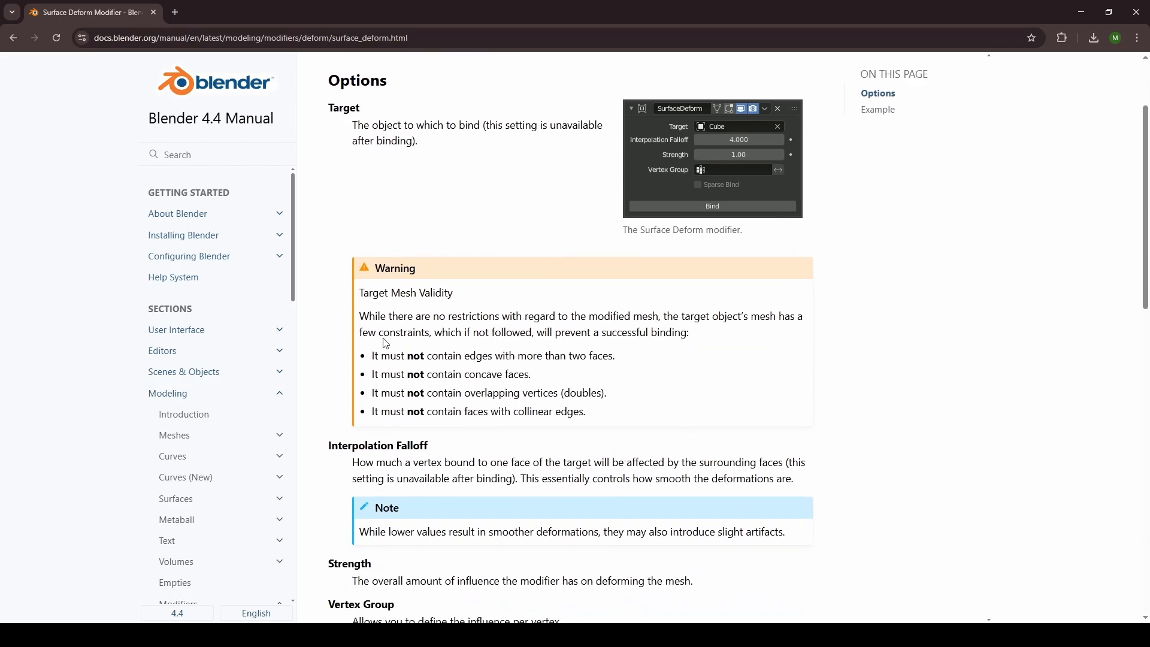
pyautogui.moveTo(374, 356); pyautogui.dragTo(431, 445)
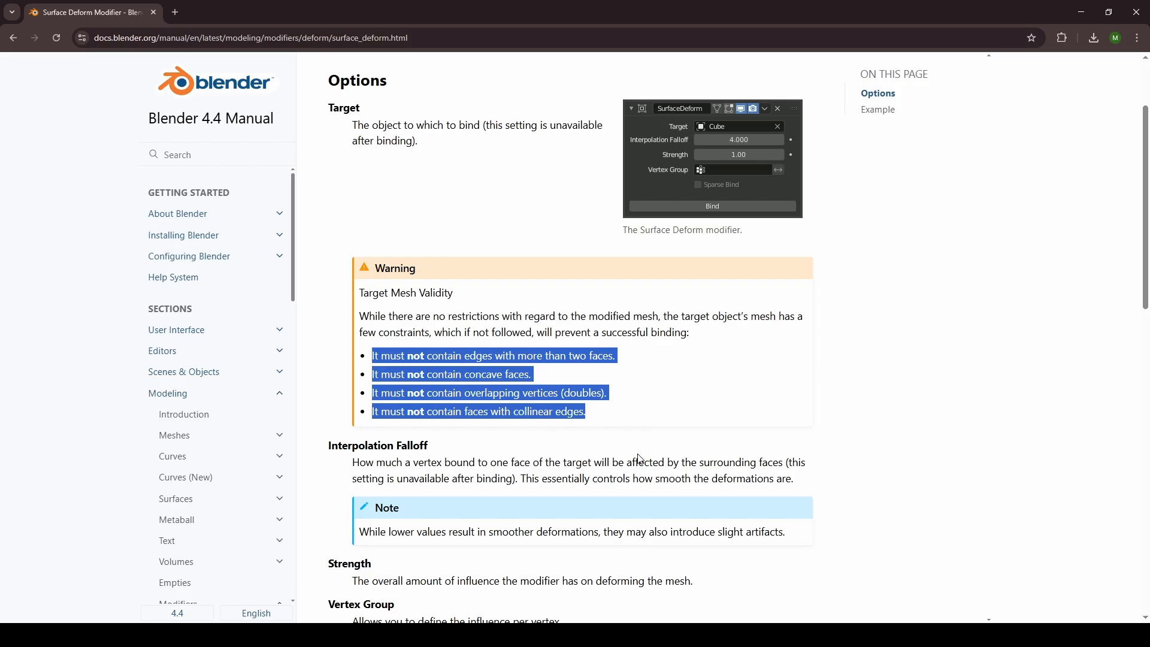
pyautogui.moveTo(1029, 36)
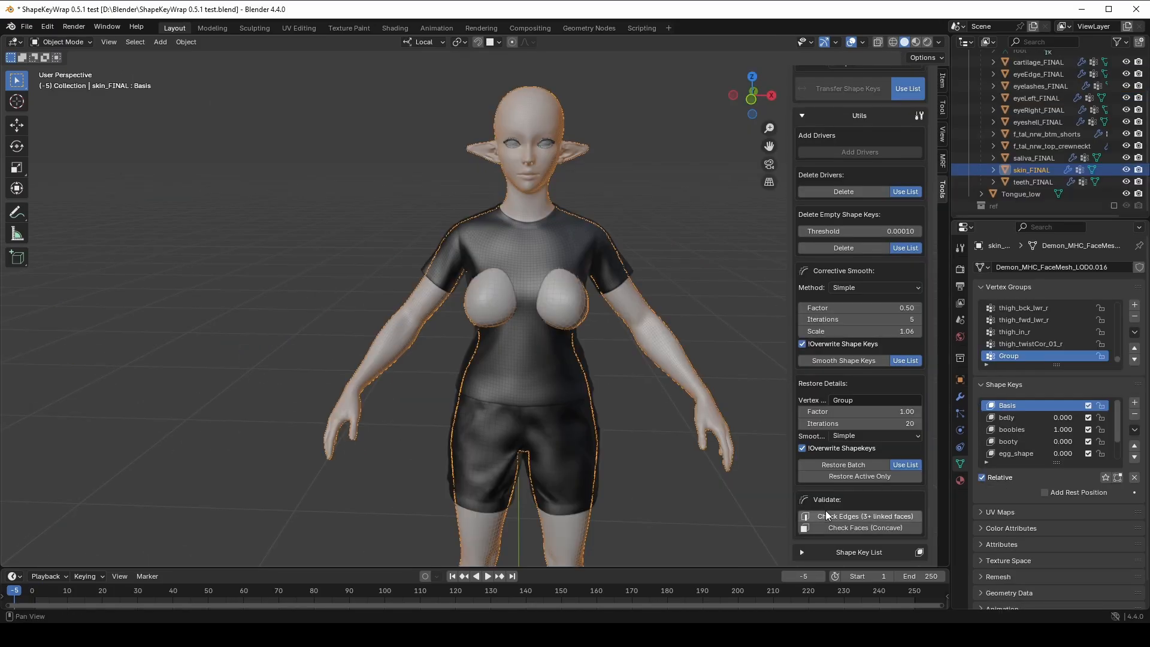
# Check the skin for edges shared by more than two faces, then enter Edit Mode.
pyautogui.click(866, 516)
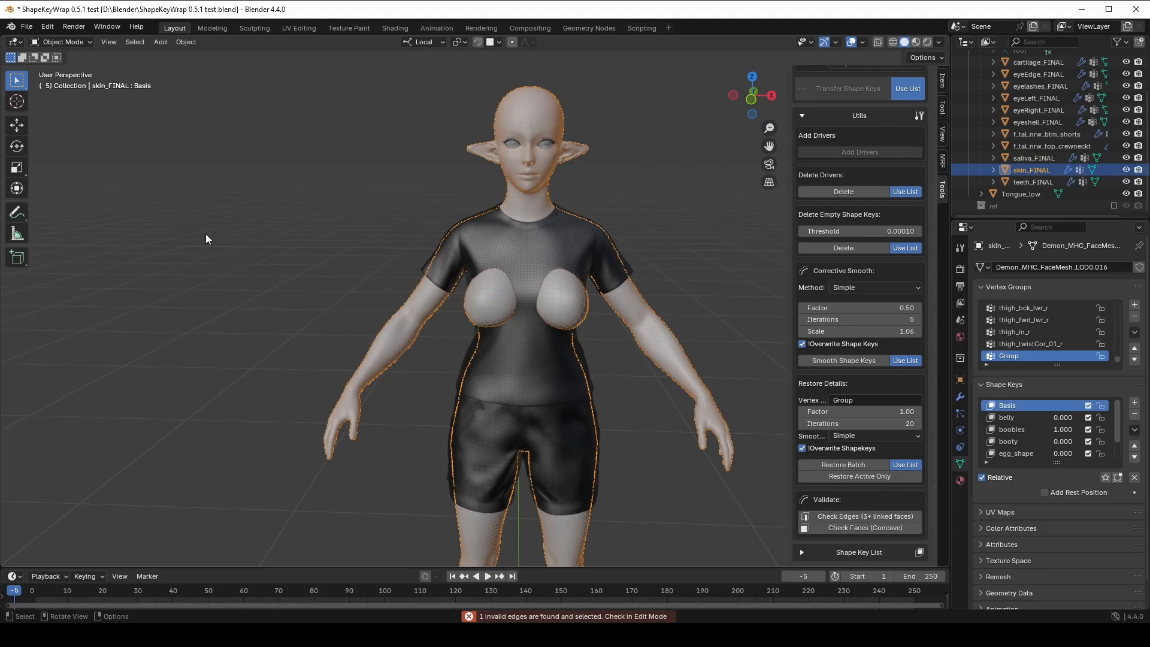
pyautogui.click(62, 42)
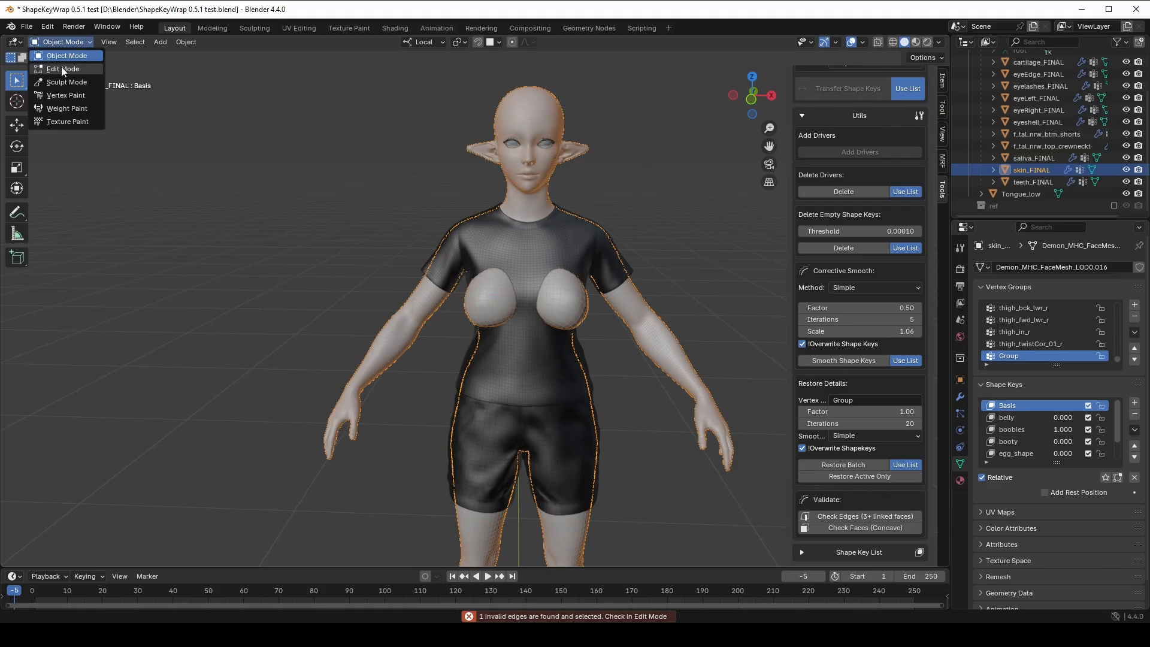
pyautogui.click(62, 68)
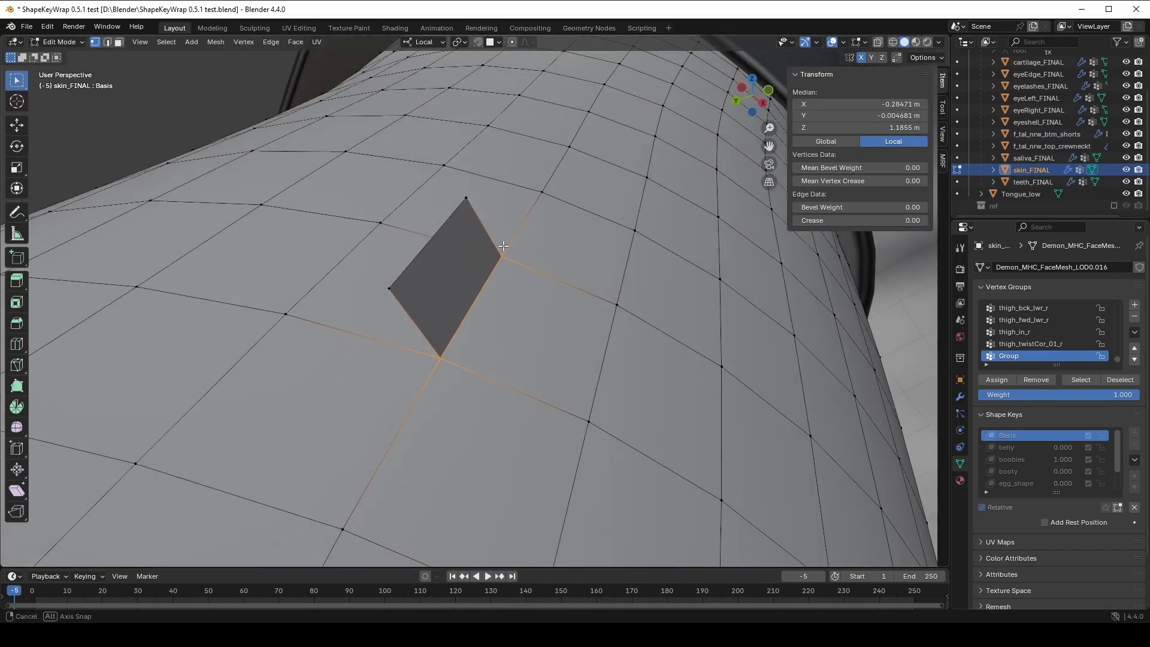
pyautogui.press('x')
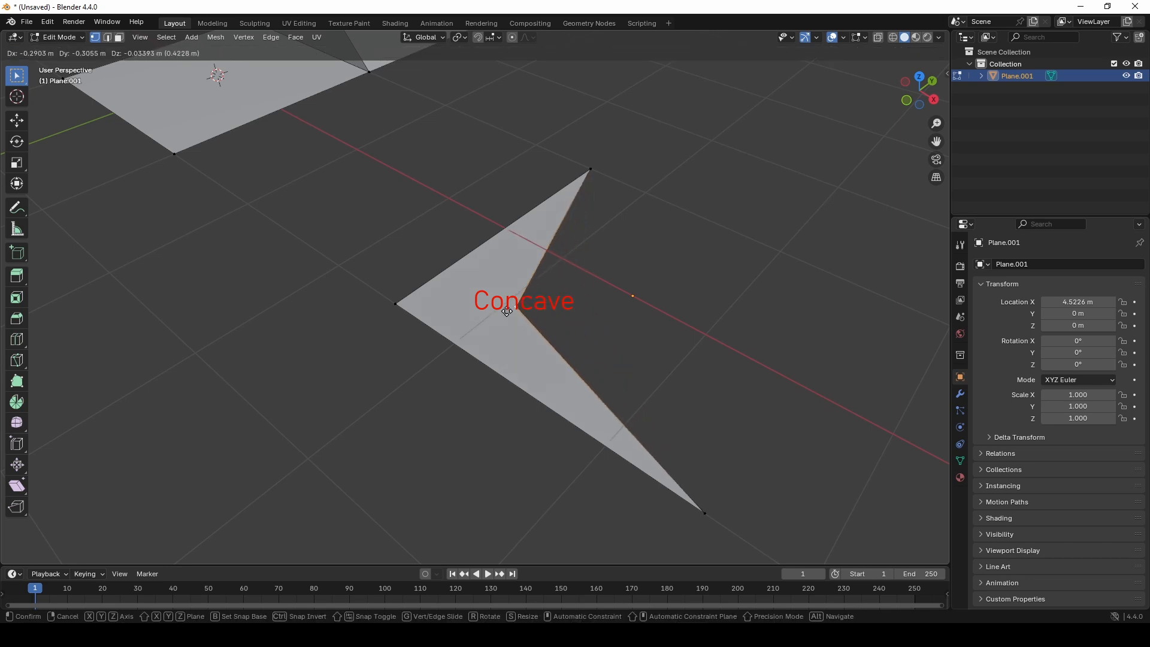
pyautogui.moveTo(572, 298)
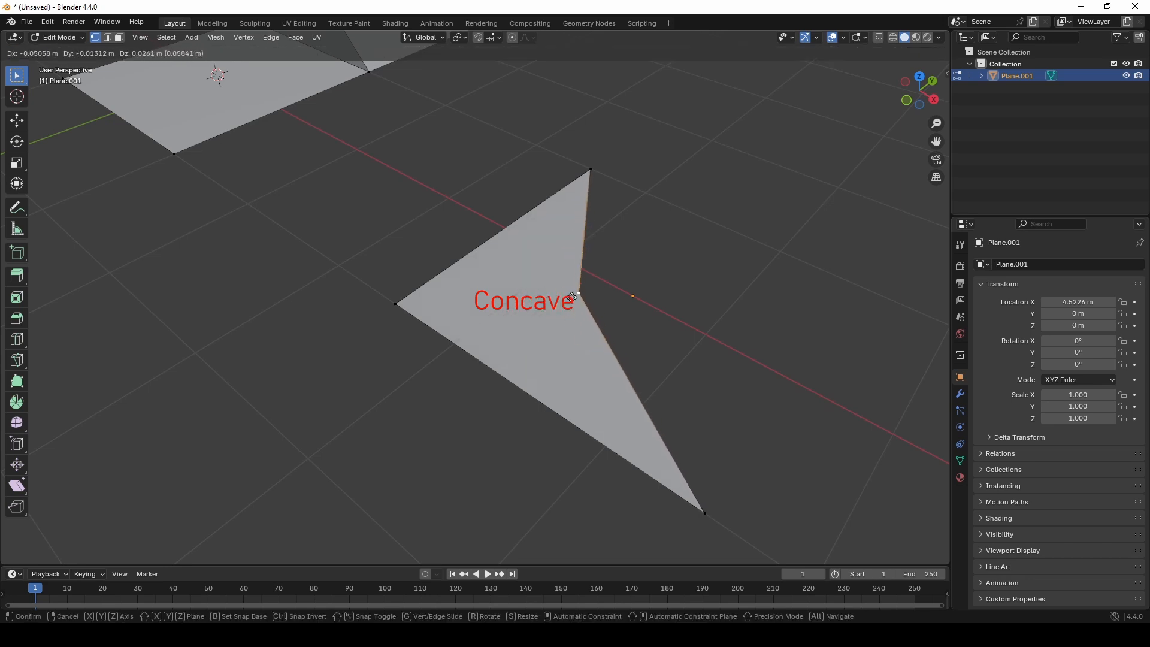
# Pull the concave demo face's inner vertex outward so the face is convex.
pyautogui.moveTo(576, 294); pyautogui.dragTo(791, 282)
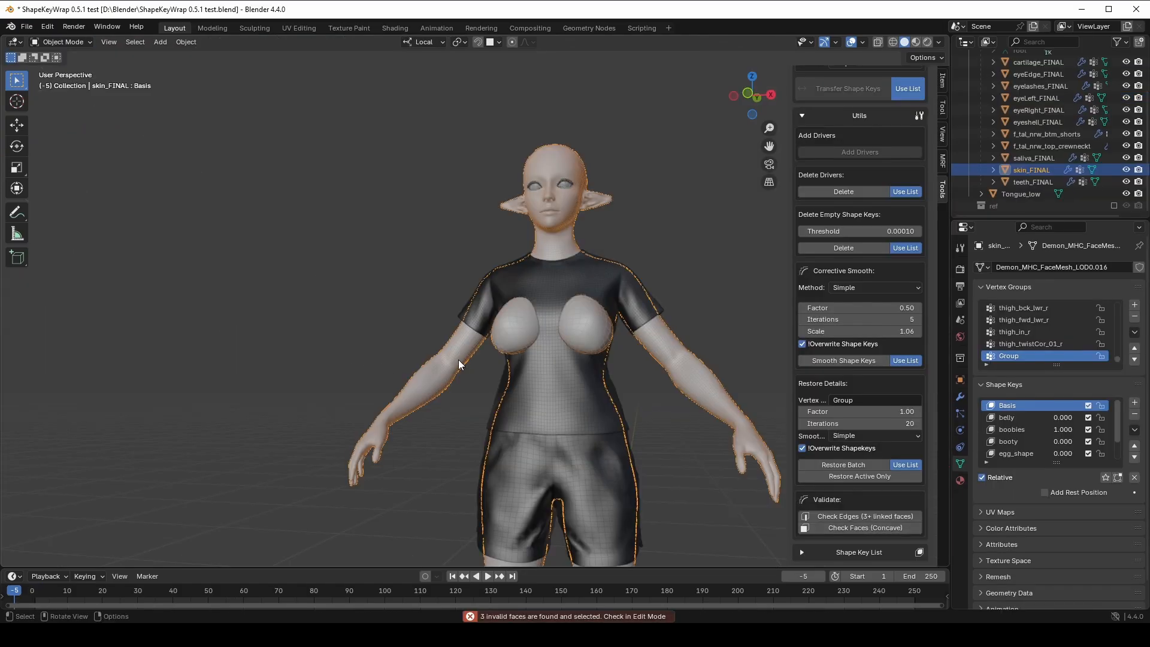
# Triangulate the flagged invalid faces on the skin mesh in Edit Mode.
pyautogui.click(62, 41)
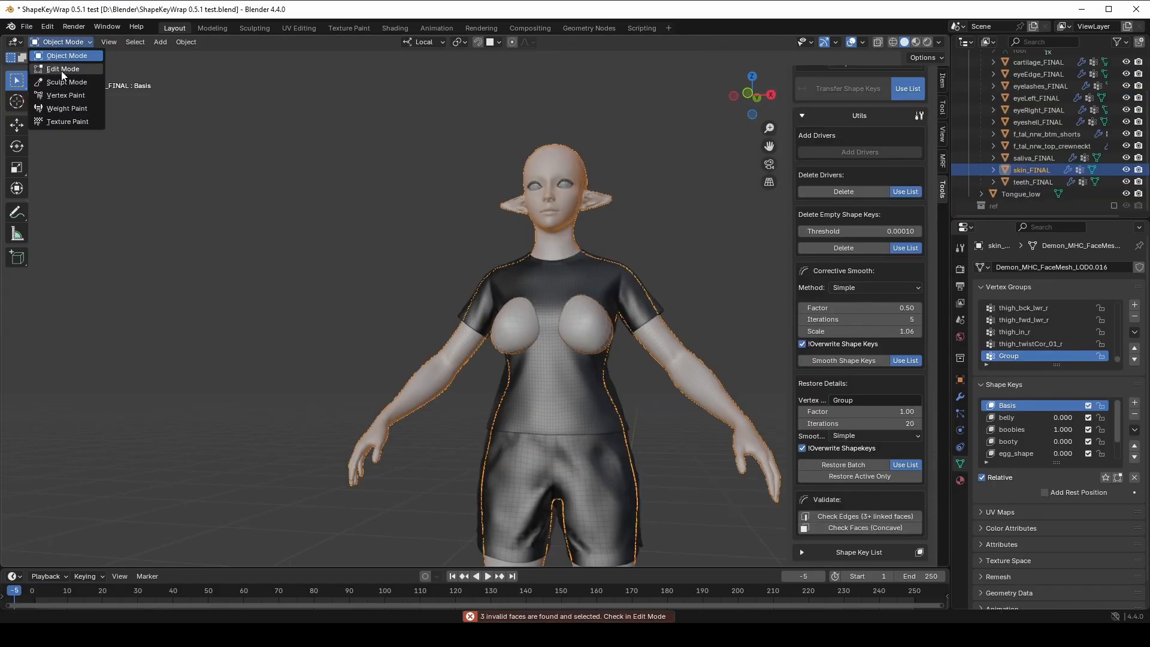
pyautogui.click(63, 68)
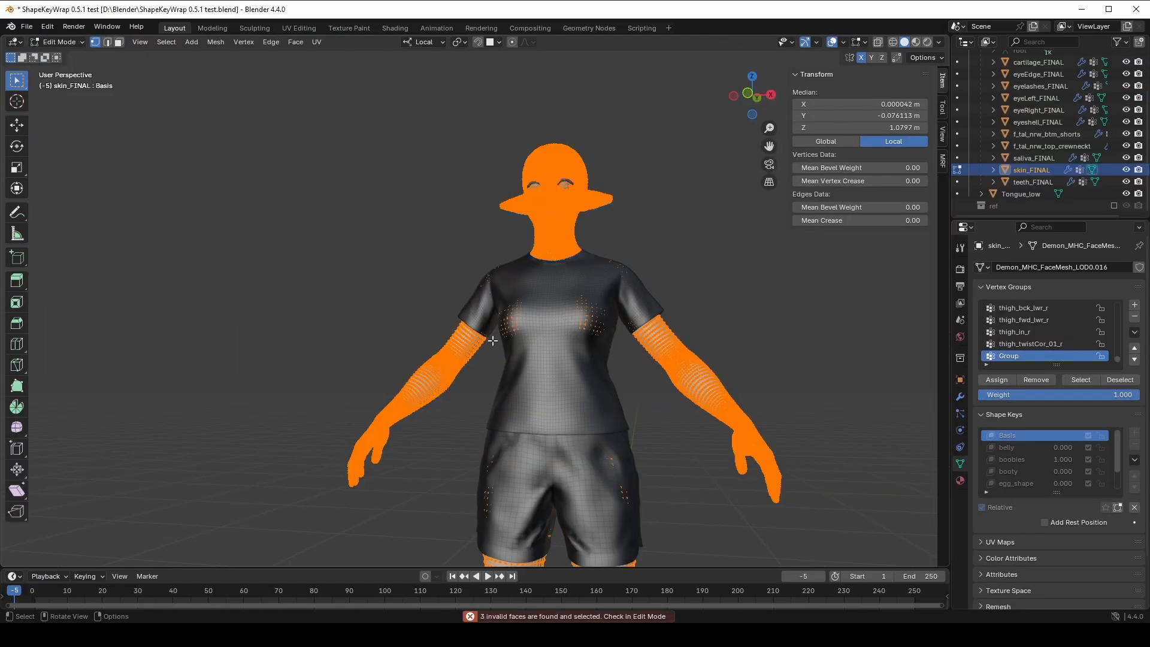
pyautogui.click(295, 42)
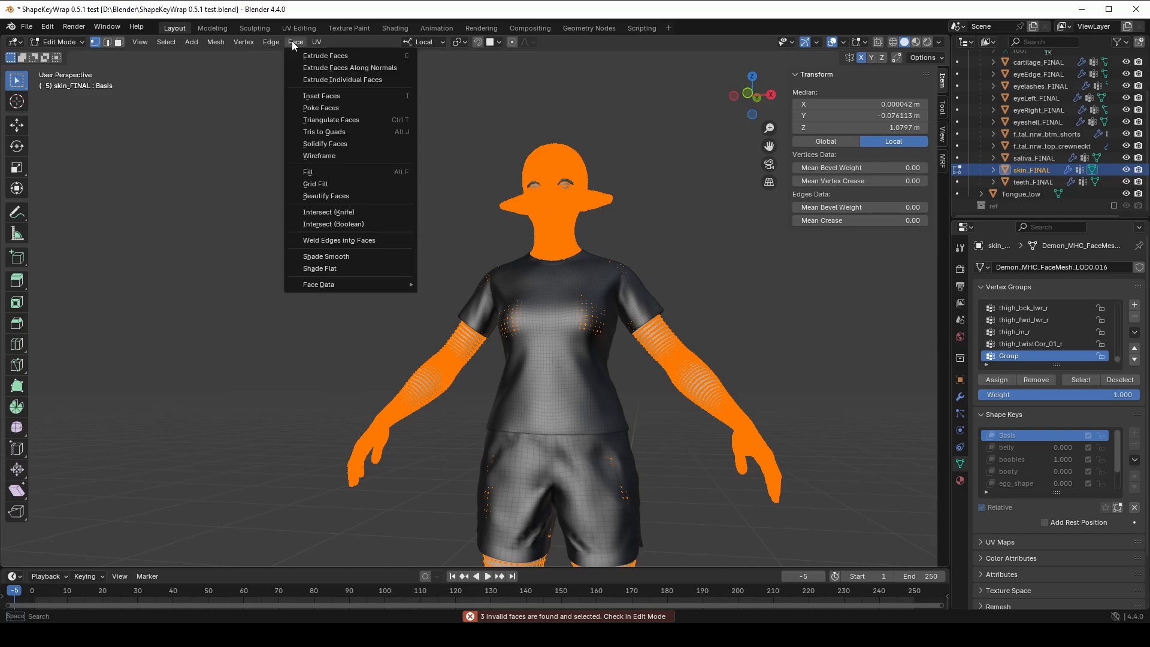
pyautogui.moveTo(330, 120)
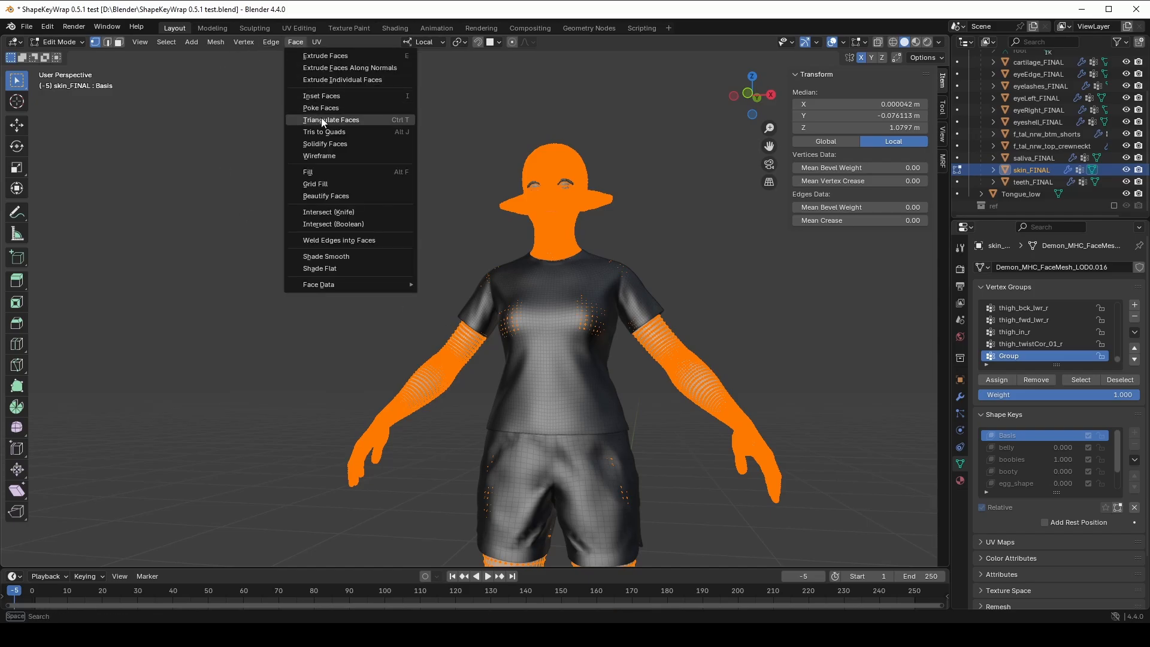
pyautogui.click(332, 120)
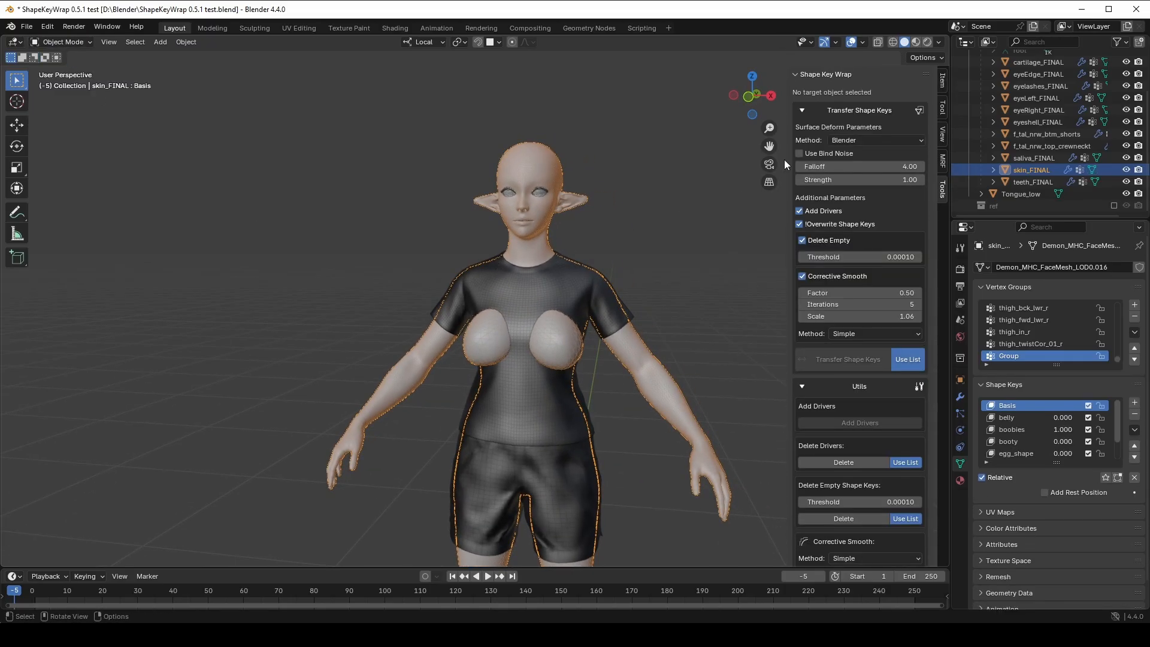
# Set the surface deform Method to Squeezy Pixels.
pyautogui.click(873, 140)
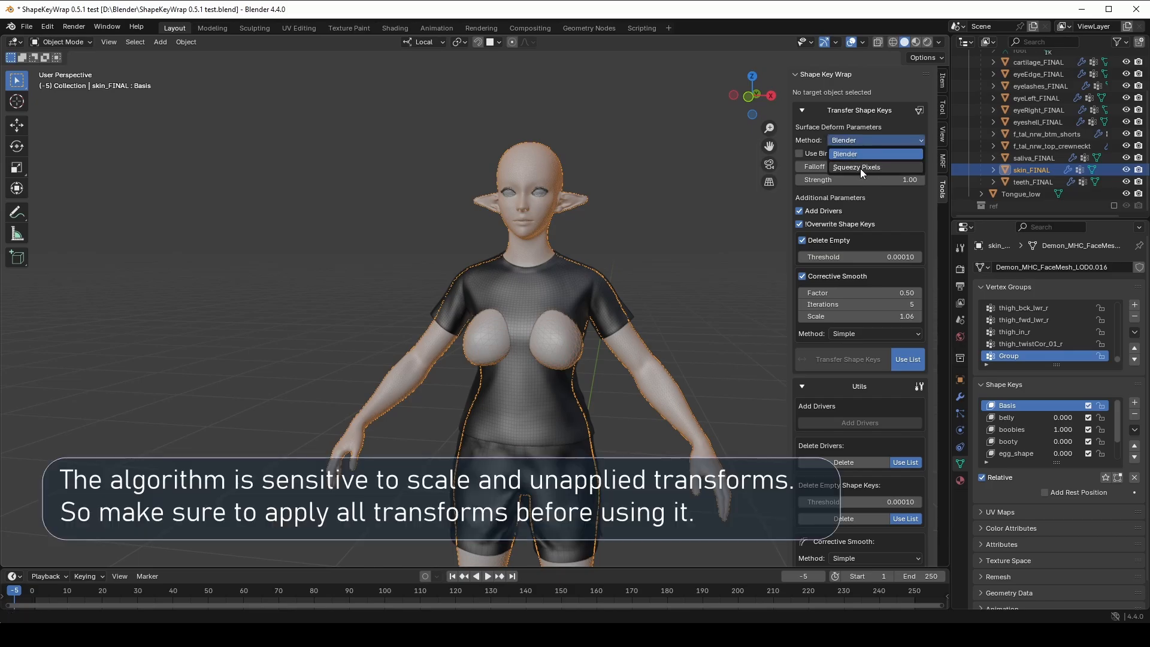
pyautogui.click(856, 167)
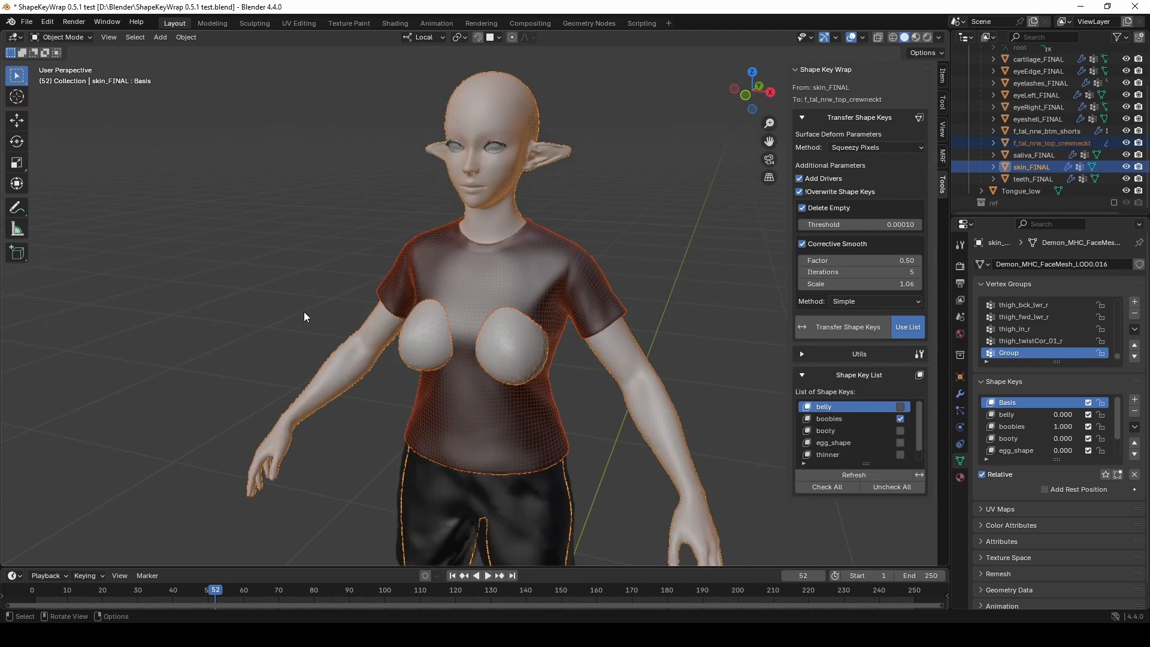
pyautogui.moveTo(345, 324)
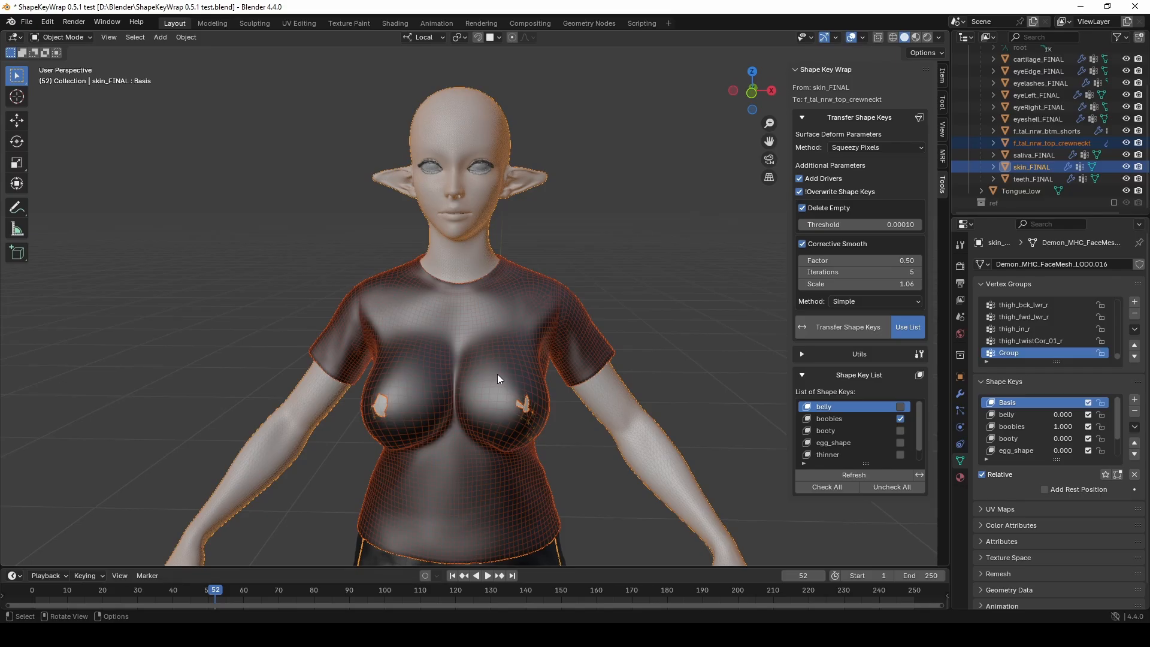
# Return Method to Blender and toggle Use Bind Noise on, then off again.
pyautogui.click(875, 146)
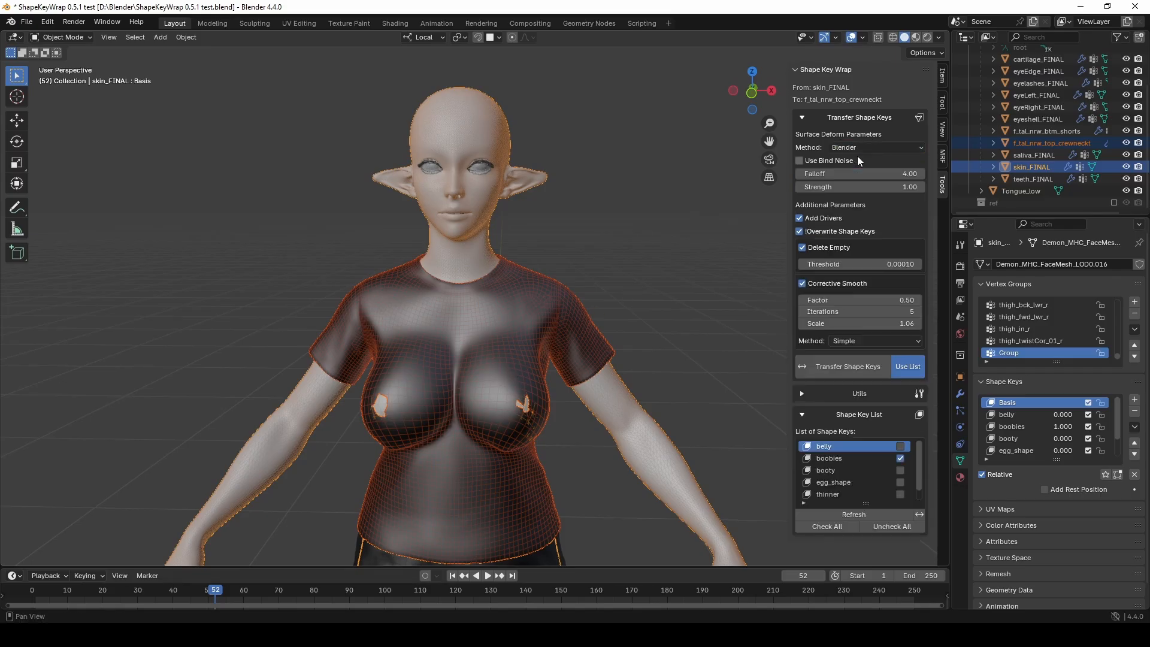
pyautogui.moveTo(821, 160)
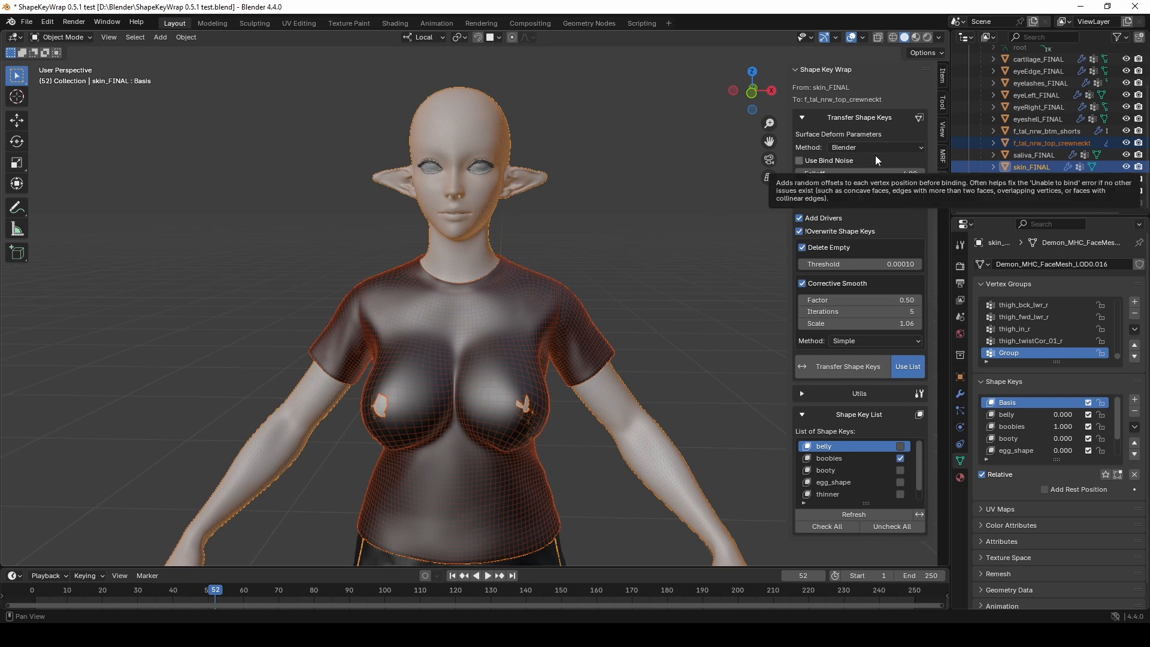
pyautogui.click(875, 146)
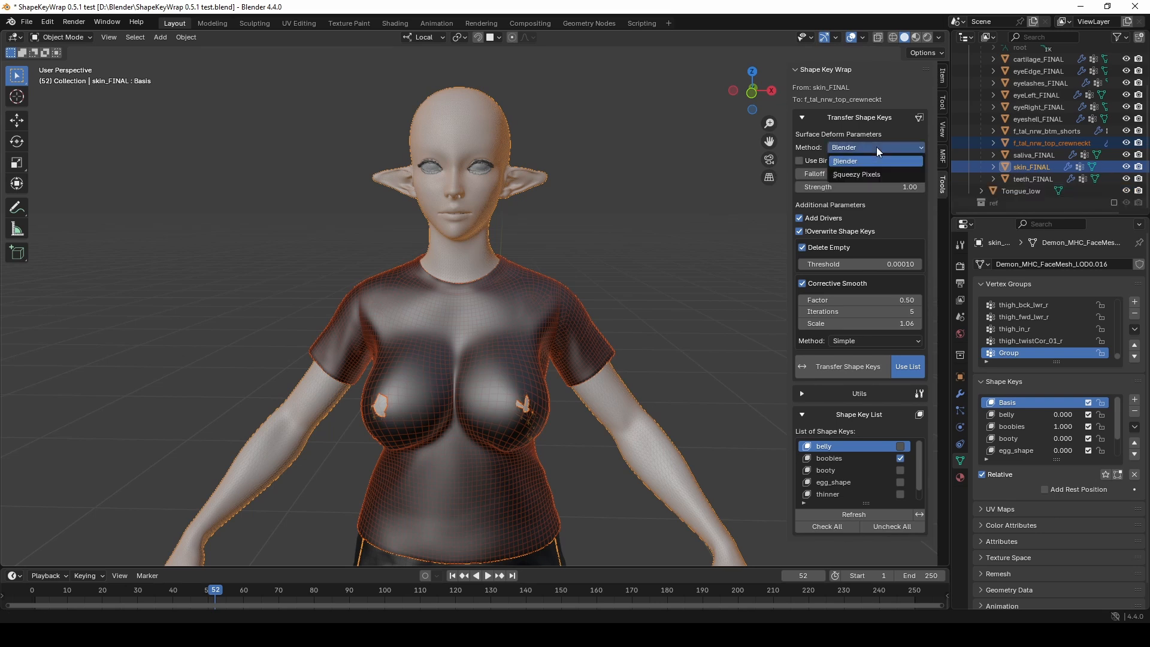
pyautogui.click(856, 174)
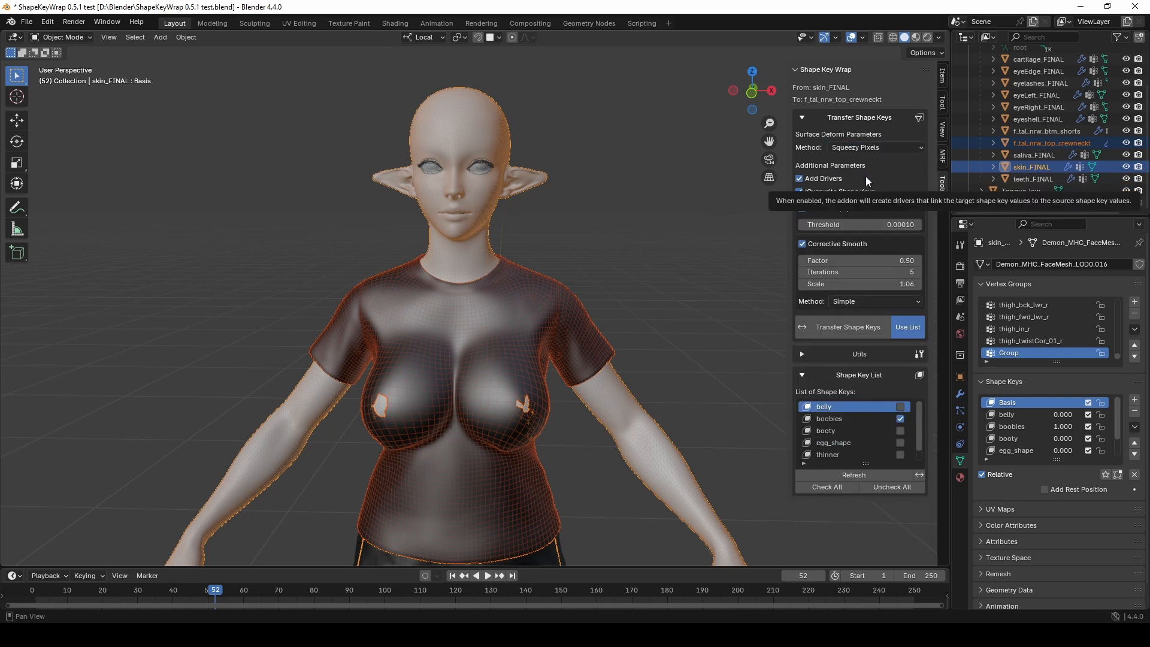
pyautogui.click(873, 147)
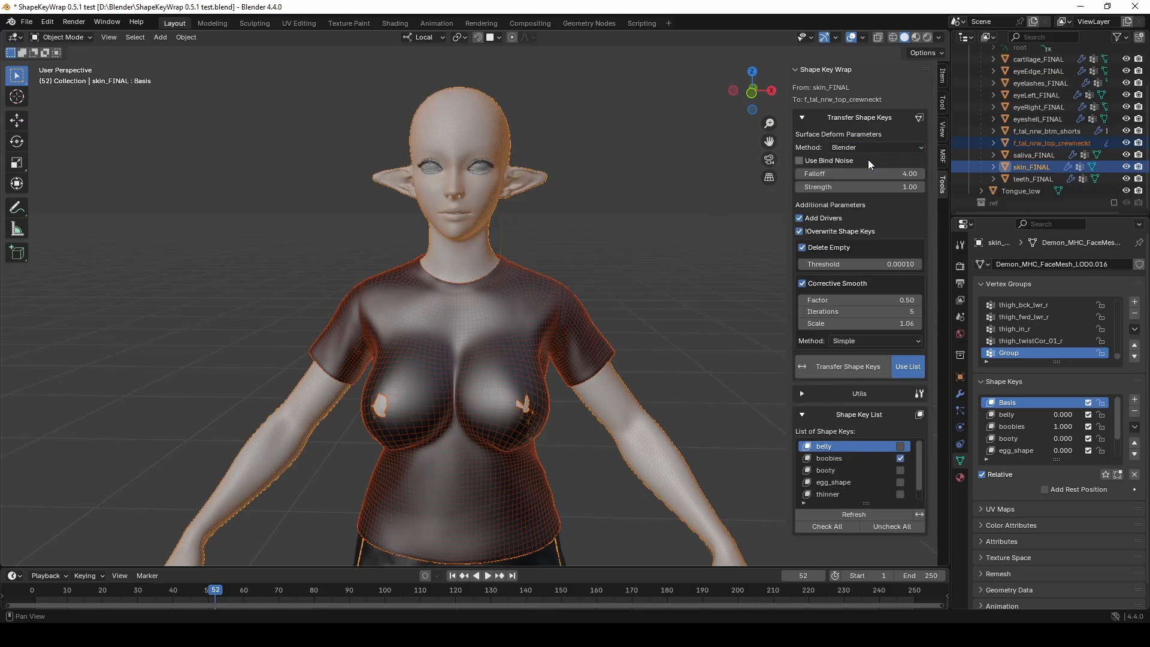
pyautogui.click(799, 163)
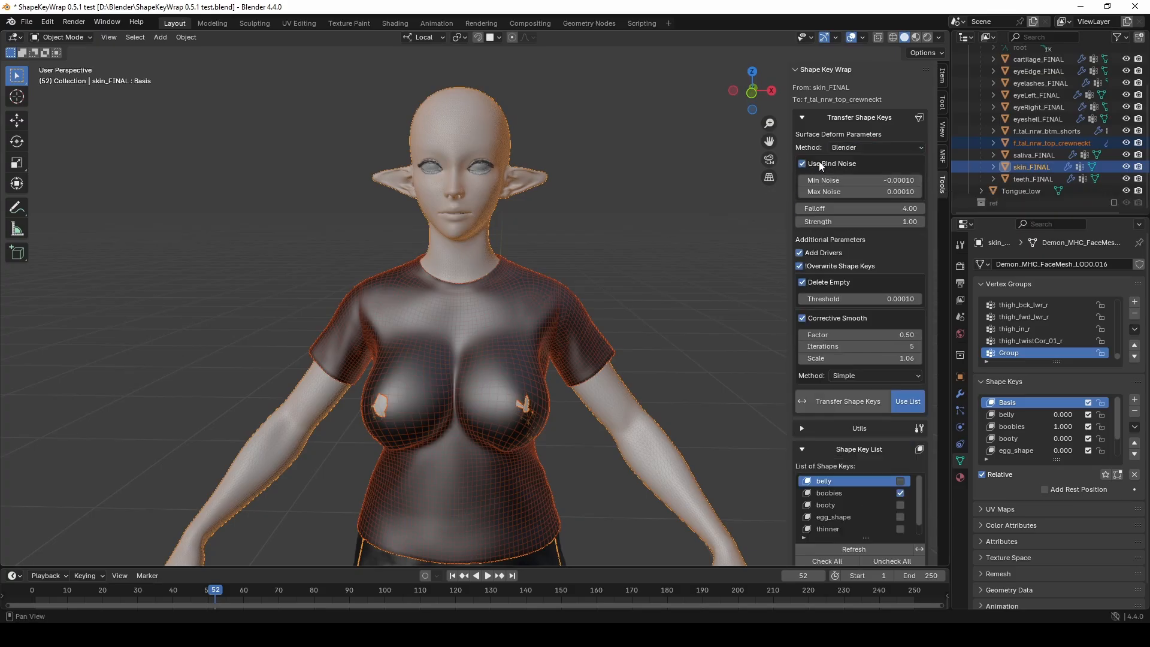
pyautogui.moveTo(874, 179)
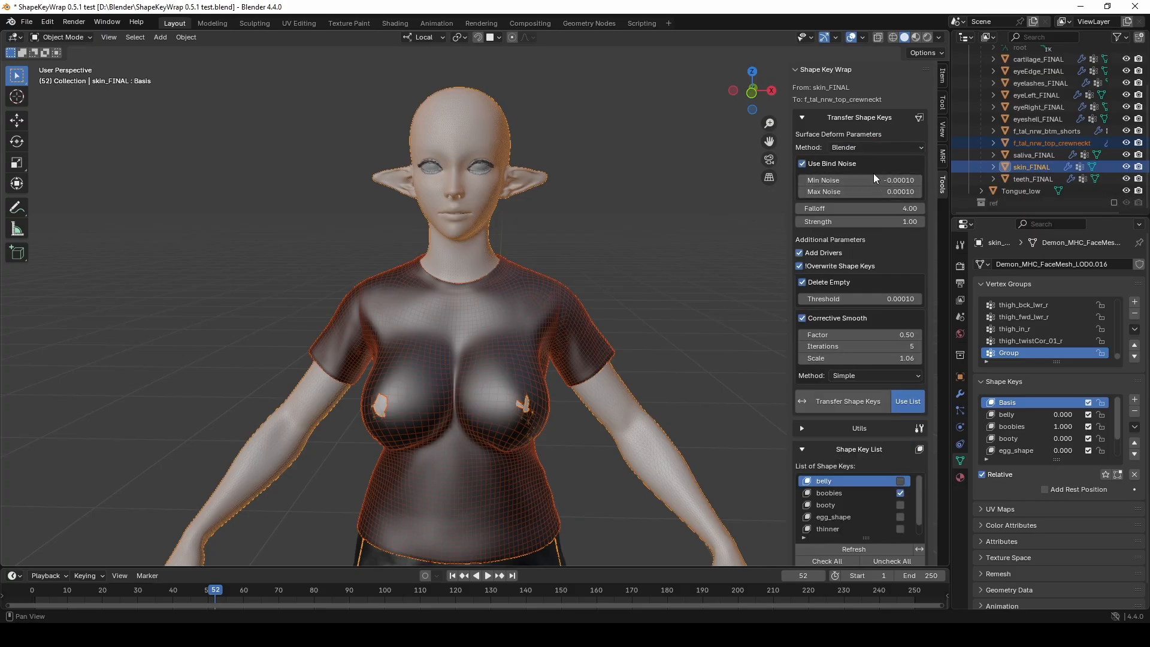
pyautogui.moveTo(859, 192)
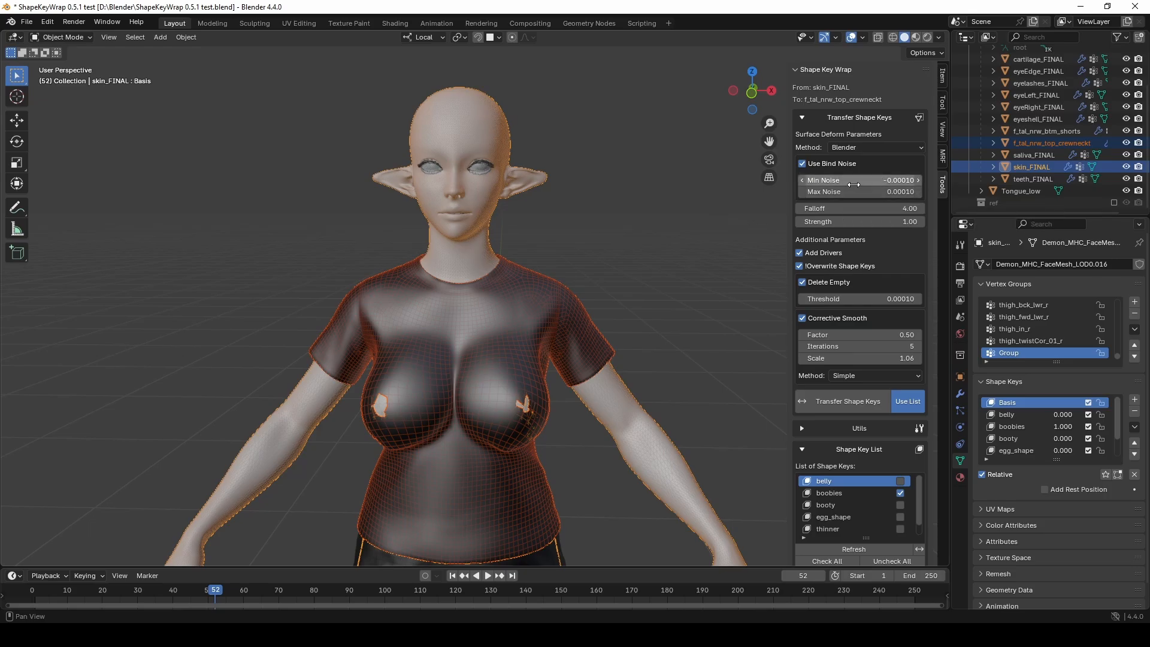
pyautogui.moveTo(840, 180)
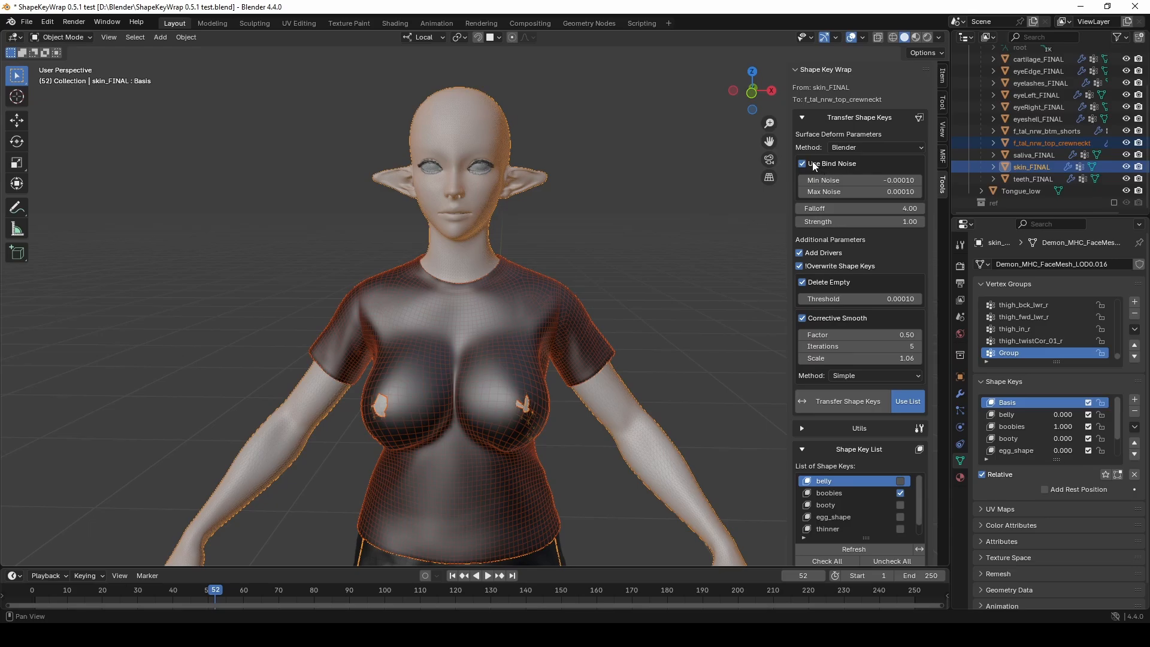
pyautogui.click(801, 163)
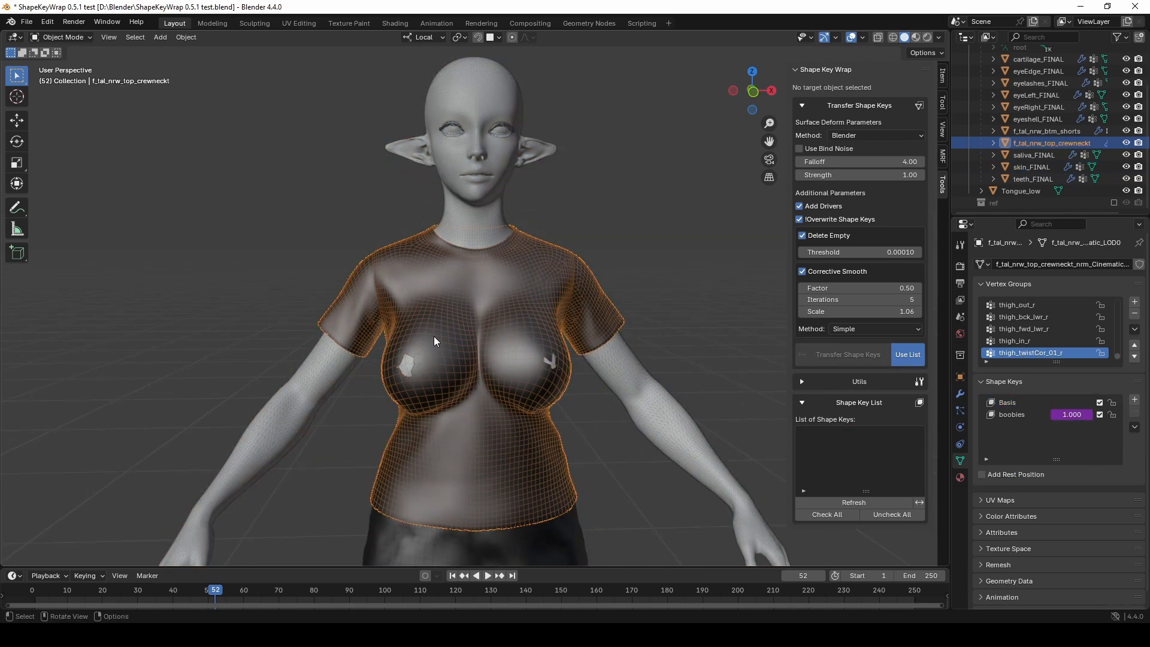
# Sculpt the crewneck top with the Clay brush, boobies shape key active.
pyautogui.click(62, 36)
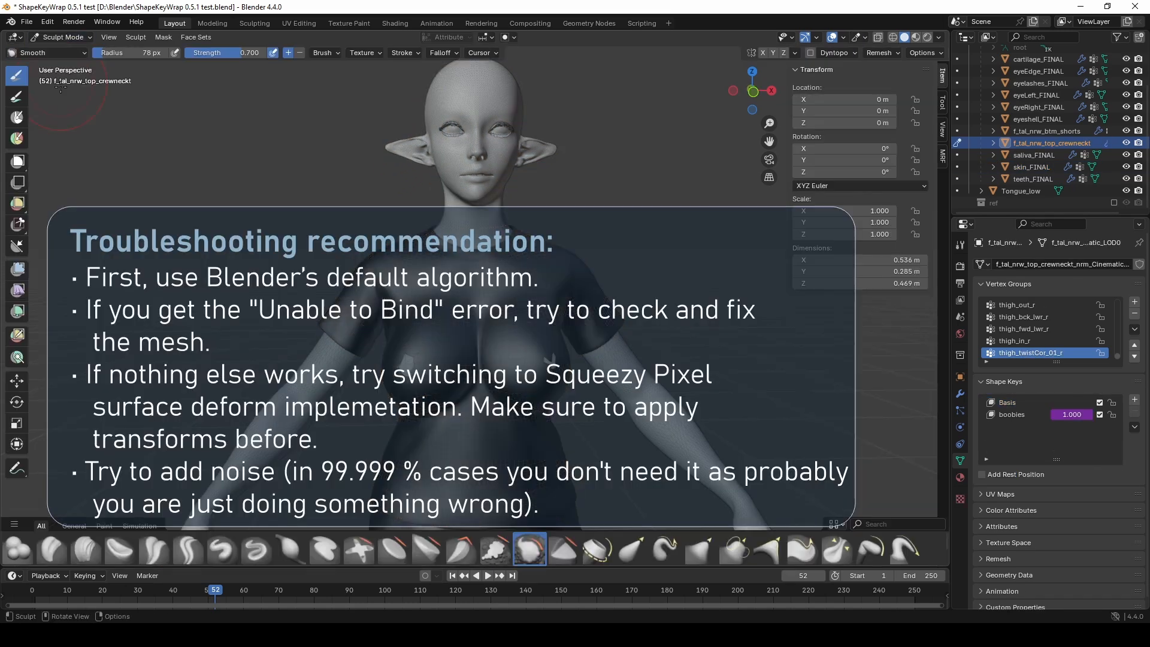
pyautogui.click(52, 549)
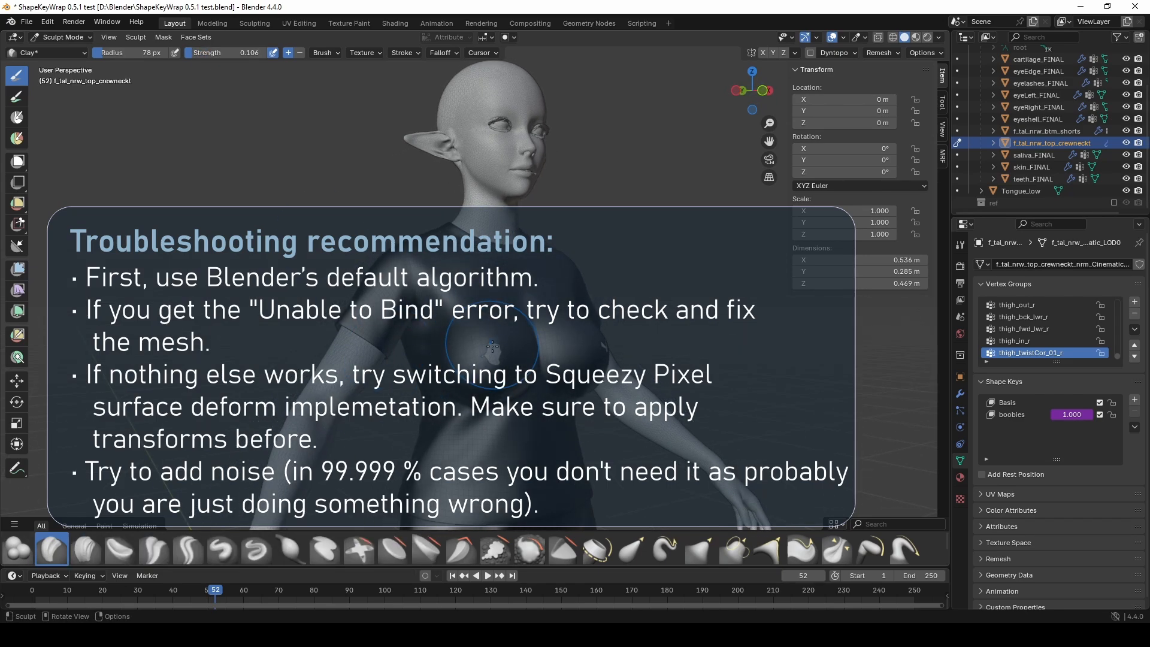
pyautogui.click(1012, 415)
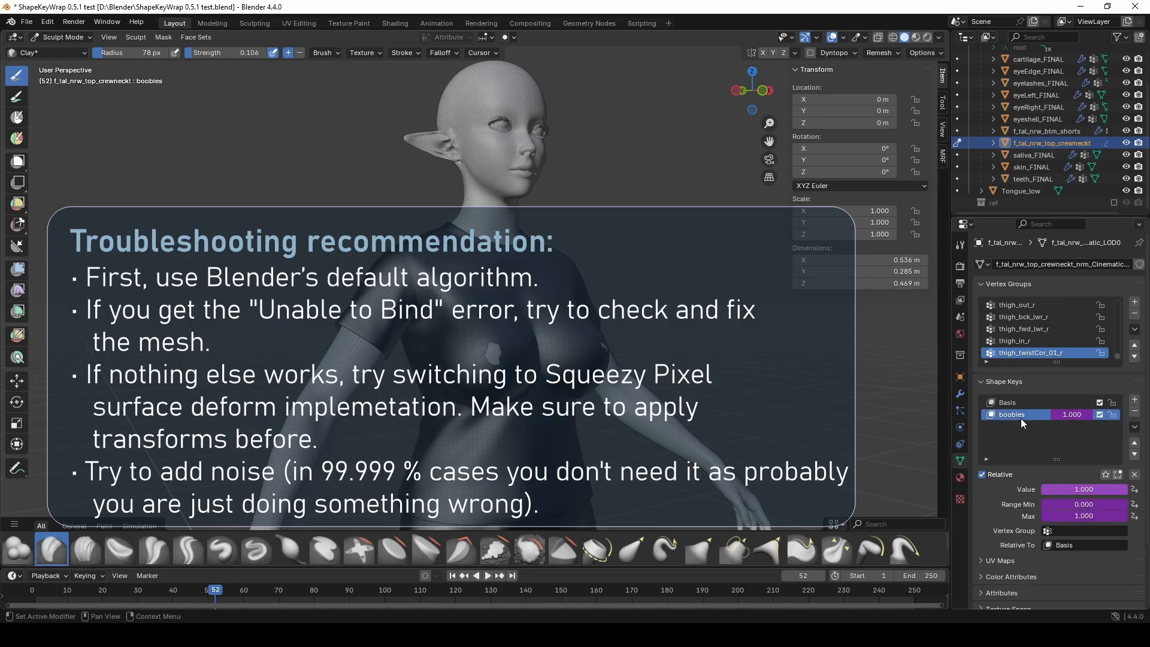
pyautogui.moveTo(491, 356)
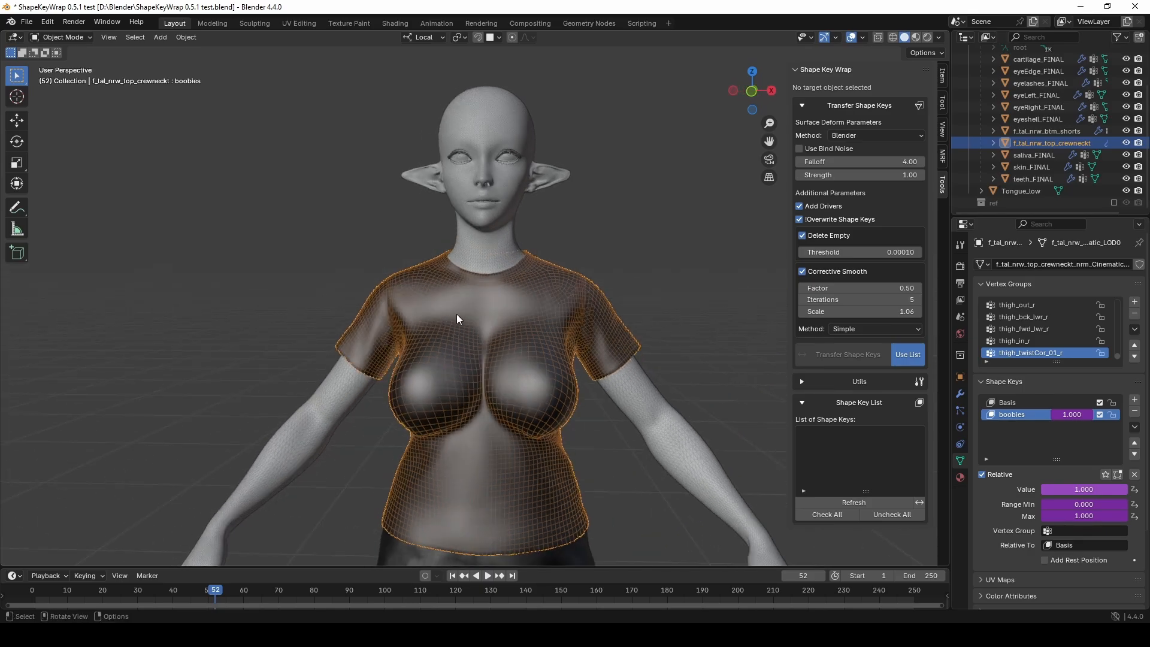
pyautogui.moveTo(584, 391)
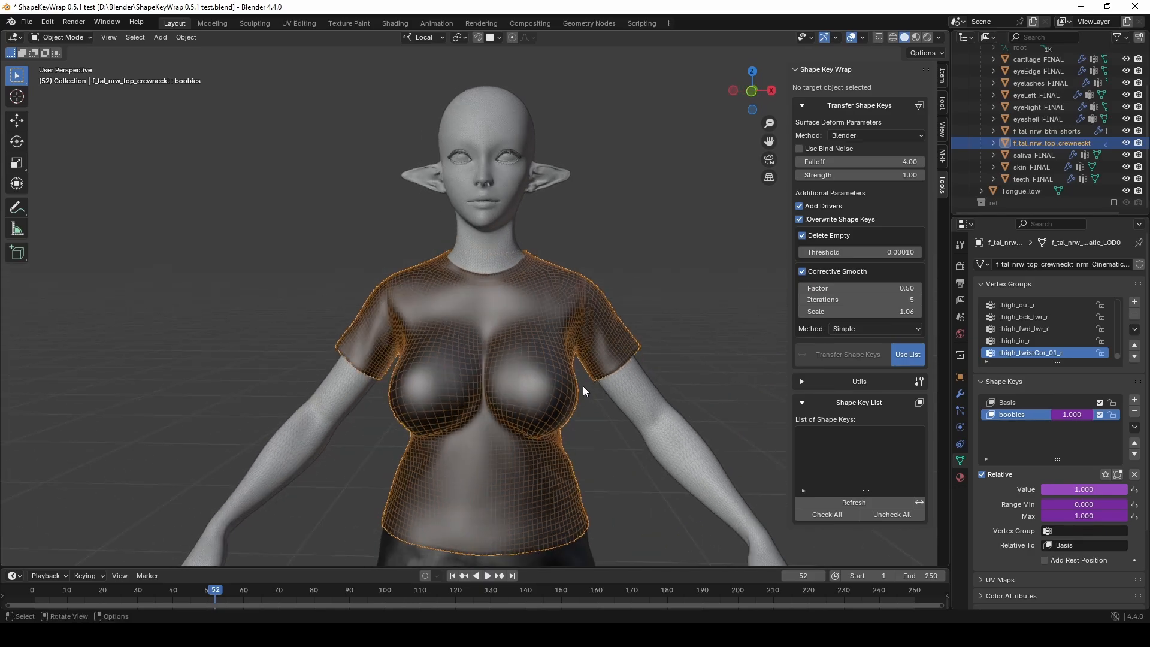
pyautogui.moveTo(543, 353)
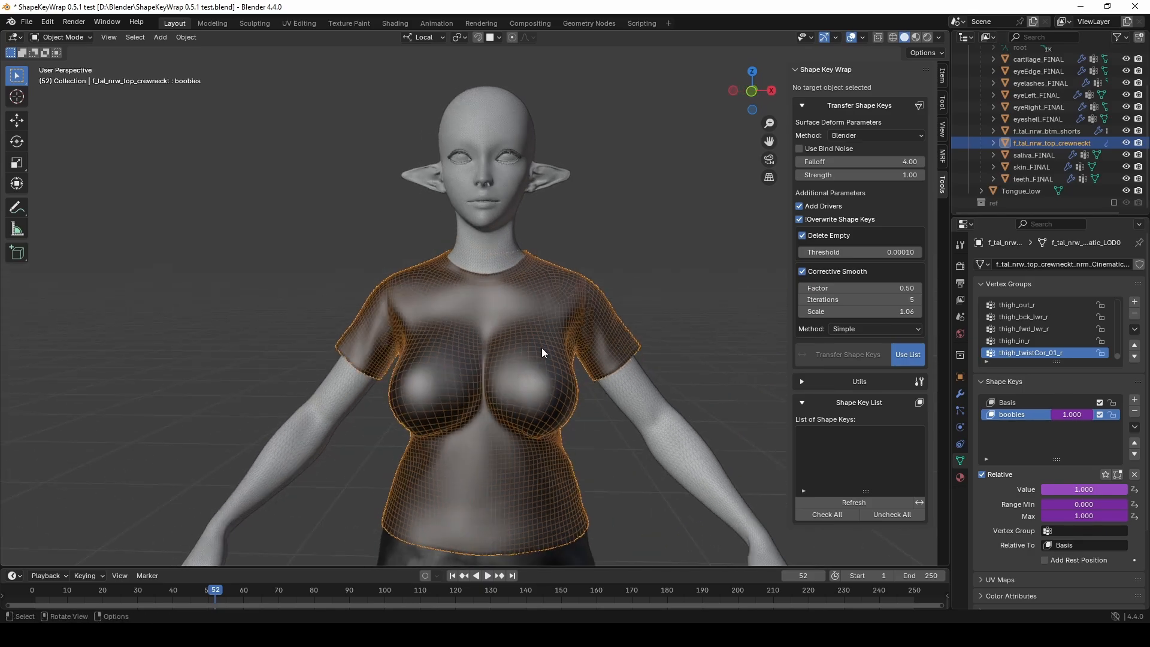